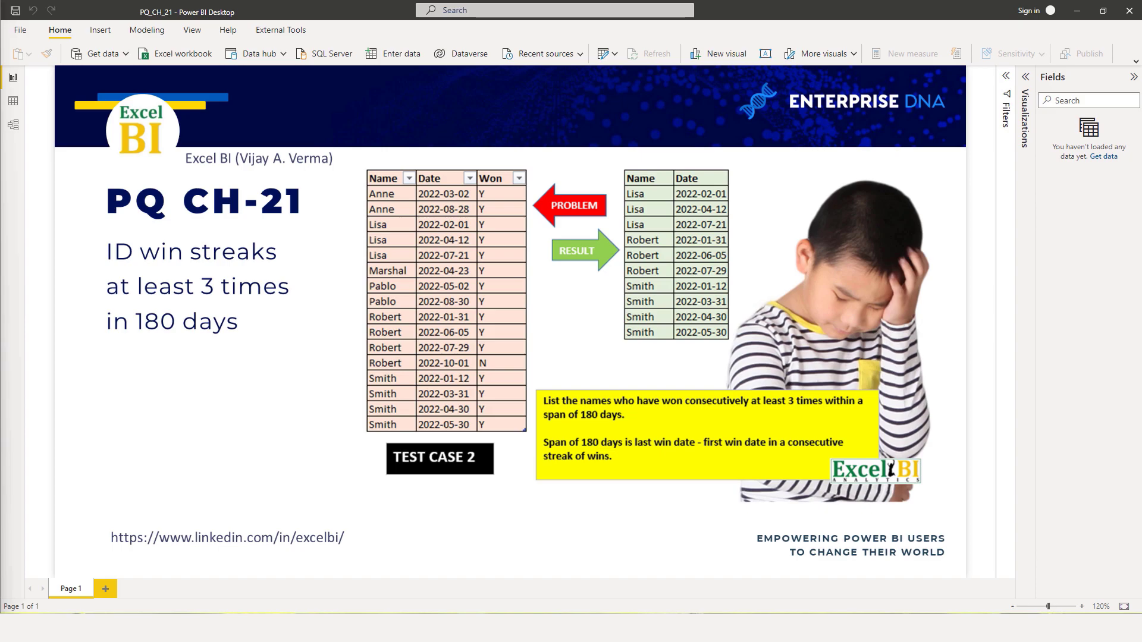
mouse_move(599, 115)
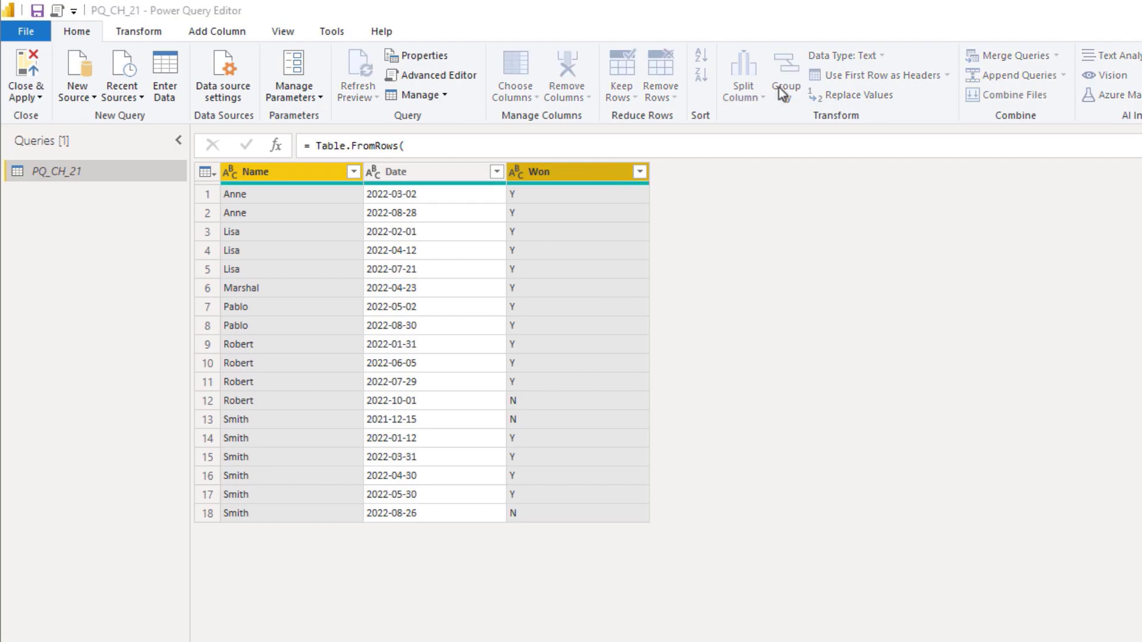
- Group by Name and Won with an All Rows column named 'Dates' holding each group's rows
left_click(785, 75)
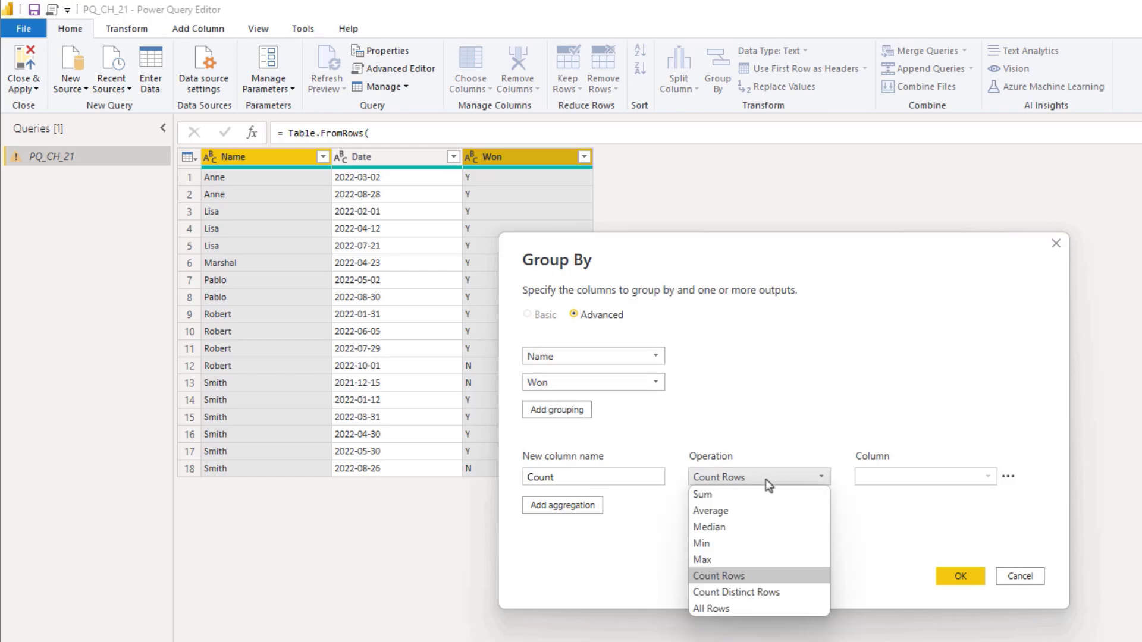
left_click(711, 610)
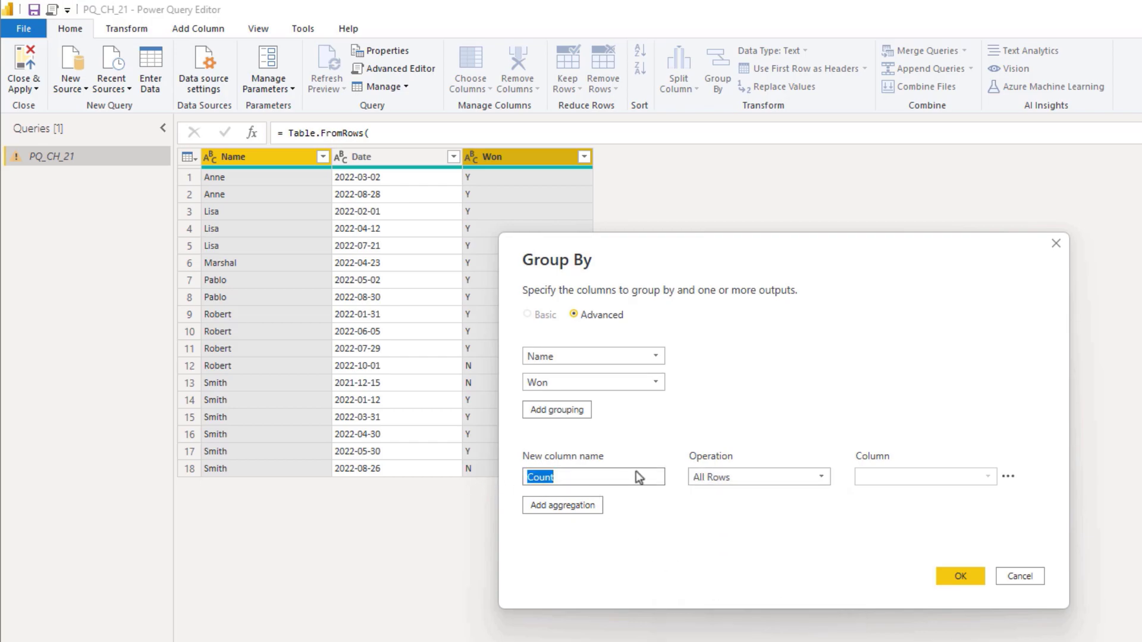
type("Dates")
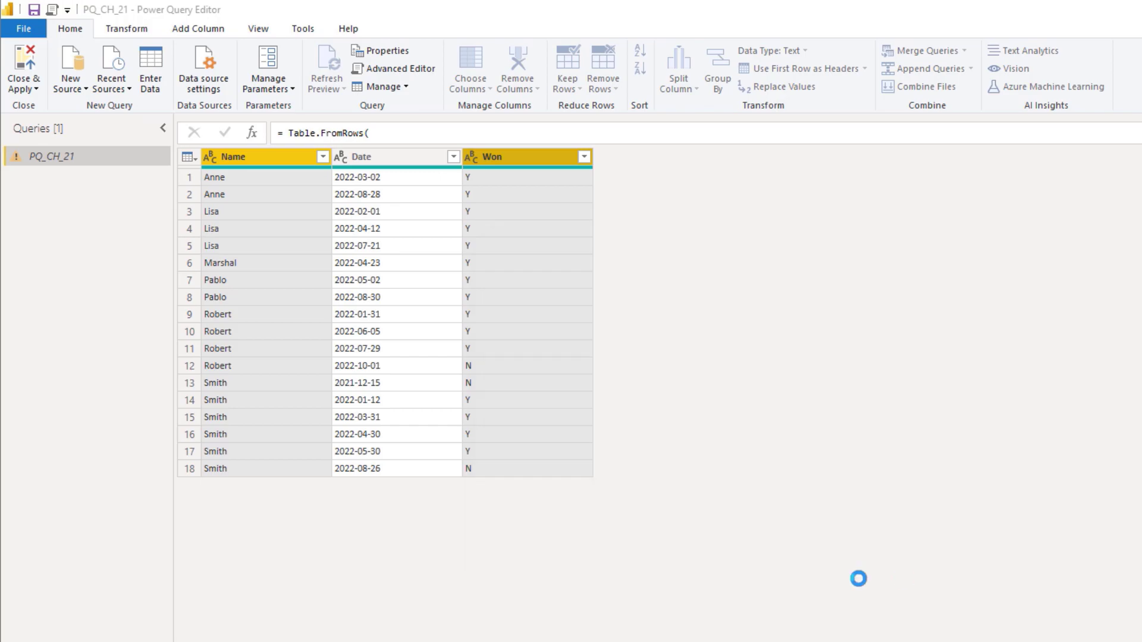
left_click(717, 65)
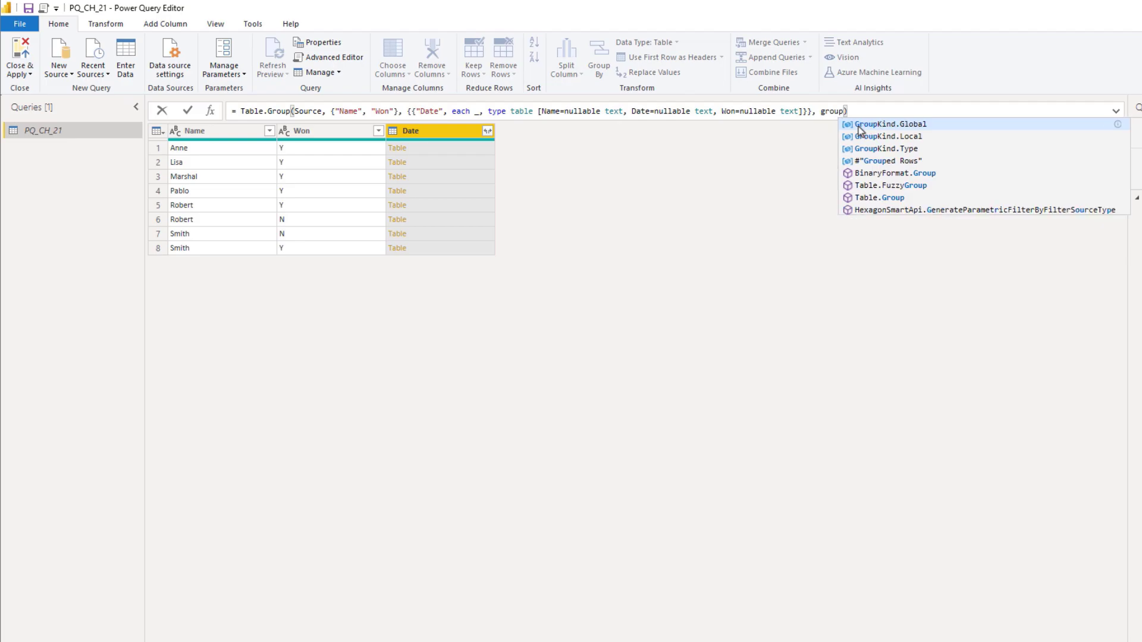
- Add GroupKind.Local as the fourth Table.Group argument and commit the formula
left_click(893, 136)
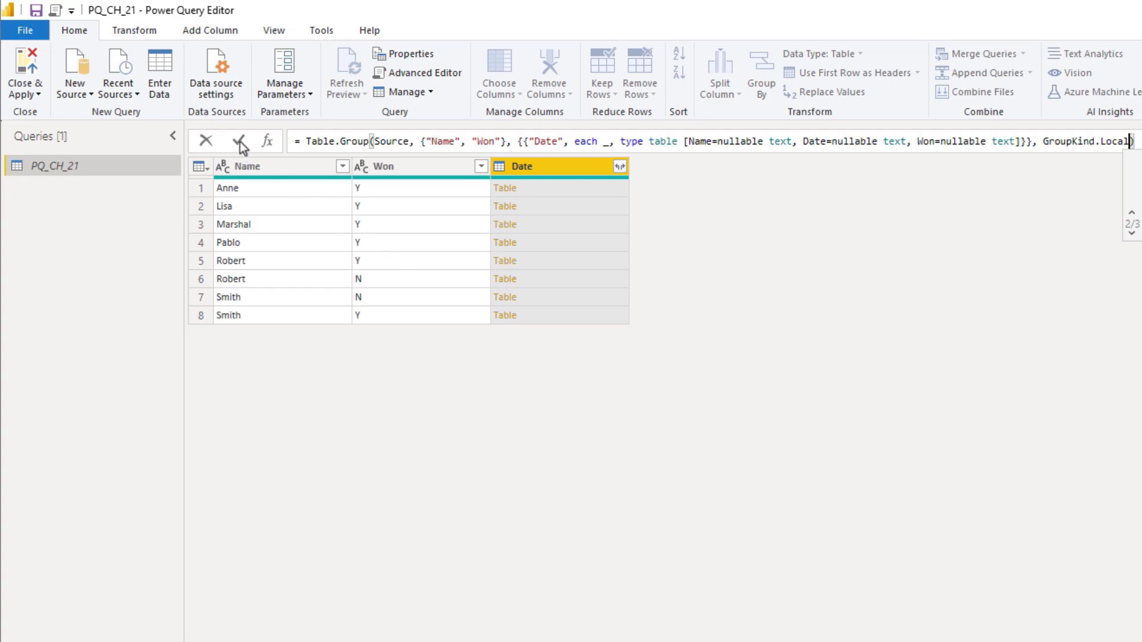
left_click(240, 141)
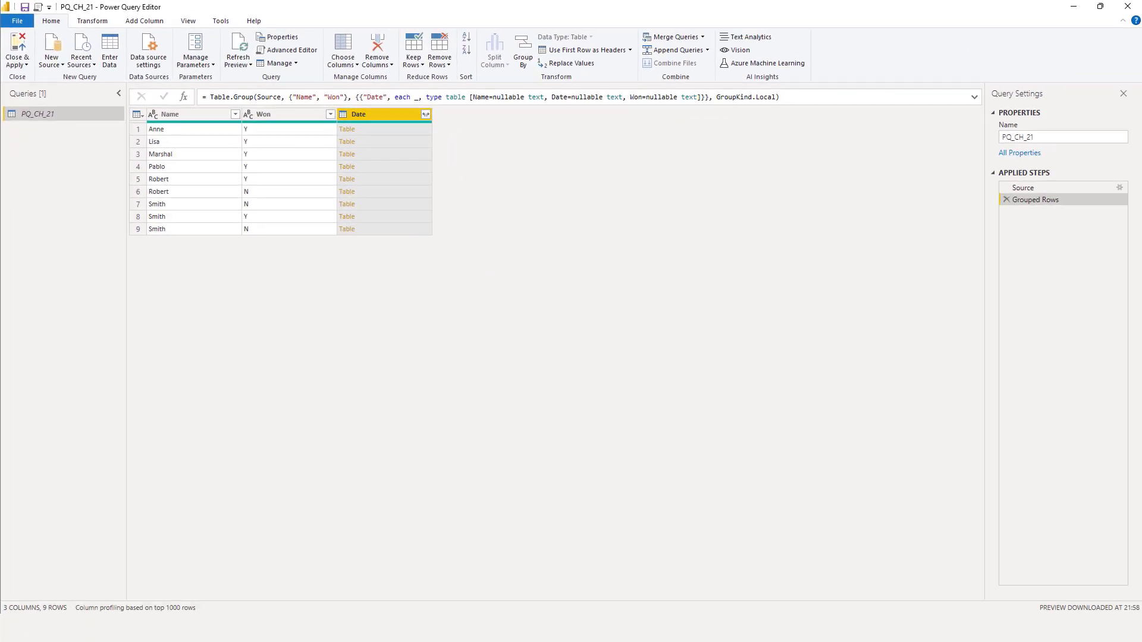
mouse_move(404, 130)
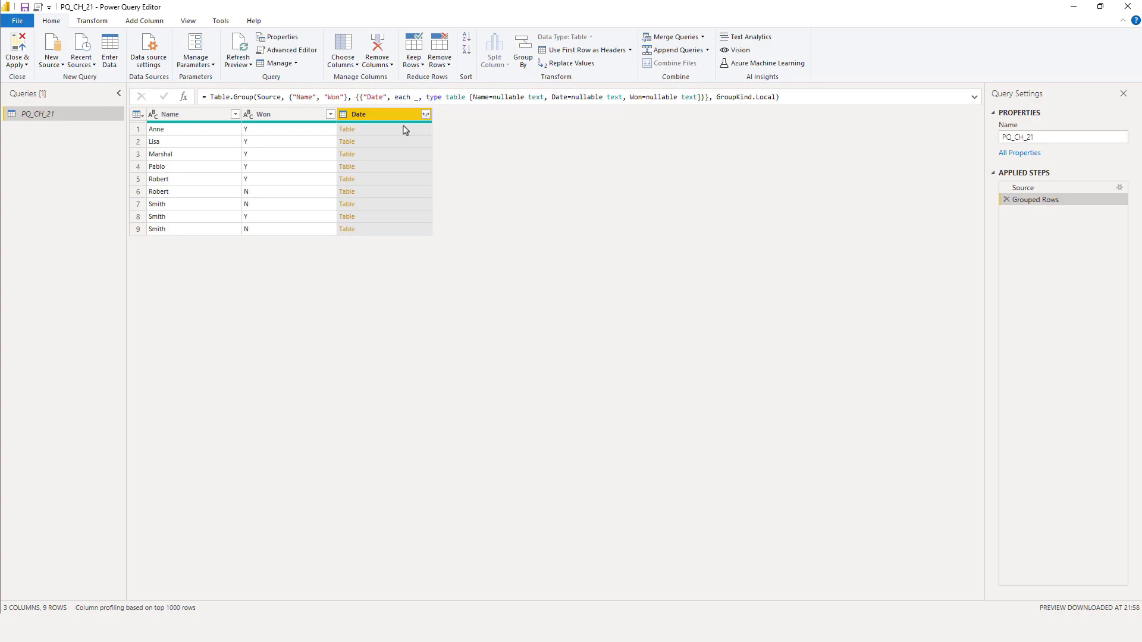
left_click(347, 129)
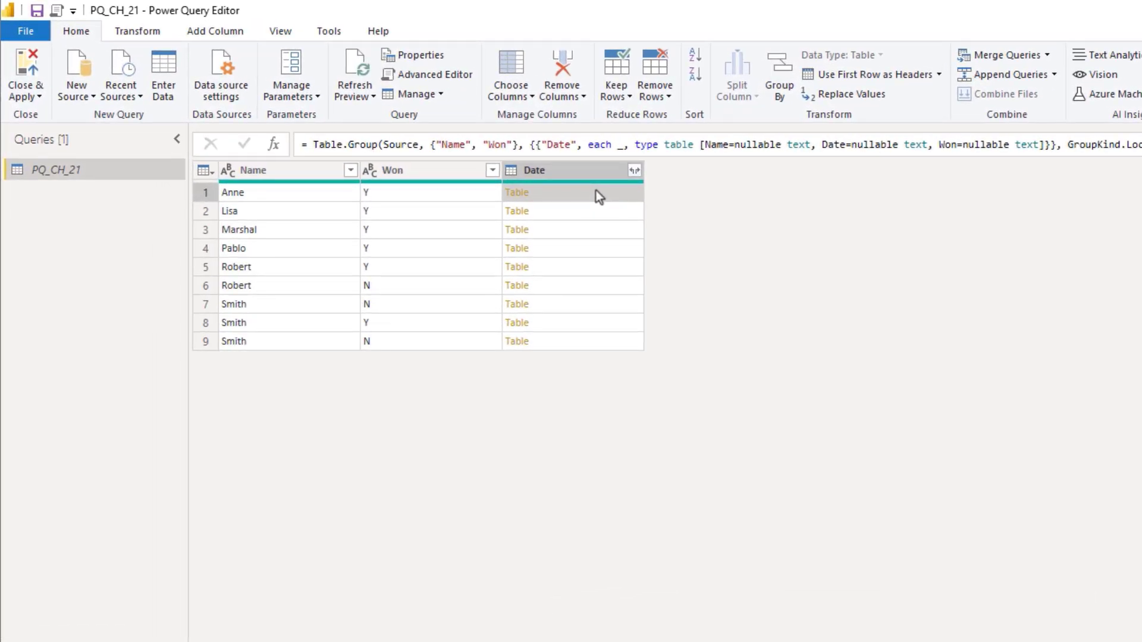
left_click(516, 211)
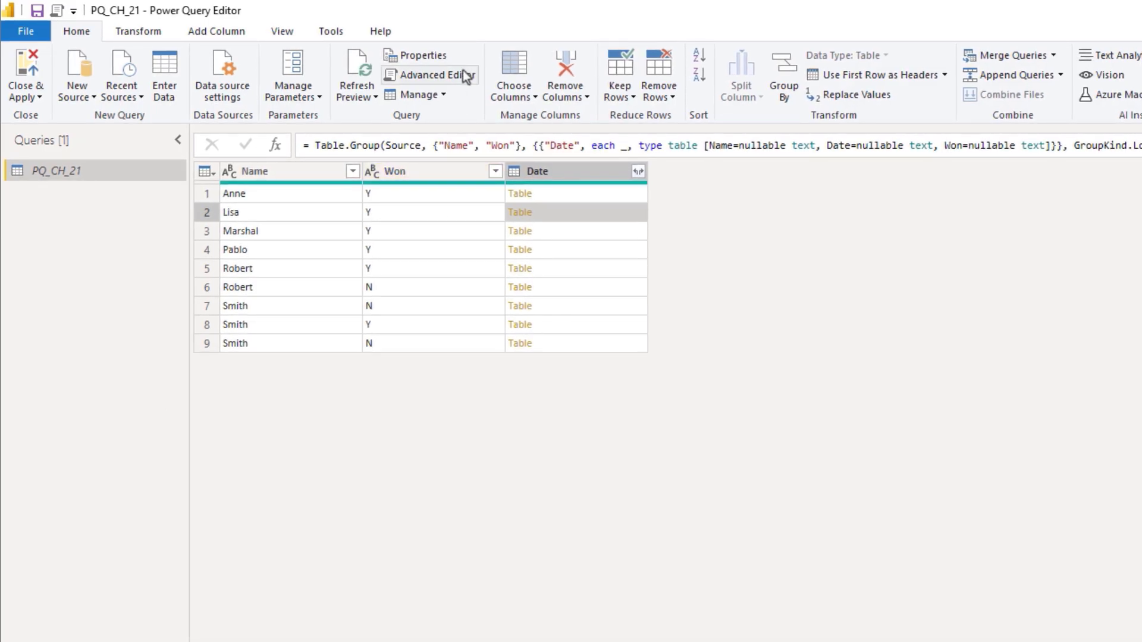
- In the Advanced Editor begin the aggregation condition: each if (Table.RowCount(_) >= 3
left_click(431, 74)
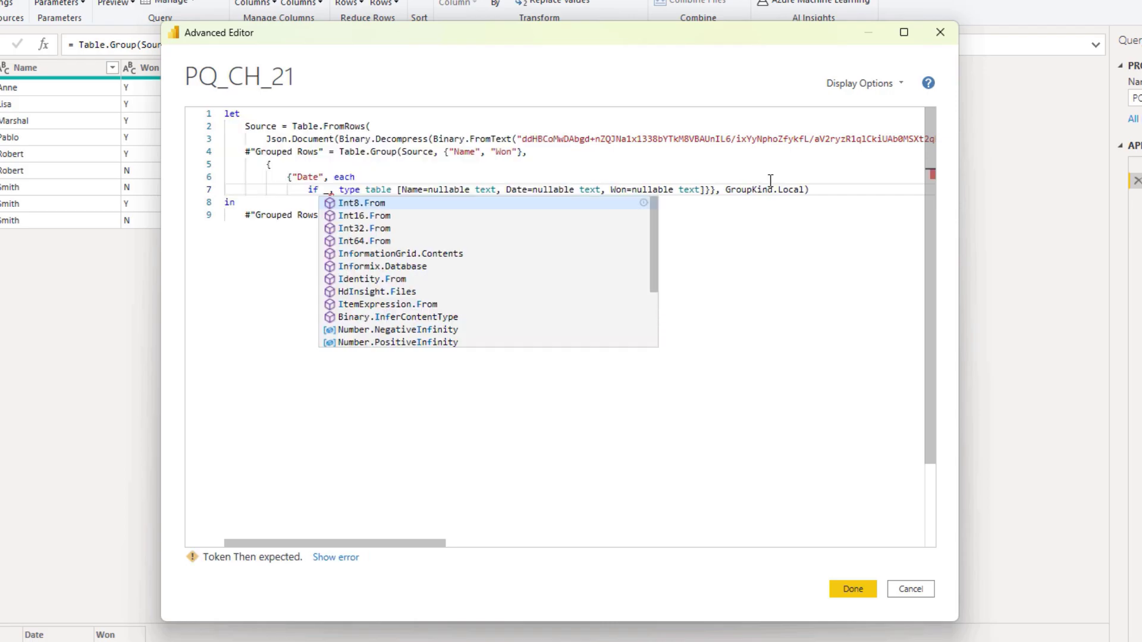
type("(")
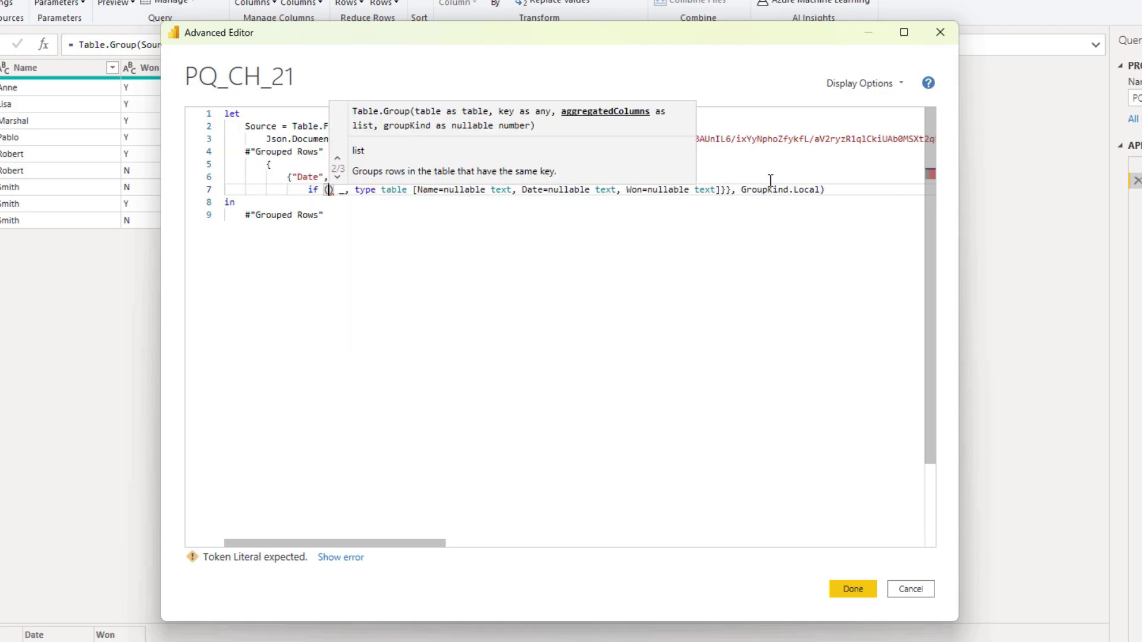
type("tro")
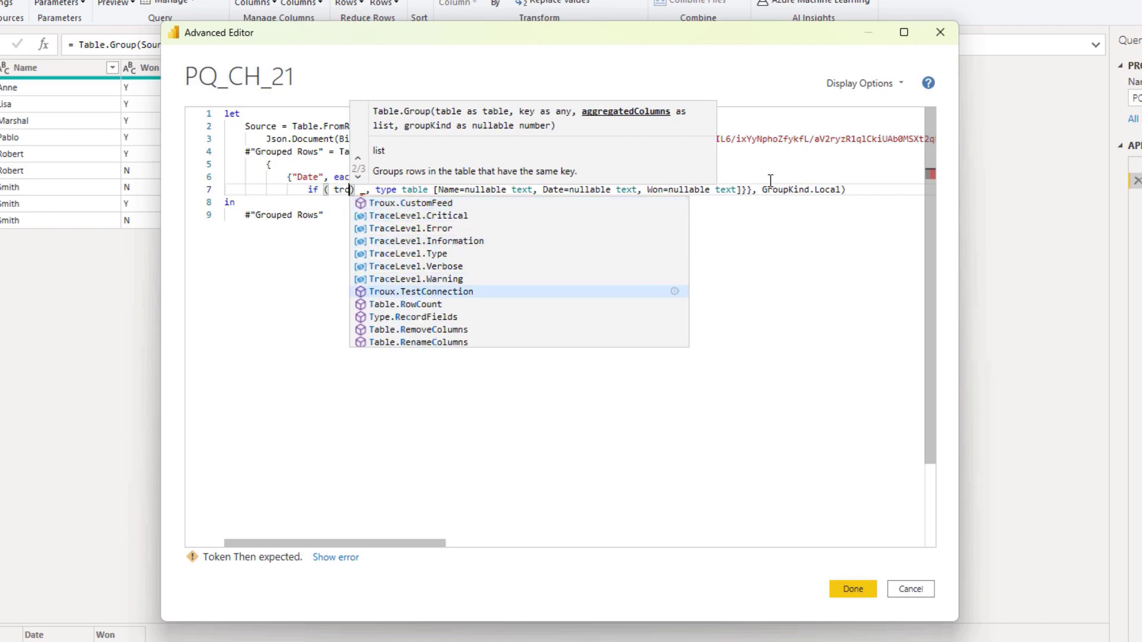
left_click(406, 303)
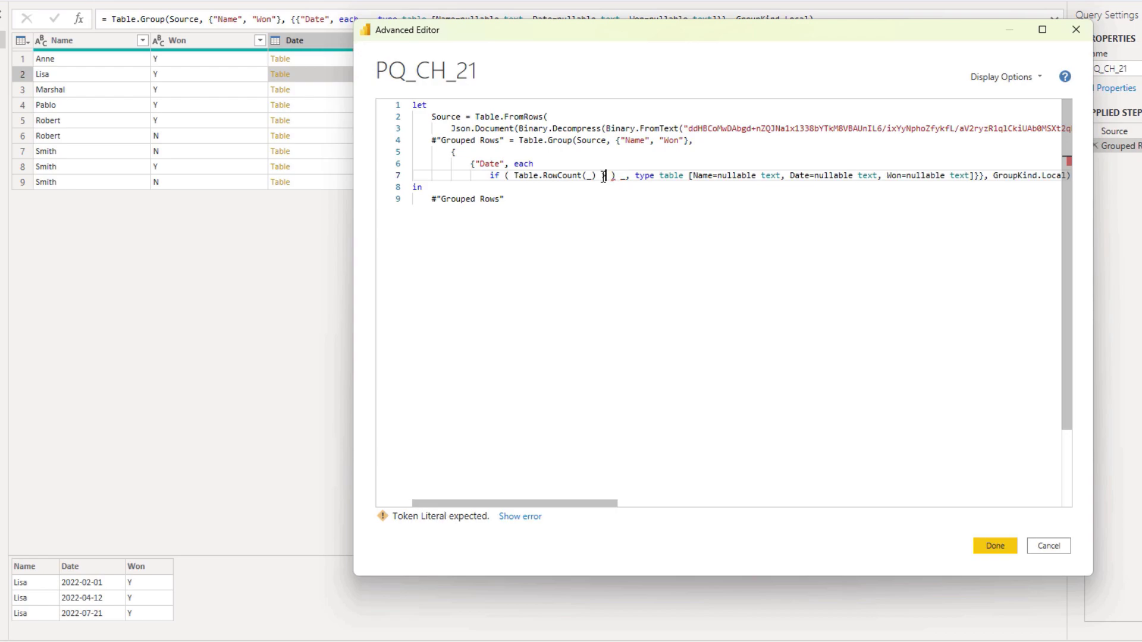
type("=3 and")
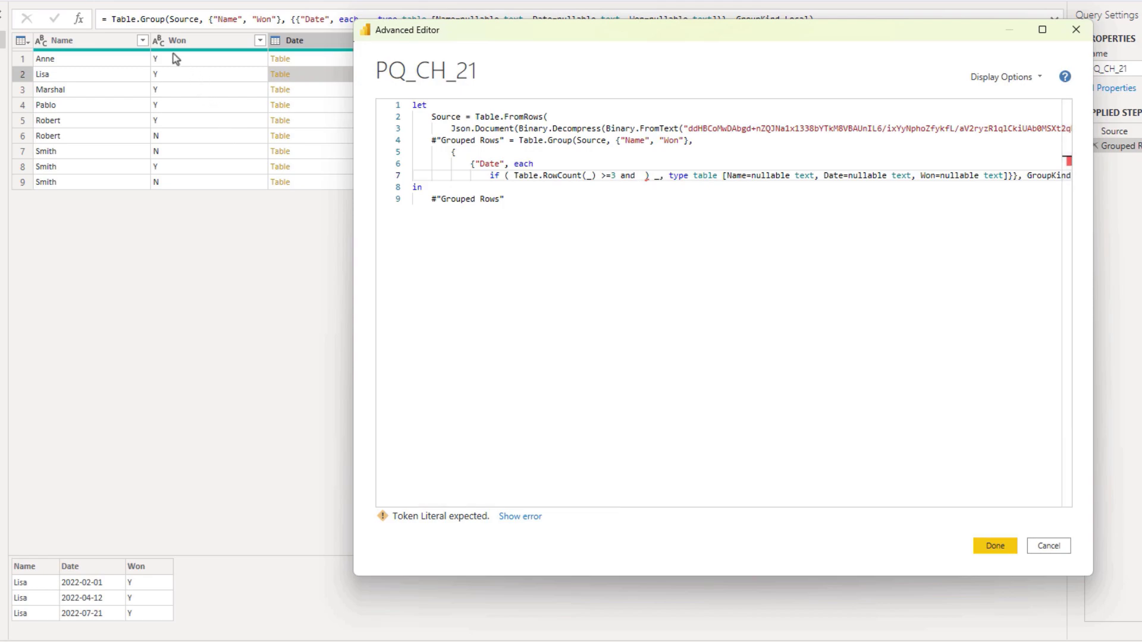
mouse_move(554, 191)
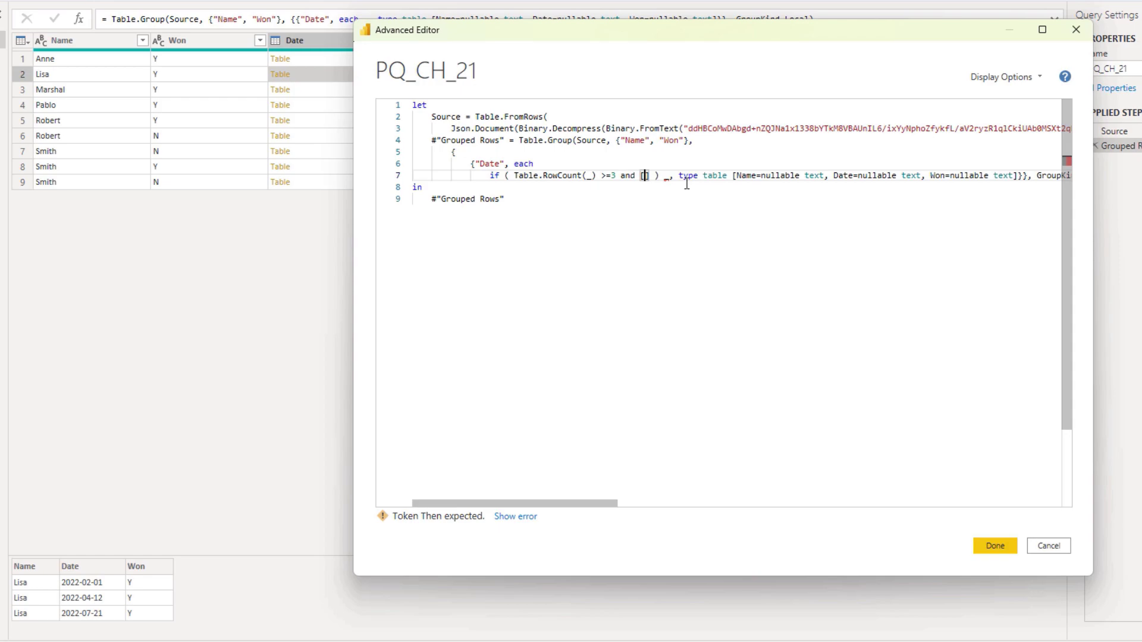
- Complete the condition with and [Won]{0} = "Y" and move to a new line
type("Won")
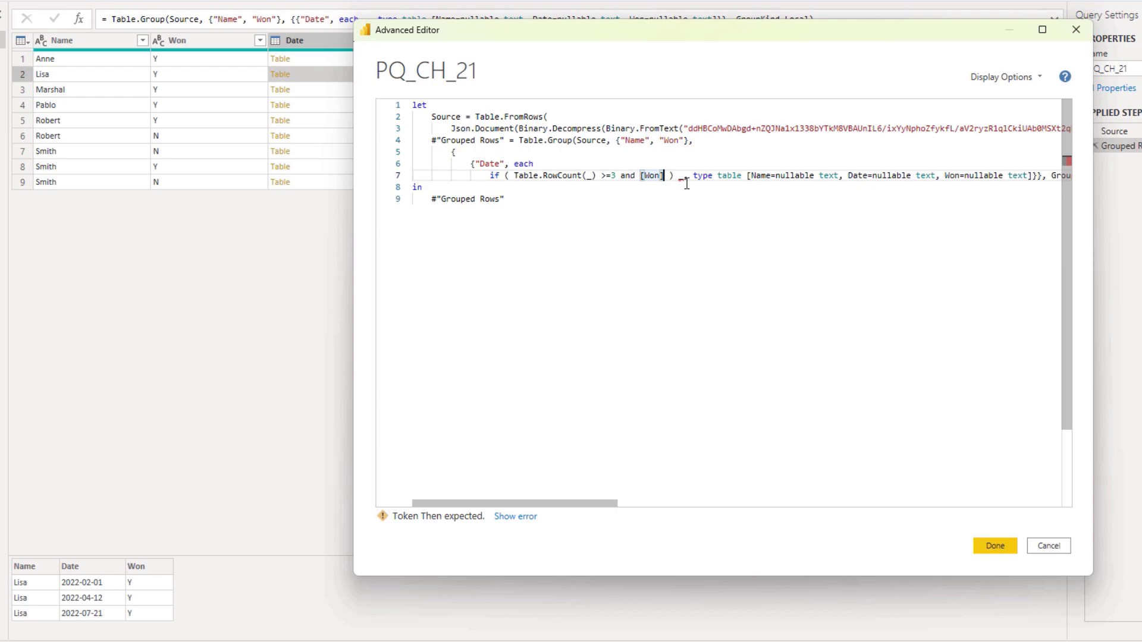
type("{")
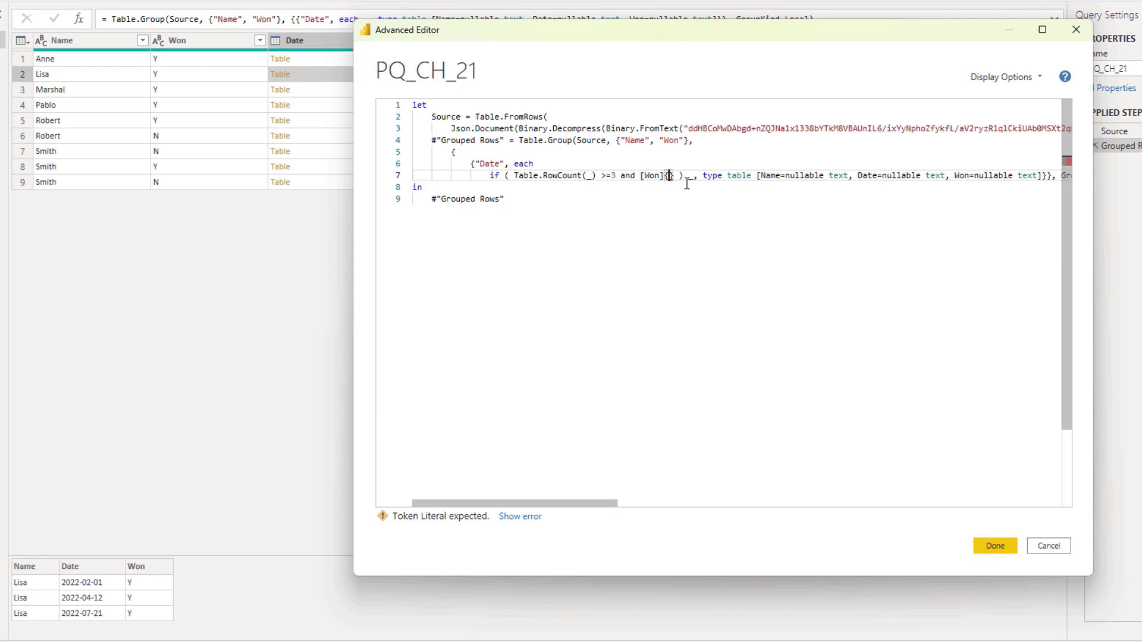
type("0")
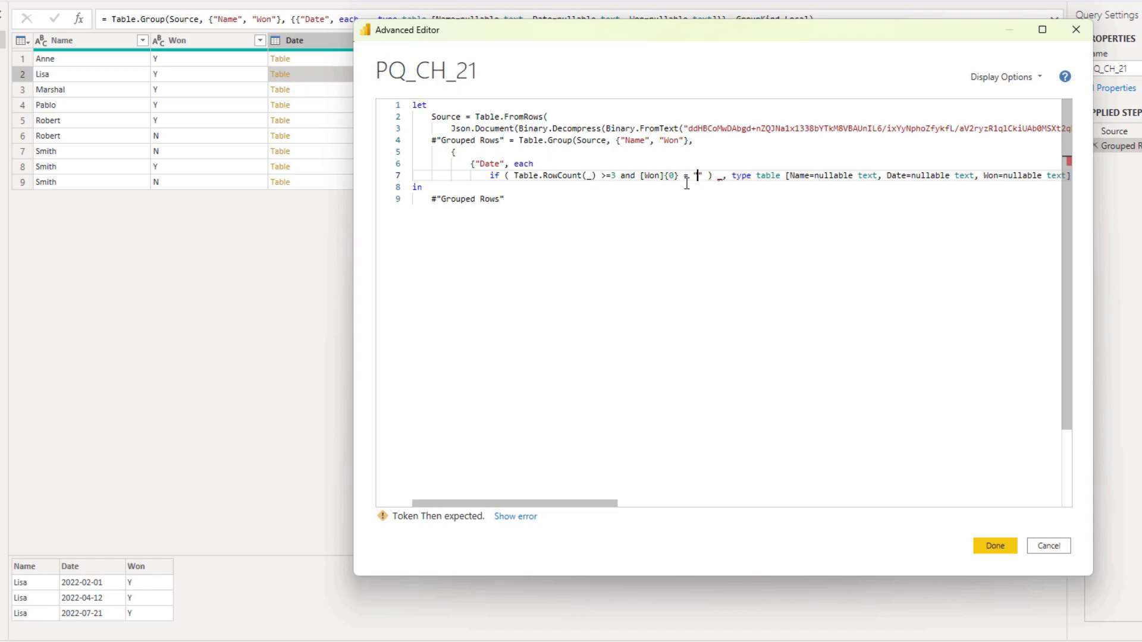
type("\"Y\" )")
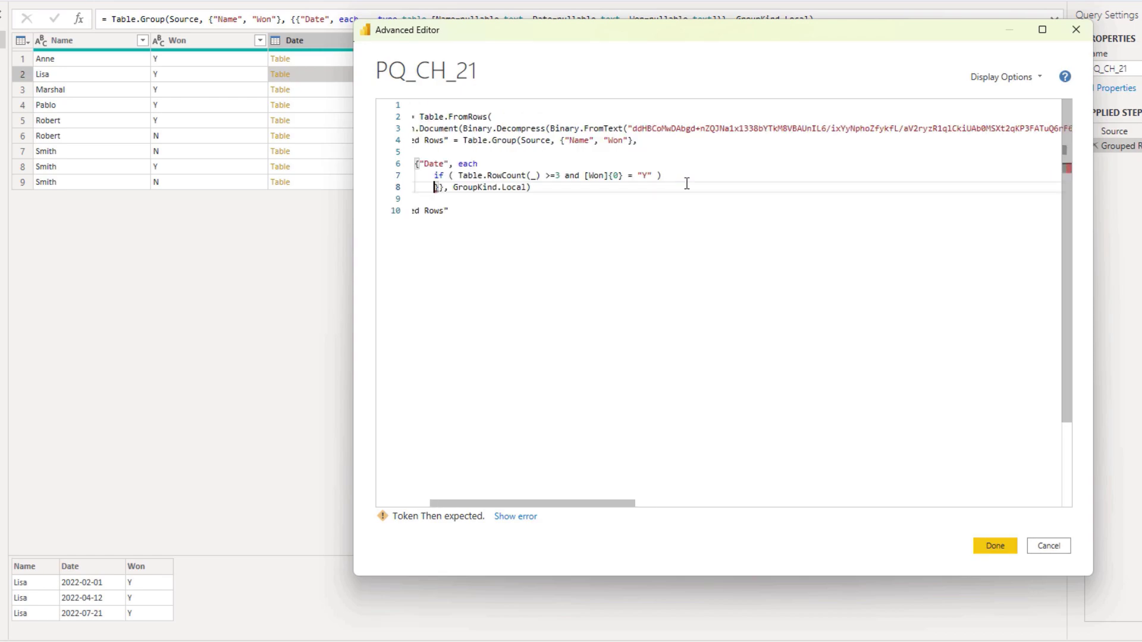
key("Return")
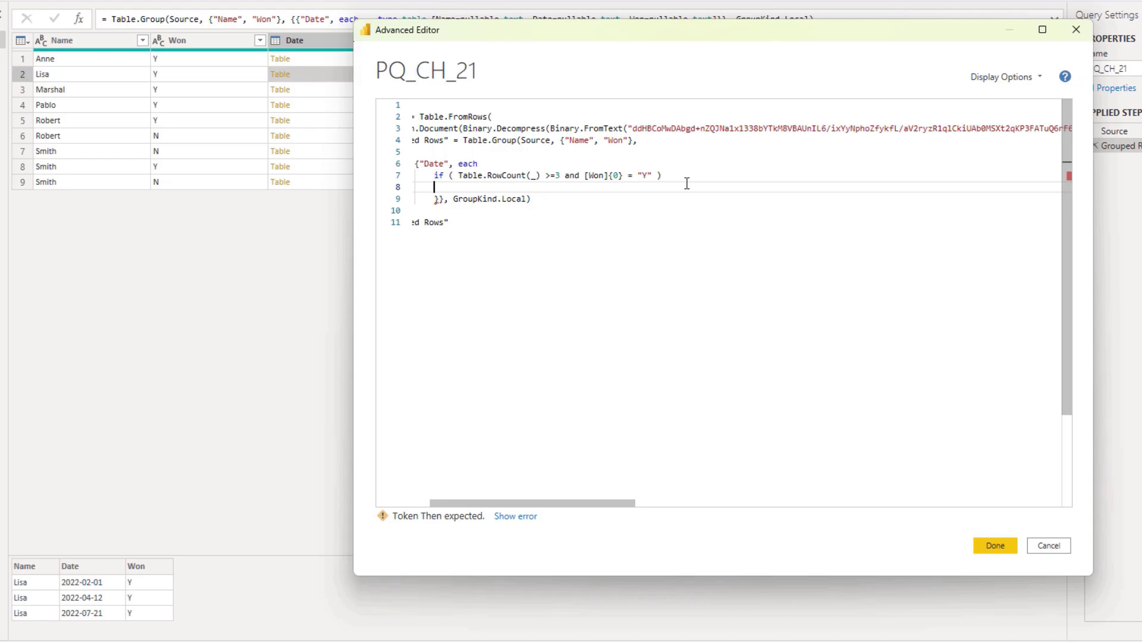
- Write the then-record field d = List.Transform([Date], Date.From)
type("then")
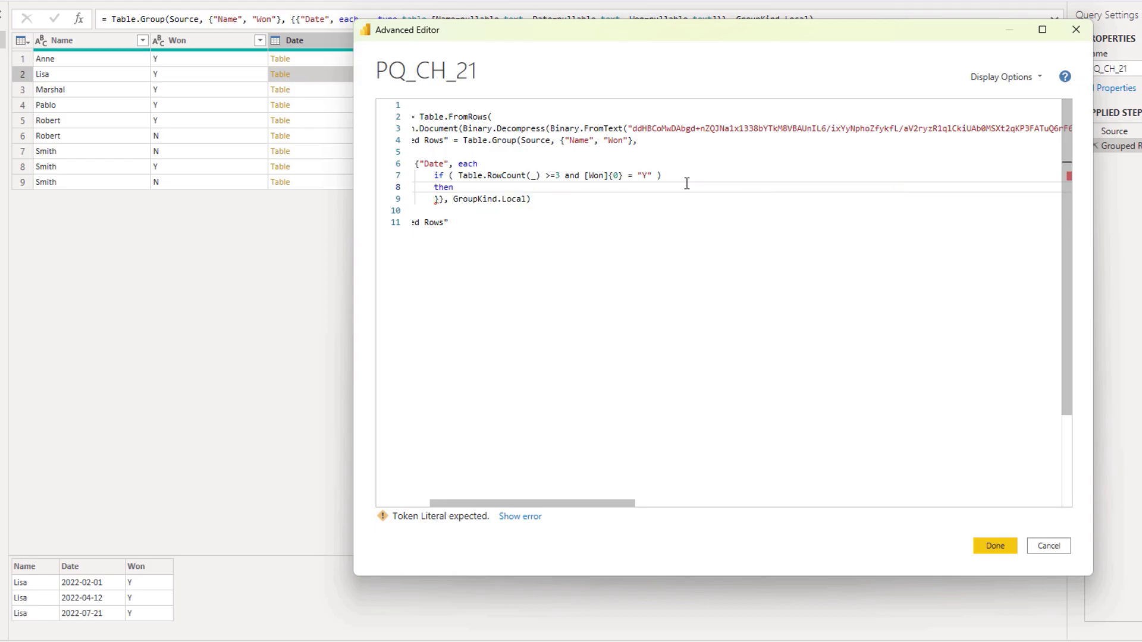
type("[]")
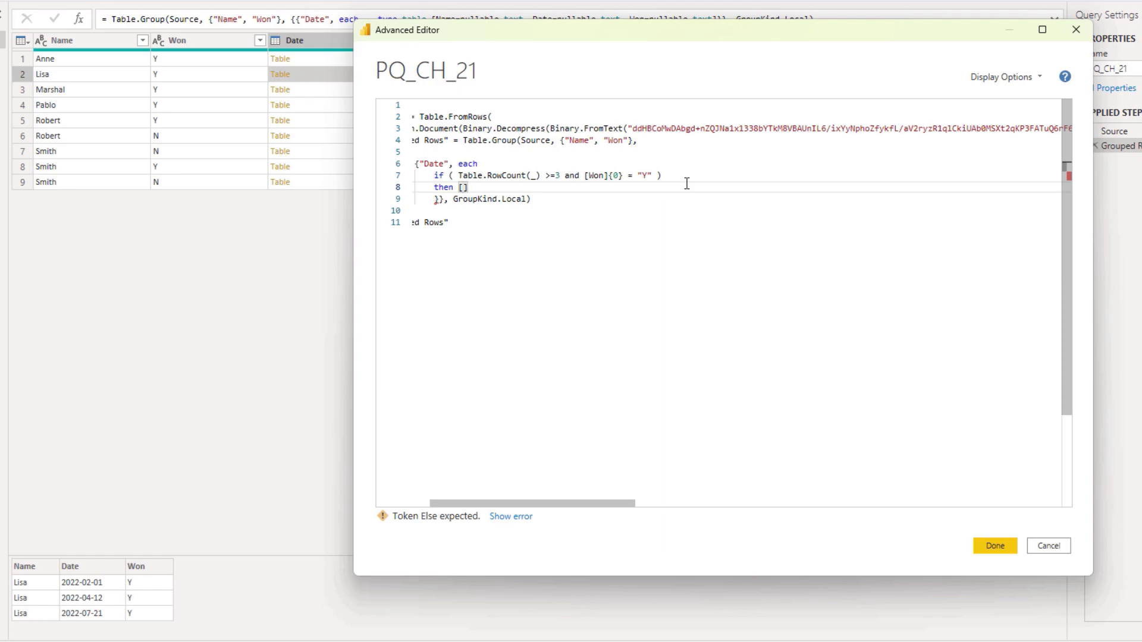
key("Enter")
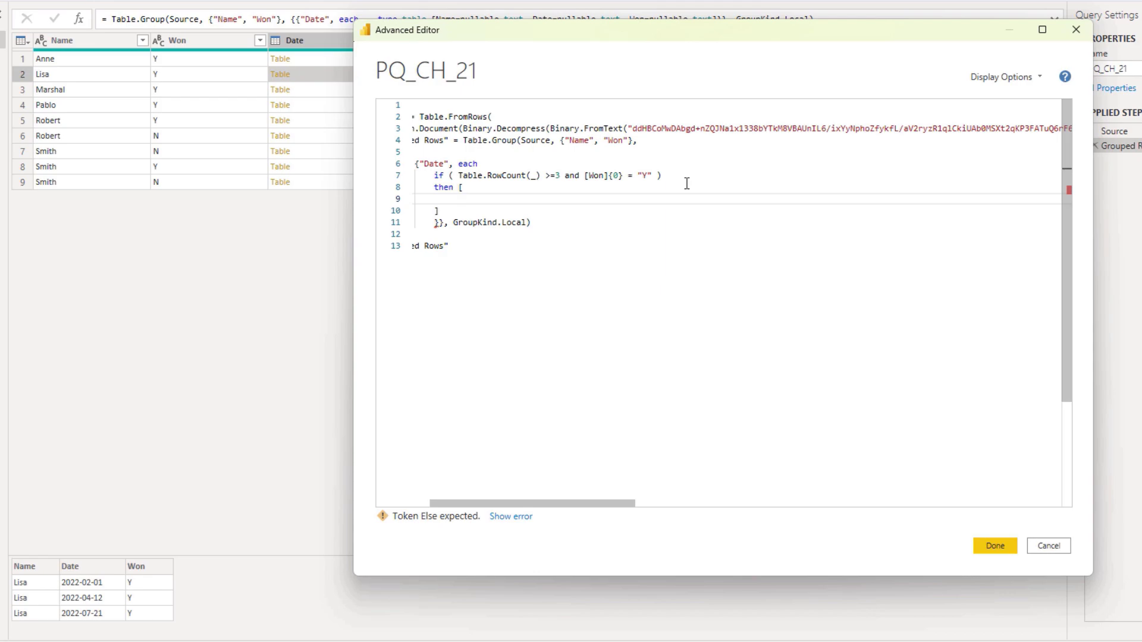
type("e")
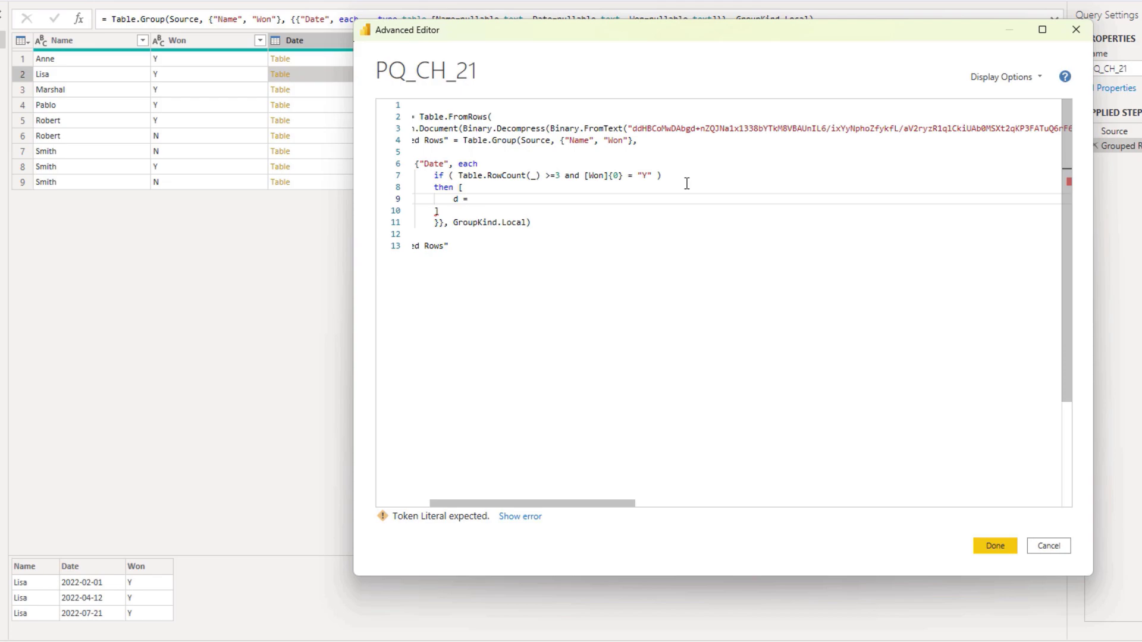
type("List.Transform")
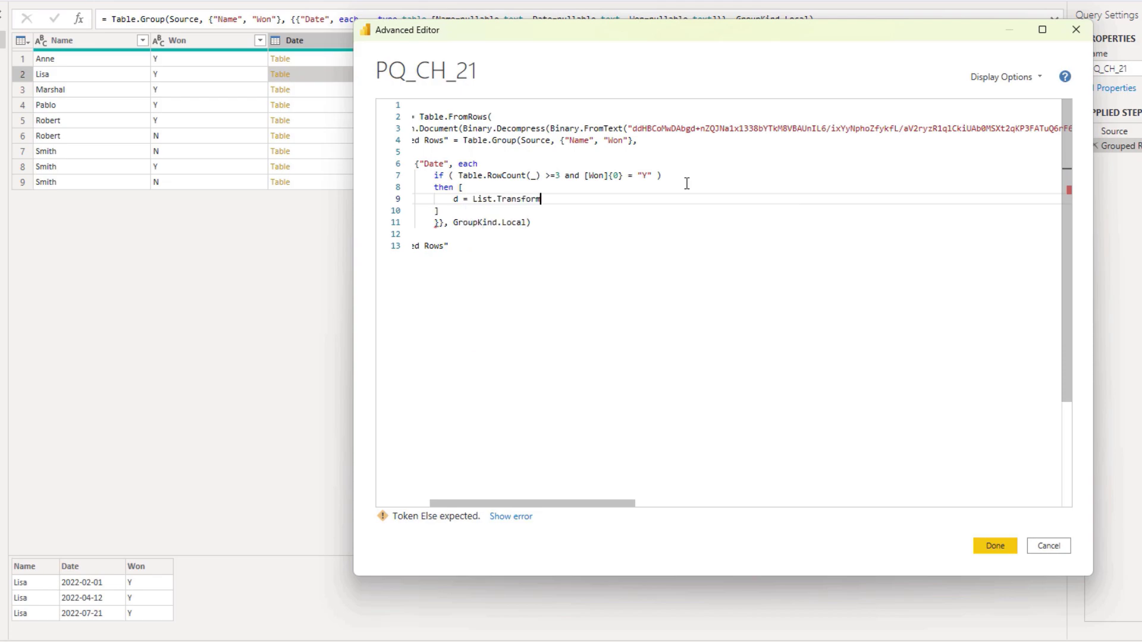
type("(")
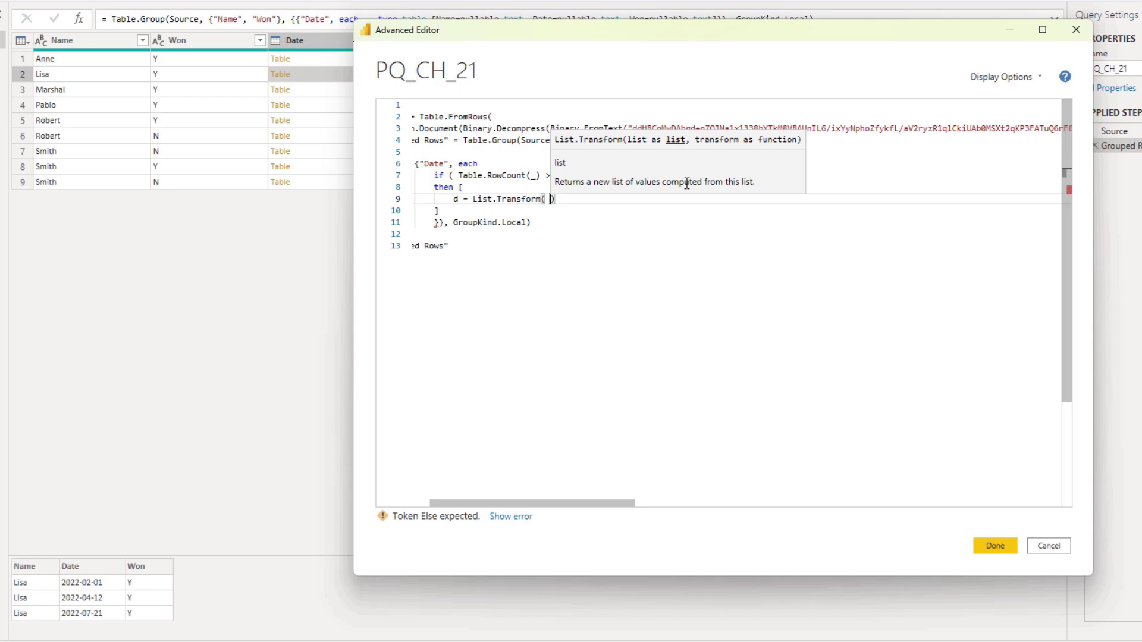
type("[Date")
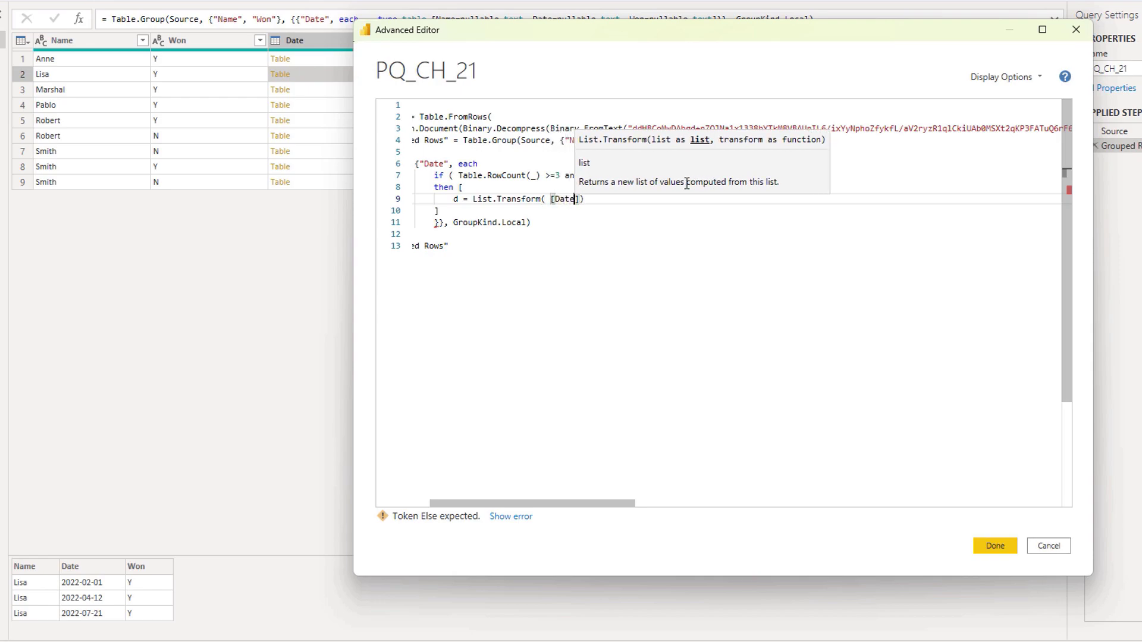
type(",")
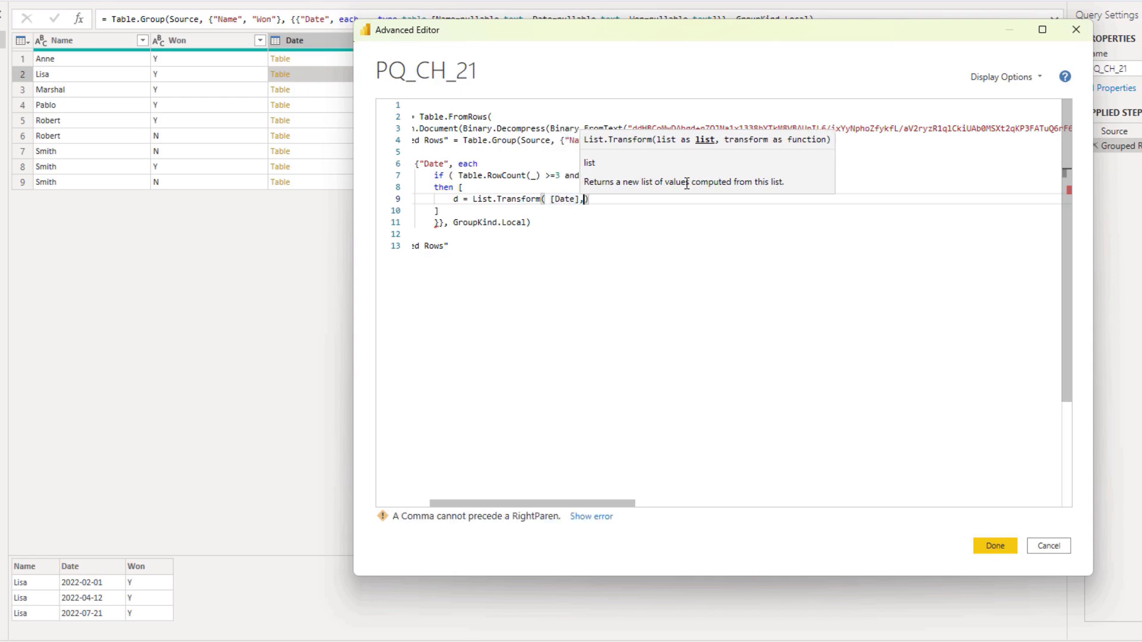
type("d")
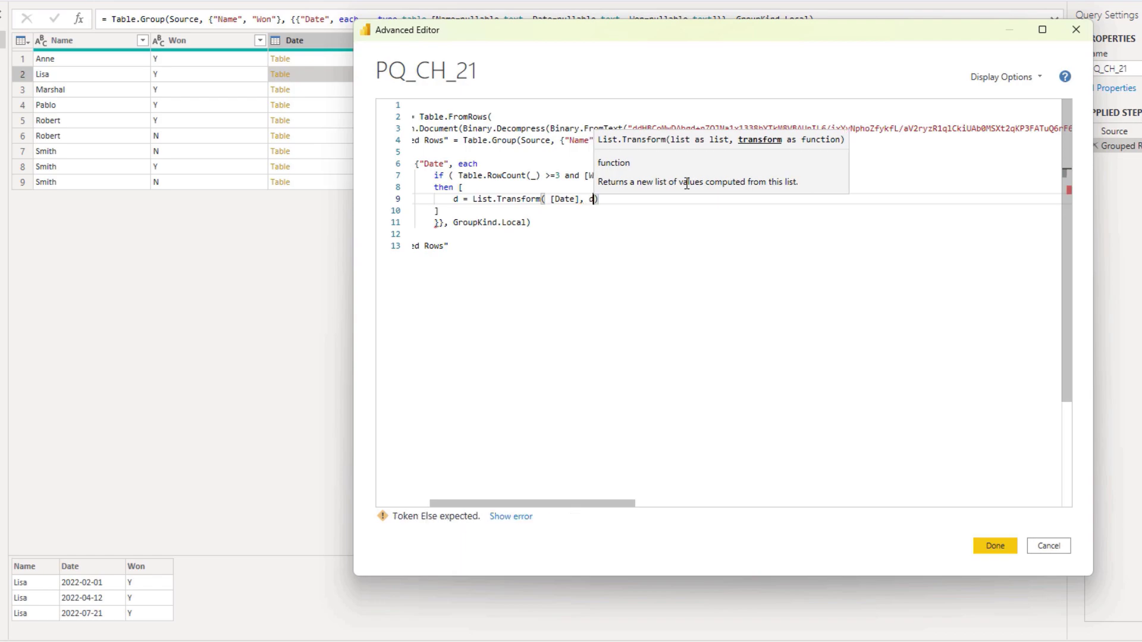
type("Date.From")
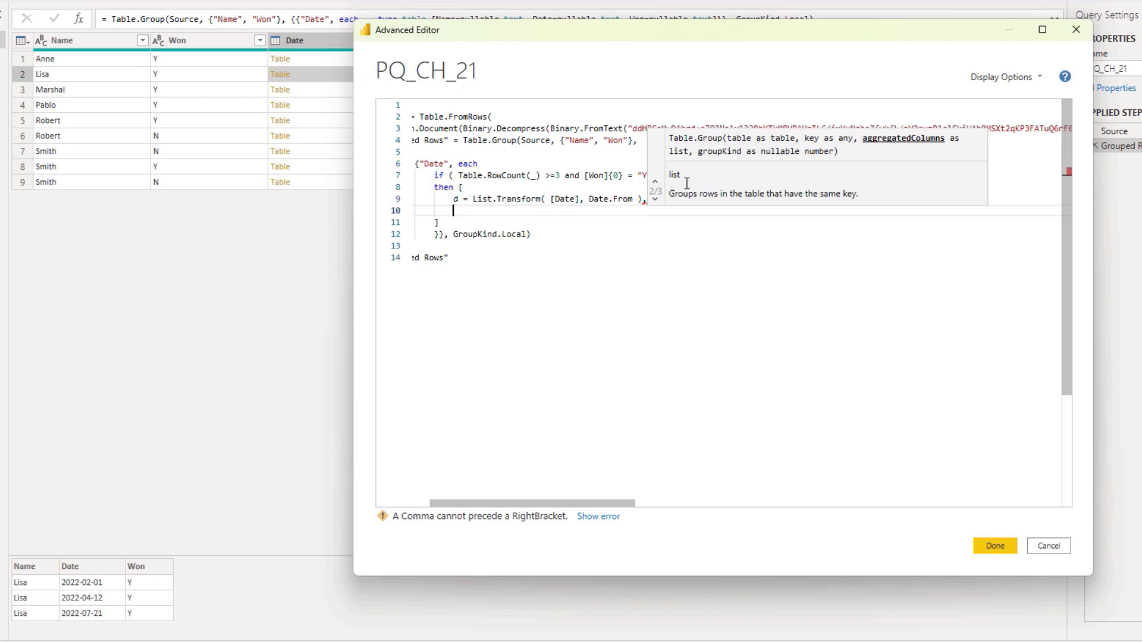
- Begin field n = List.Transform({0..List.Count(d)-3} on a new line
left_click(686, 184)
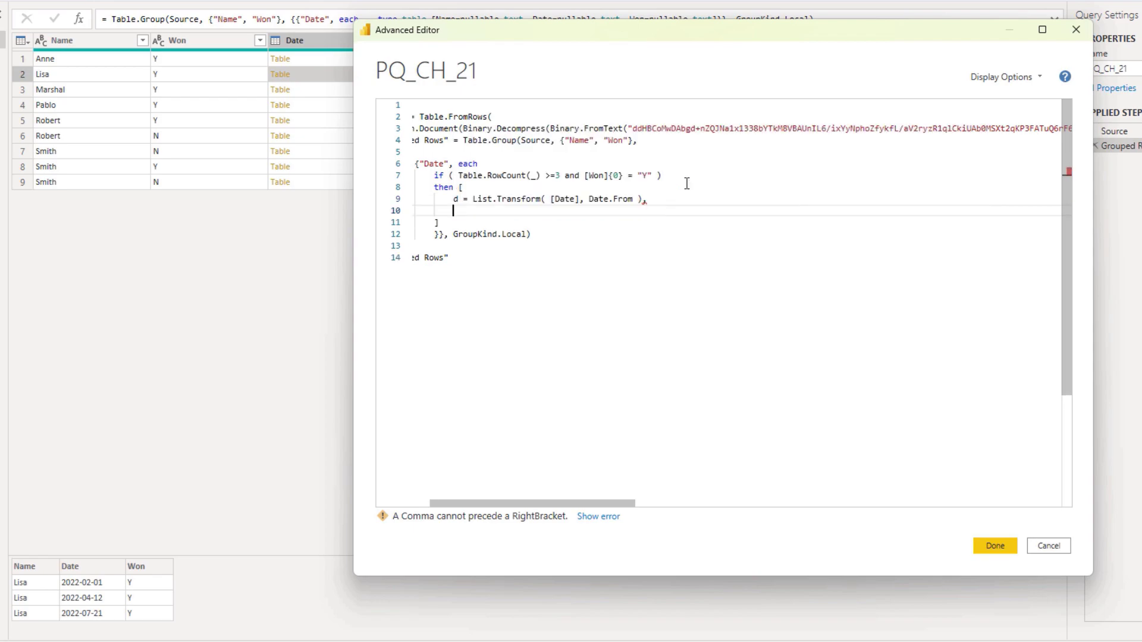
type("n =")
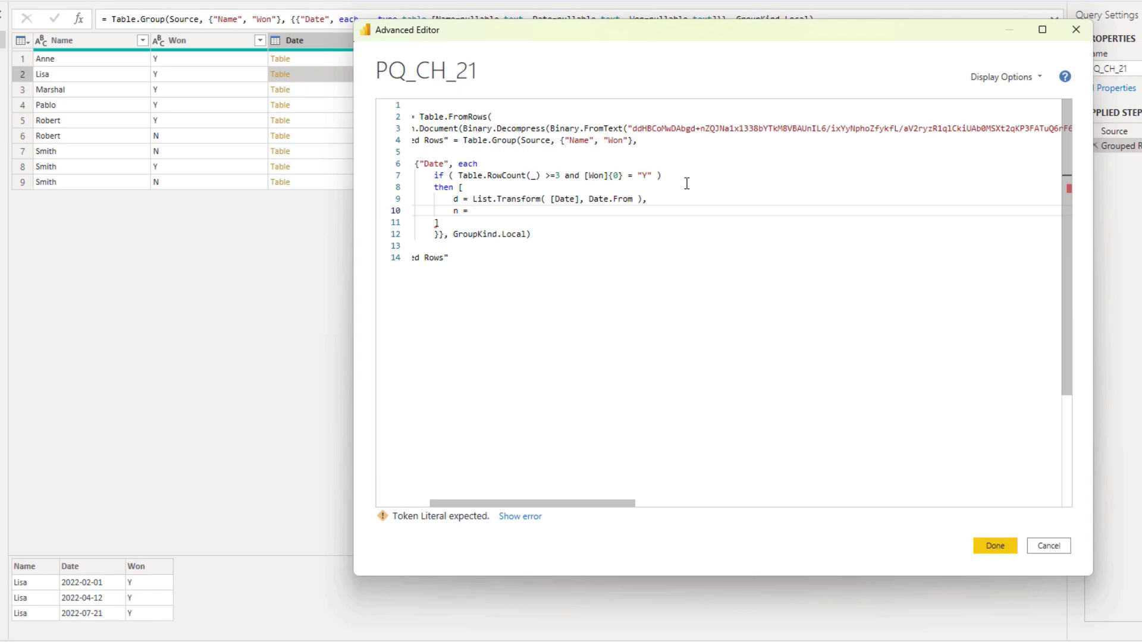
left_click(473, 211)
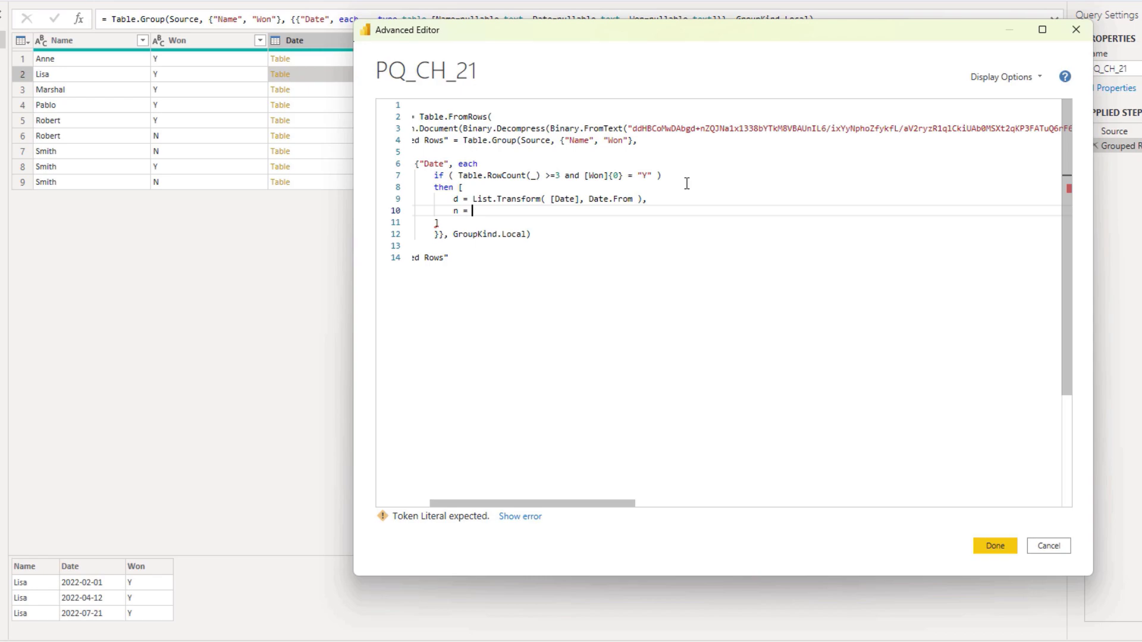
type("1")
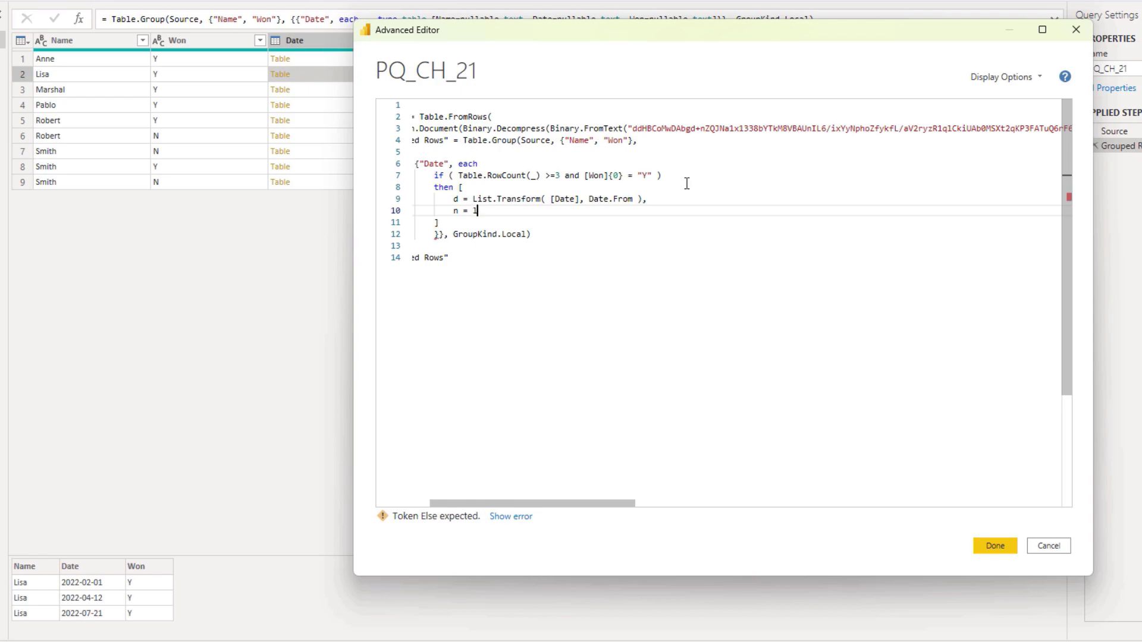
type("List.Transform")
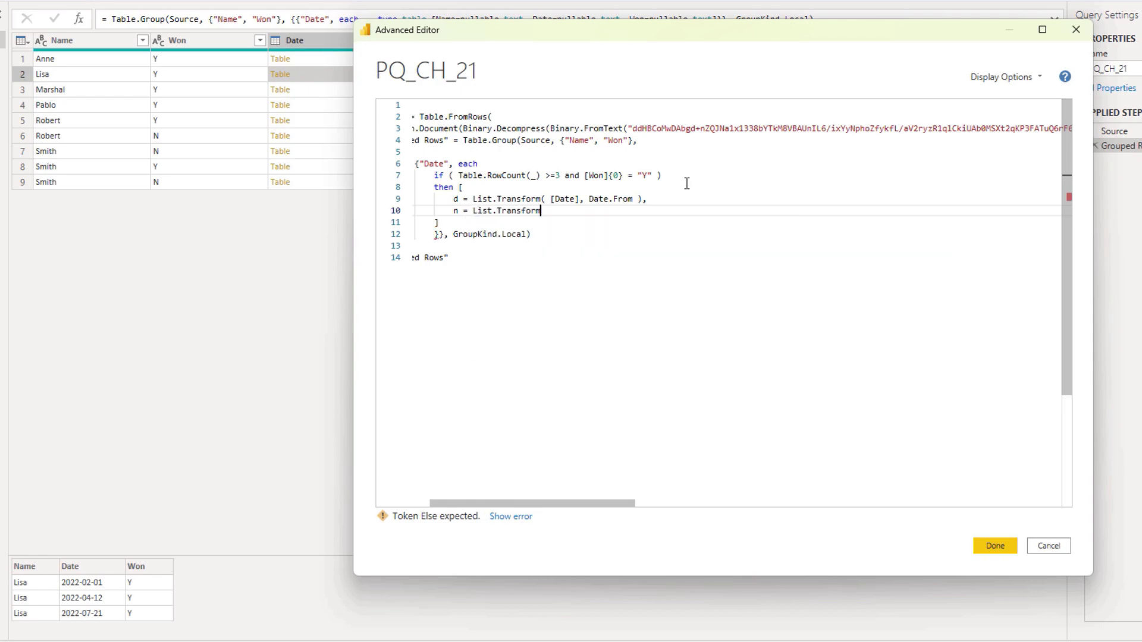
type("(")
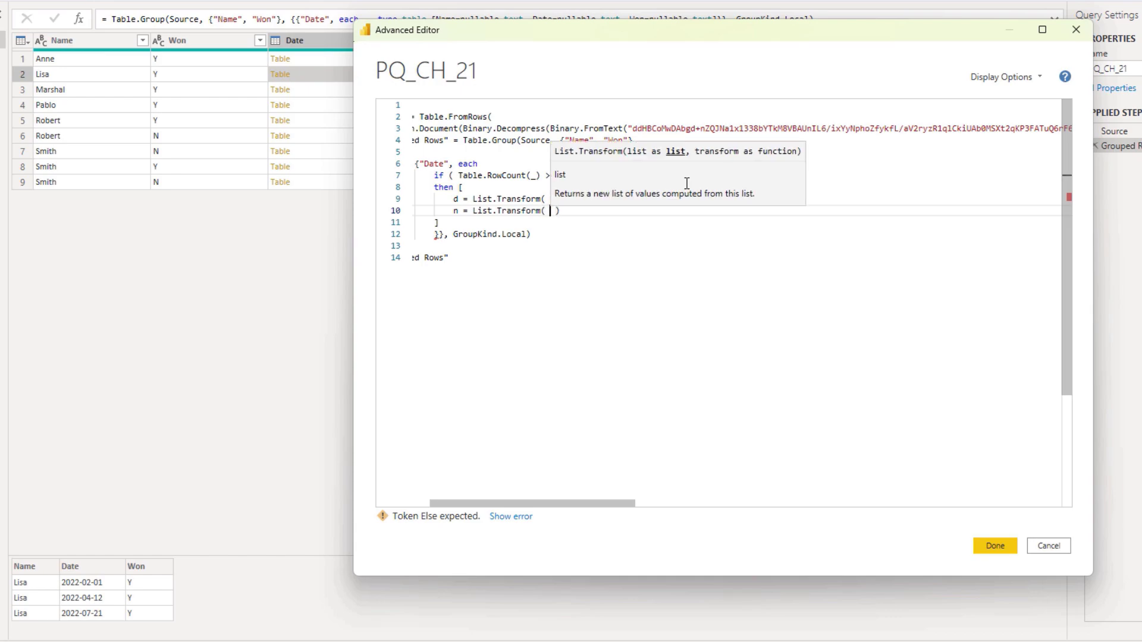
type("{}")
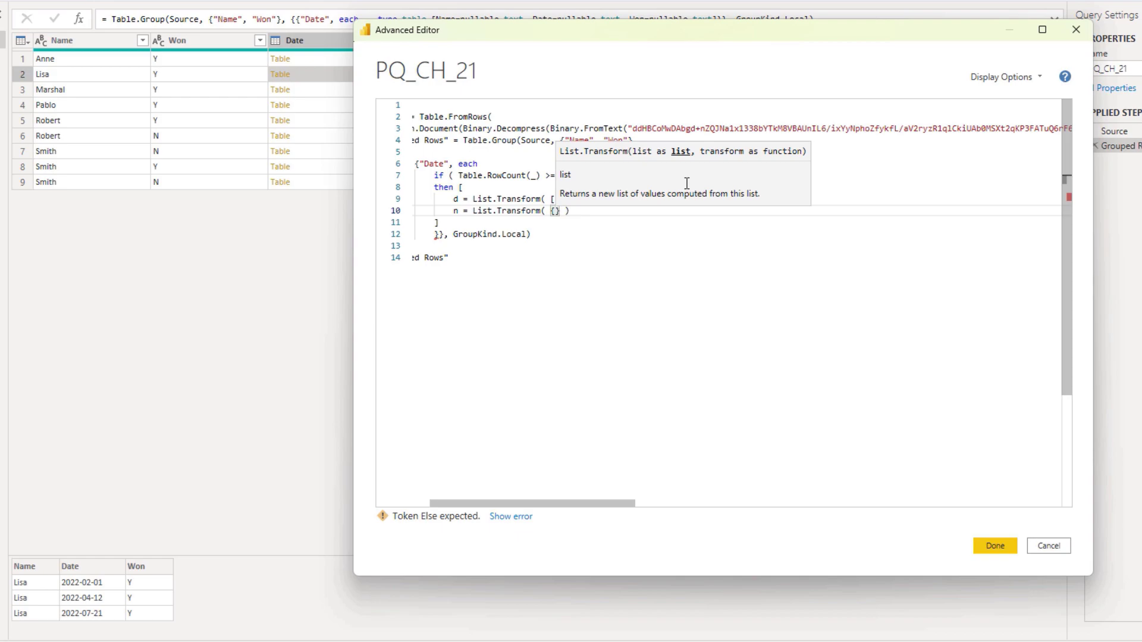
type("0")
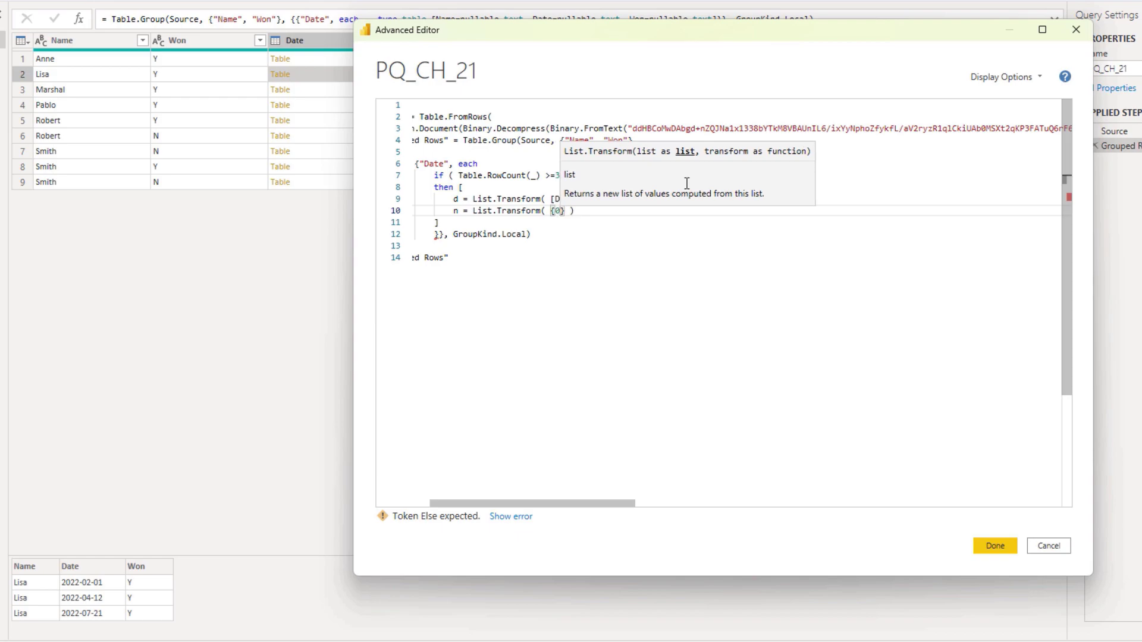
type("..")
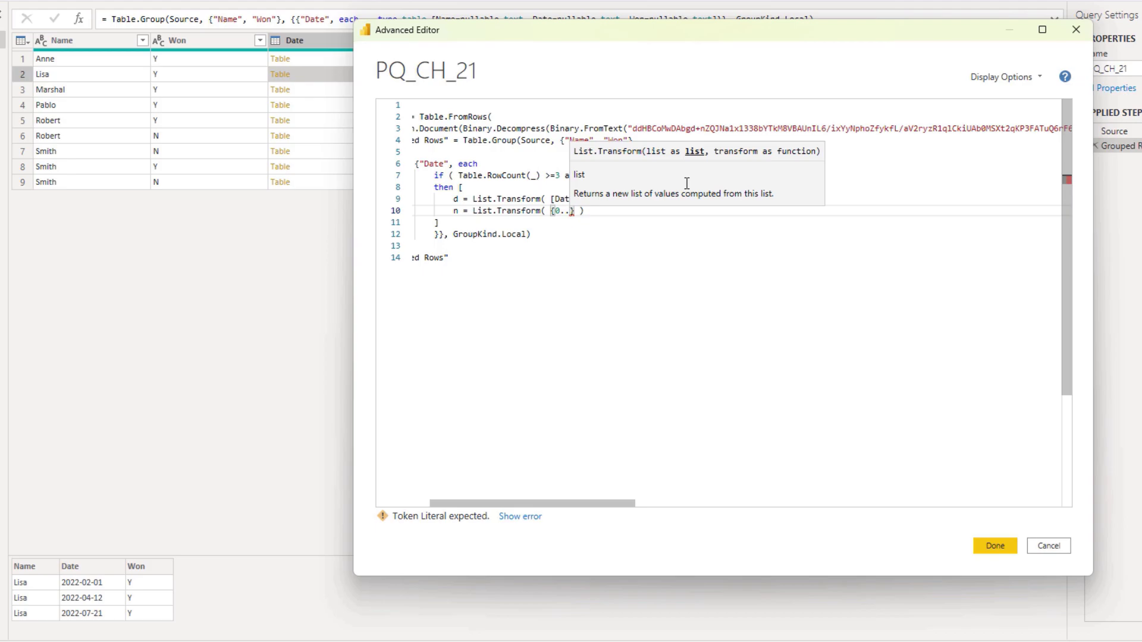
type("1c")
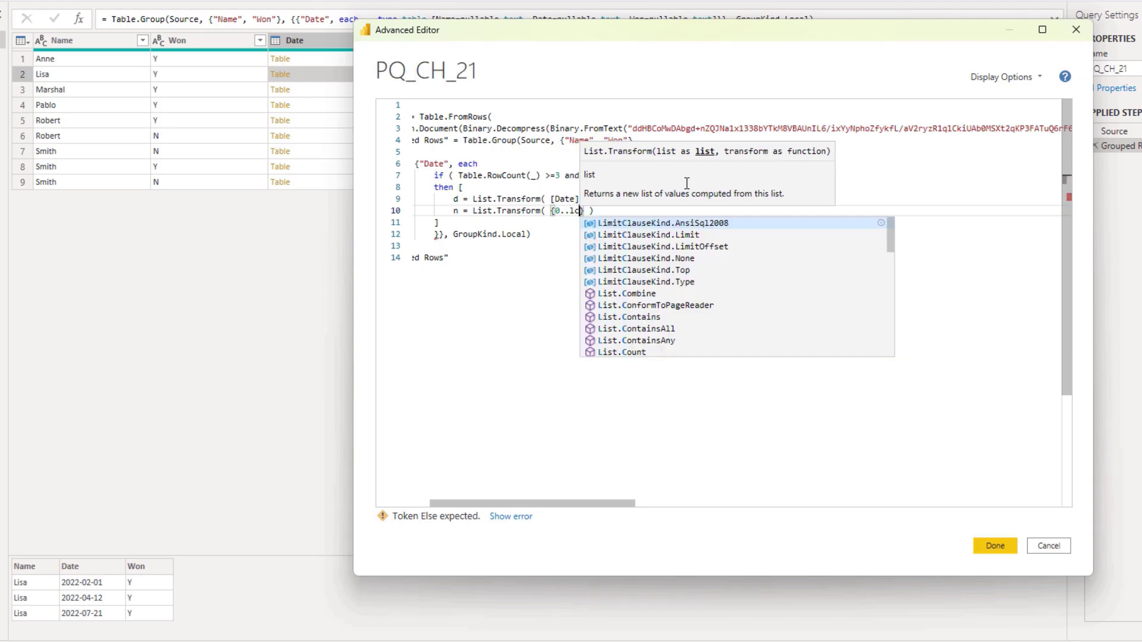
mouse_move(635, 342)
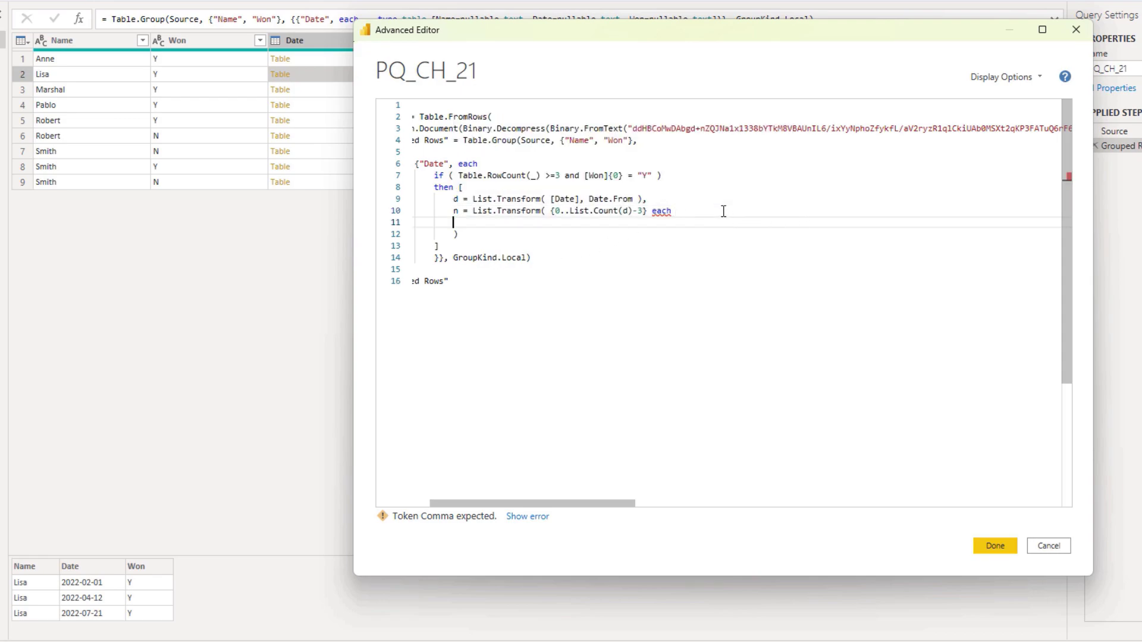
- Write n's each-body test: if Number.From(d{_+2} - d{_}) <= 180
type("if")
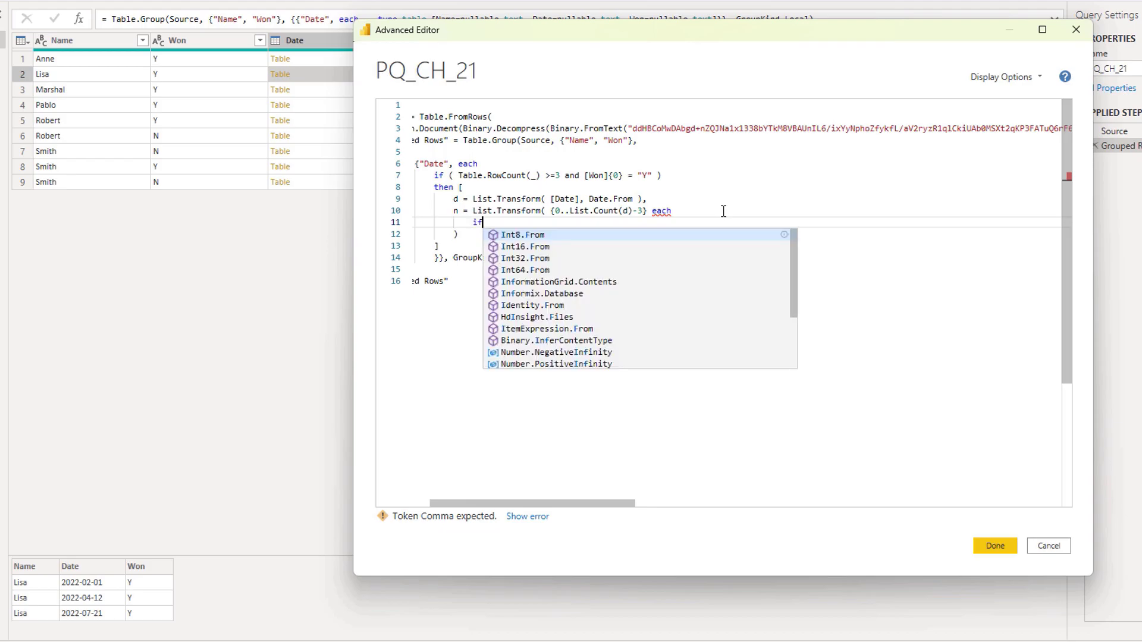
key("Escape")
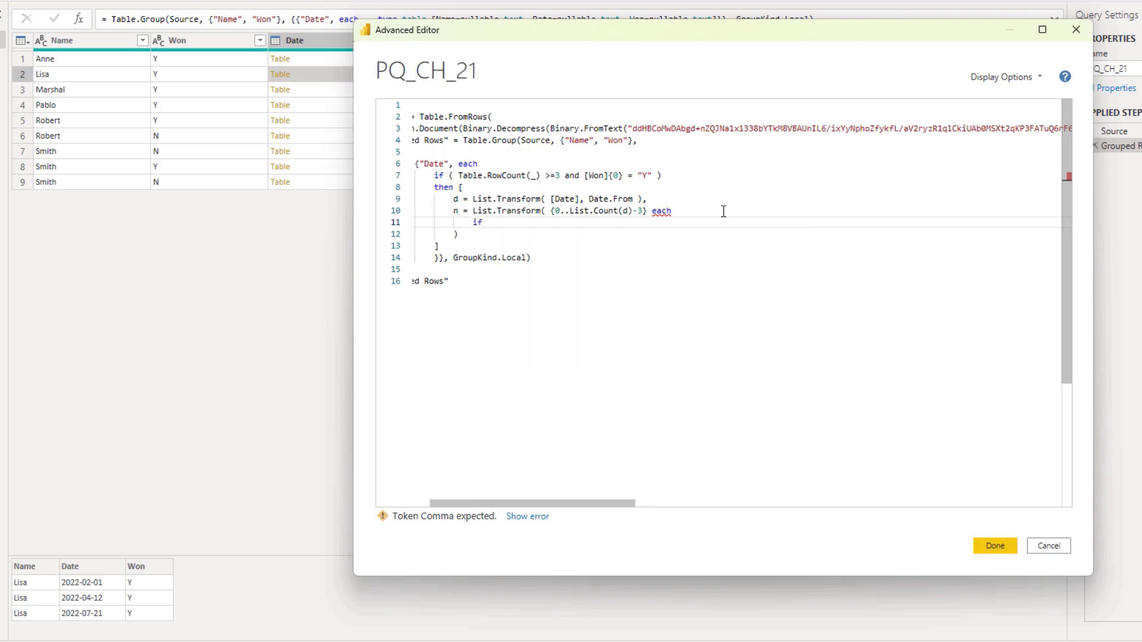
type("Number.From")
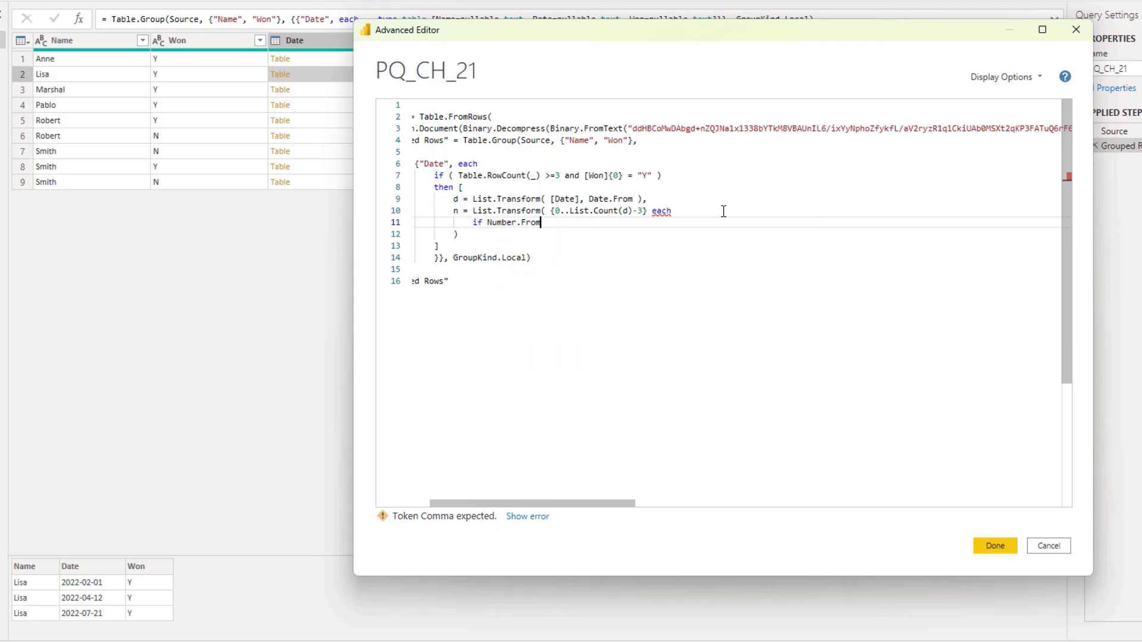
type("(")
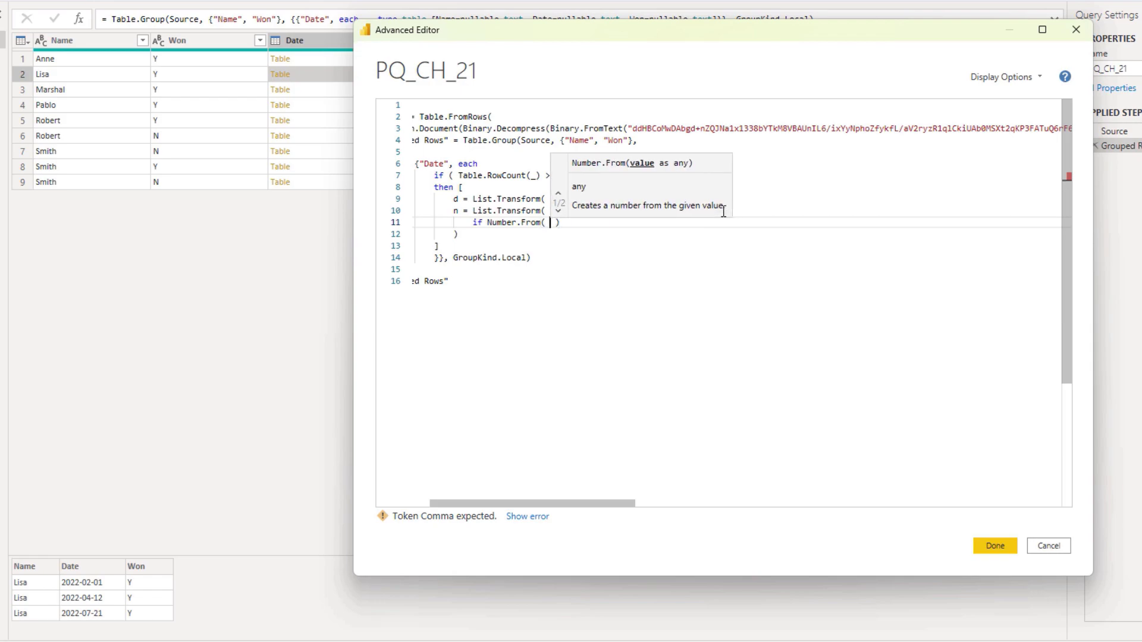
type("d")
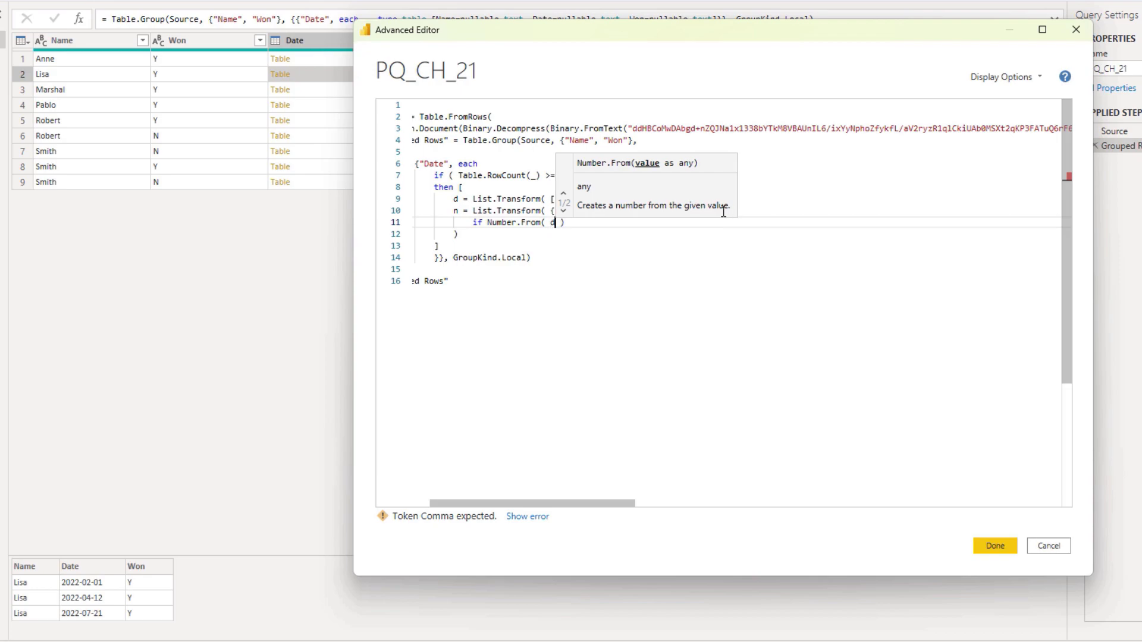
type("}")
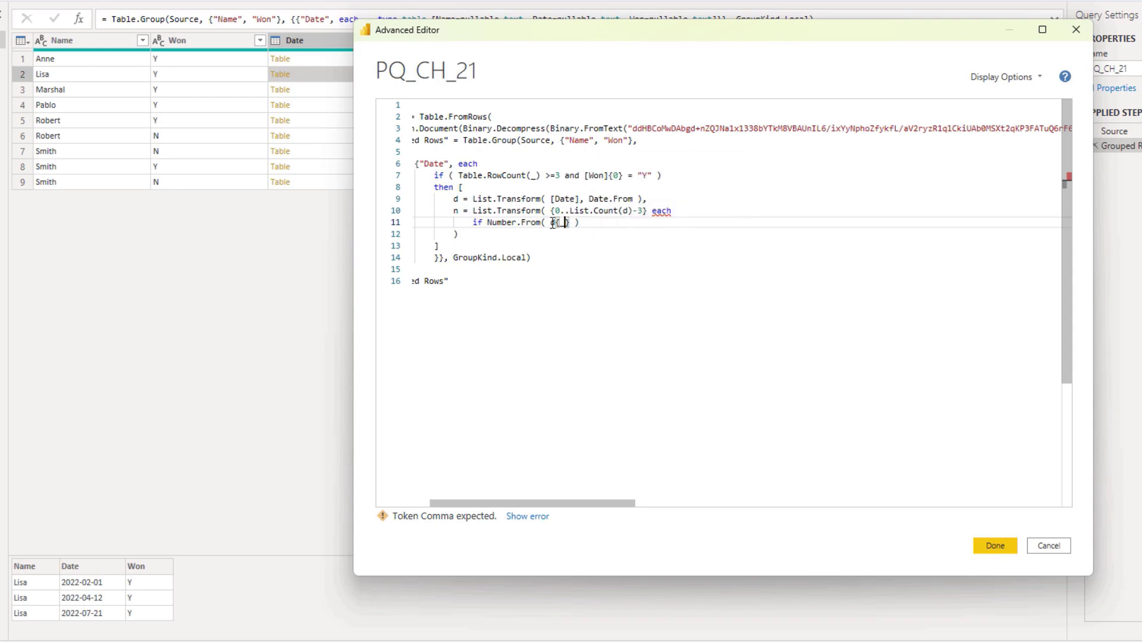
type("d")
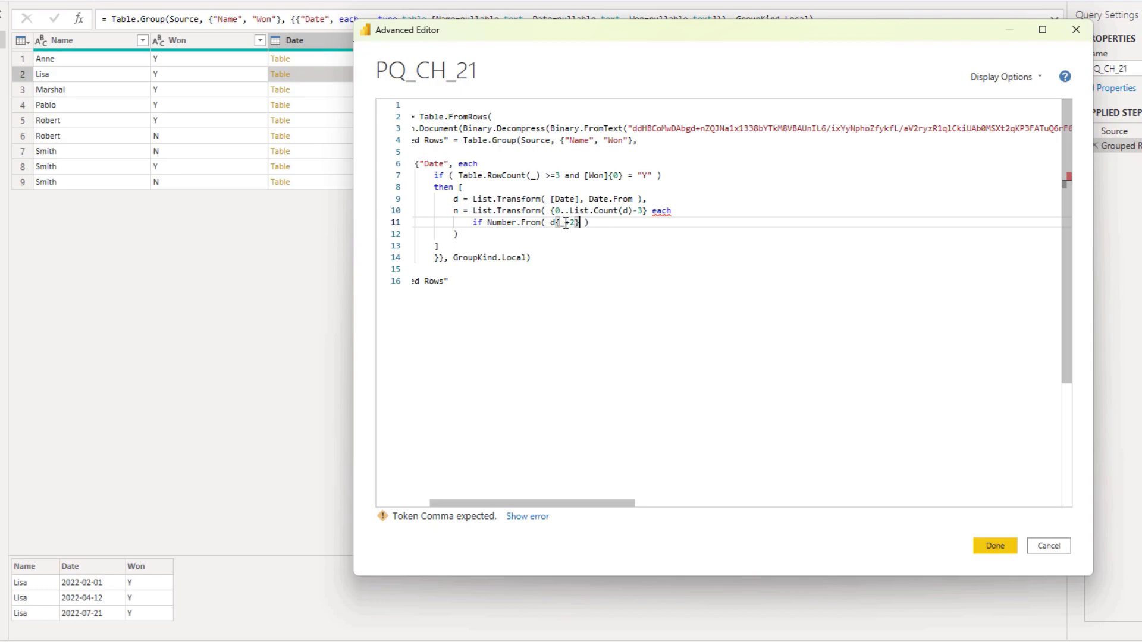
type("-")
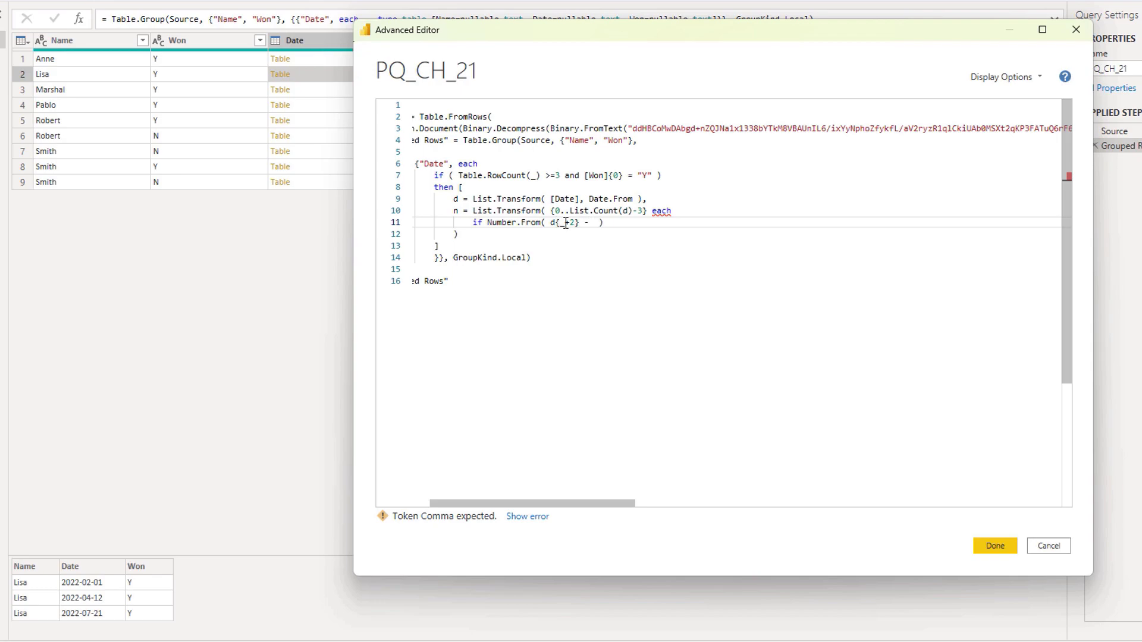
left_click(593, 223)
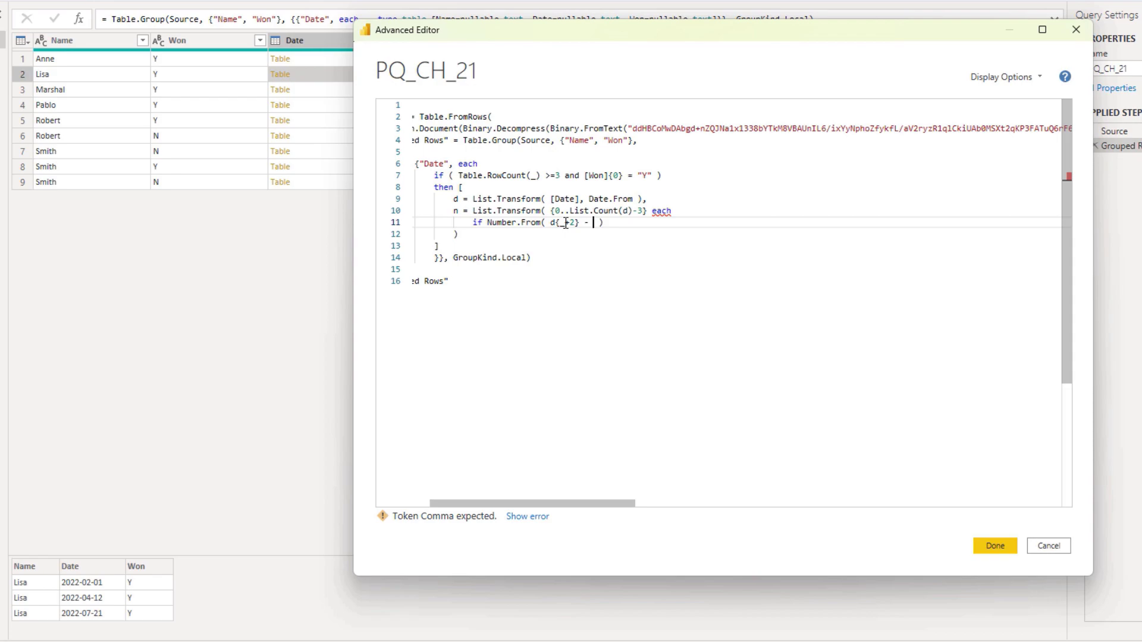
type("d{_")
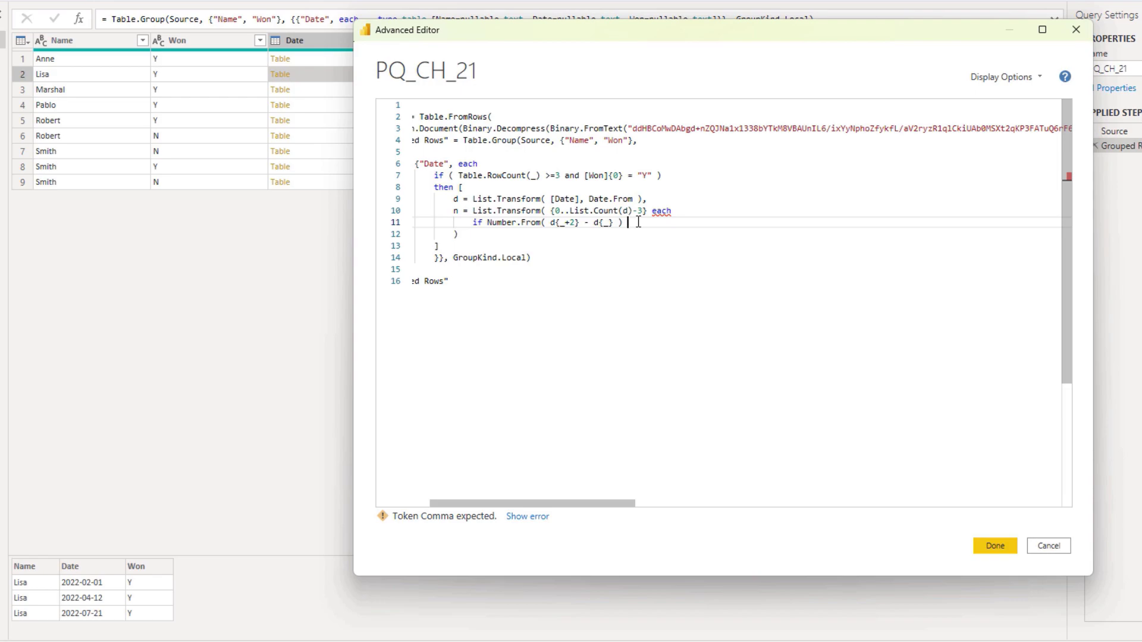
type("{")
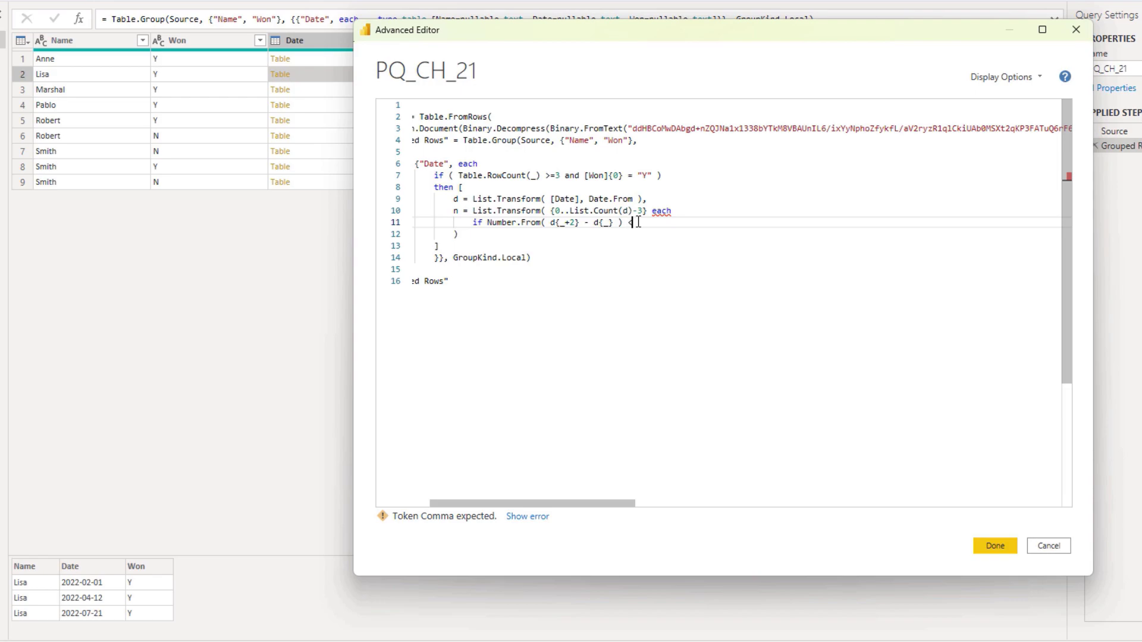
type("<=")
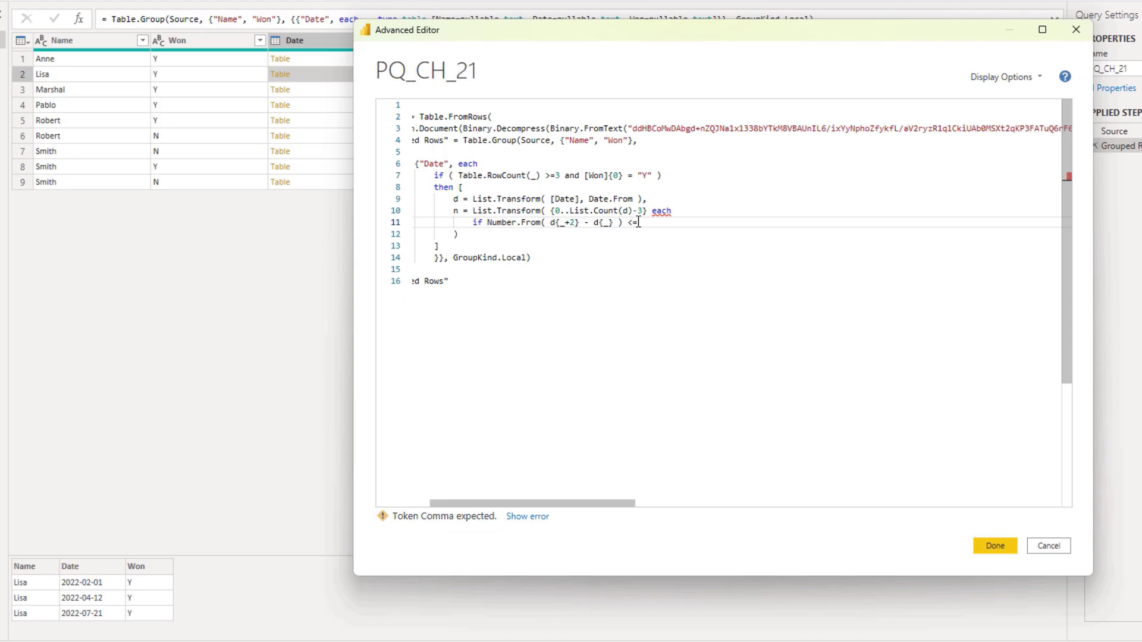
type("180")
type("then")
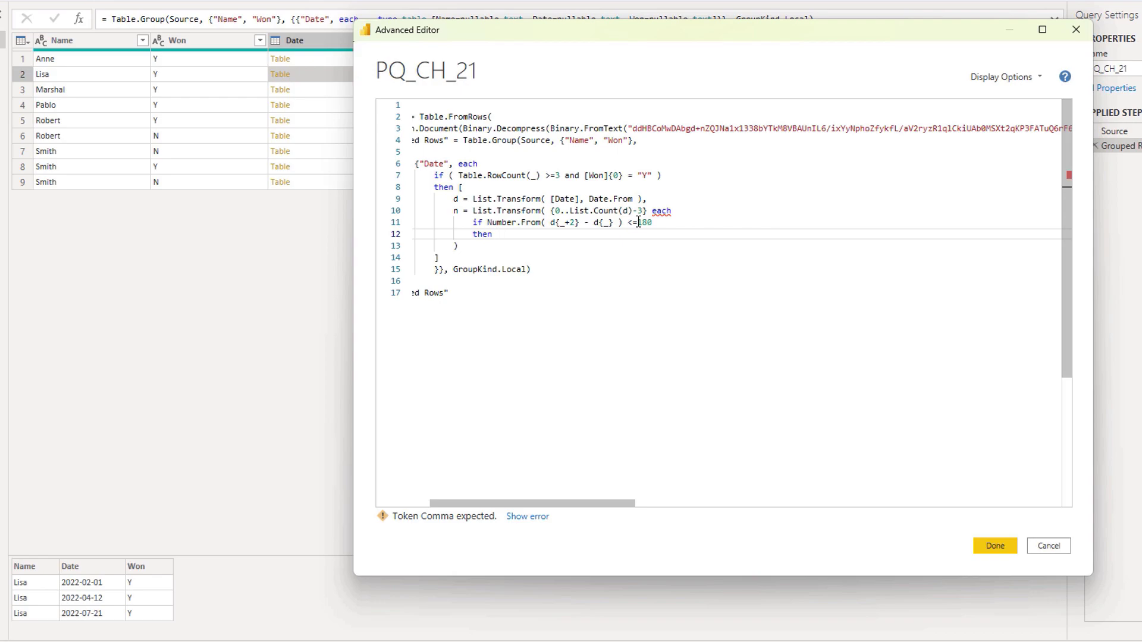
- Finish the branch with then {_.._+2} else null
type("{}")
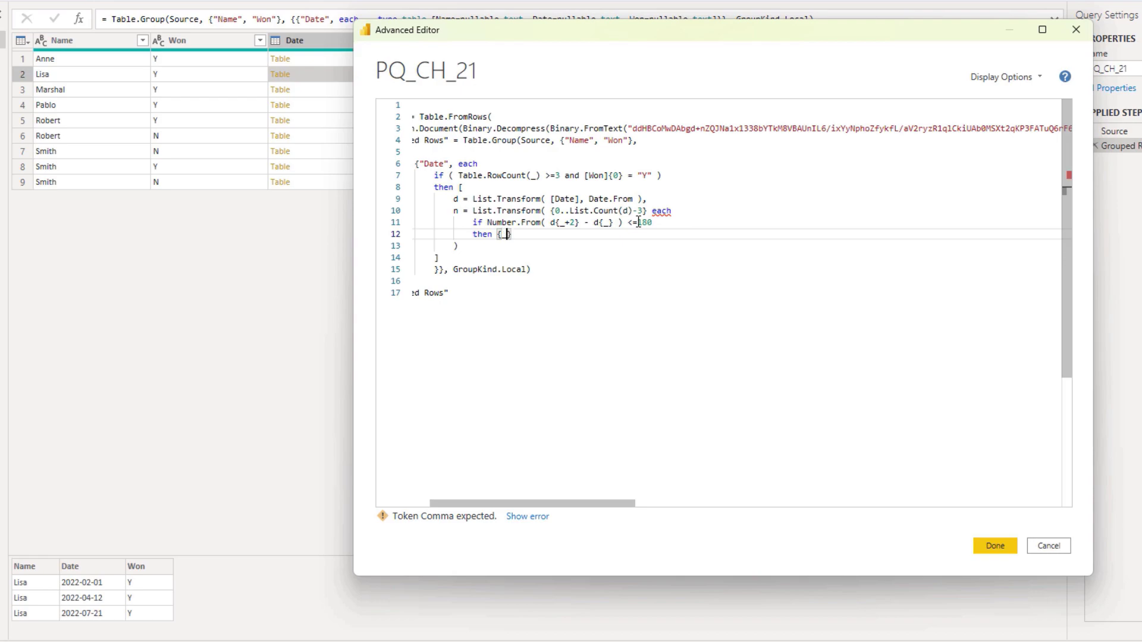
type(".._+2")
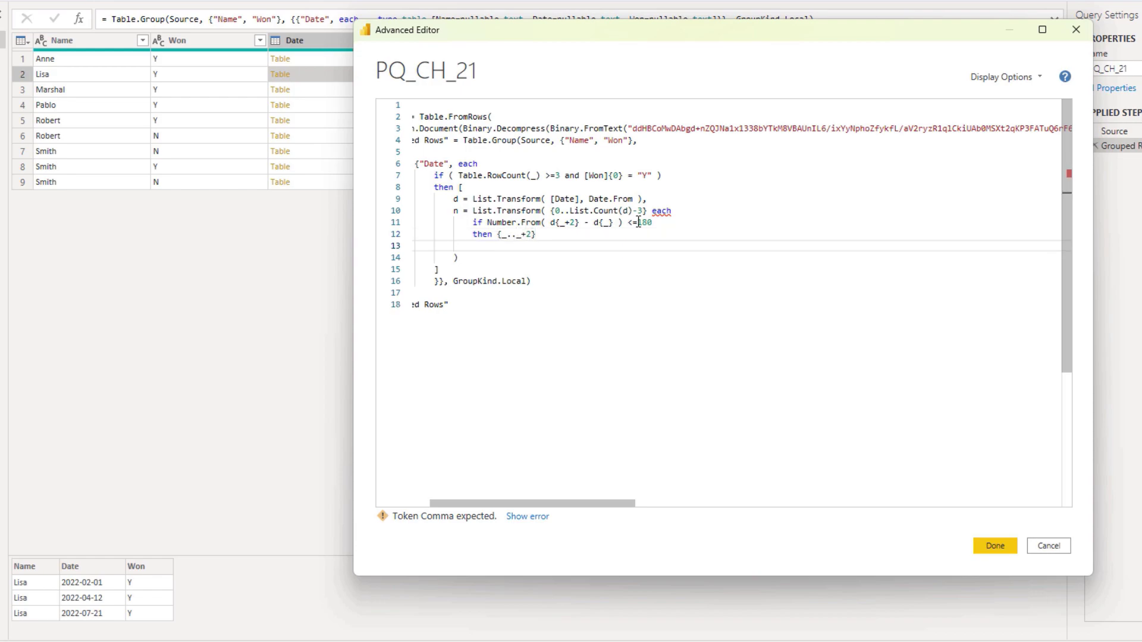
type("else")
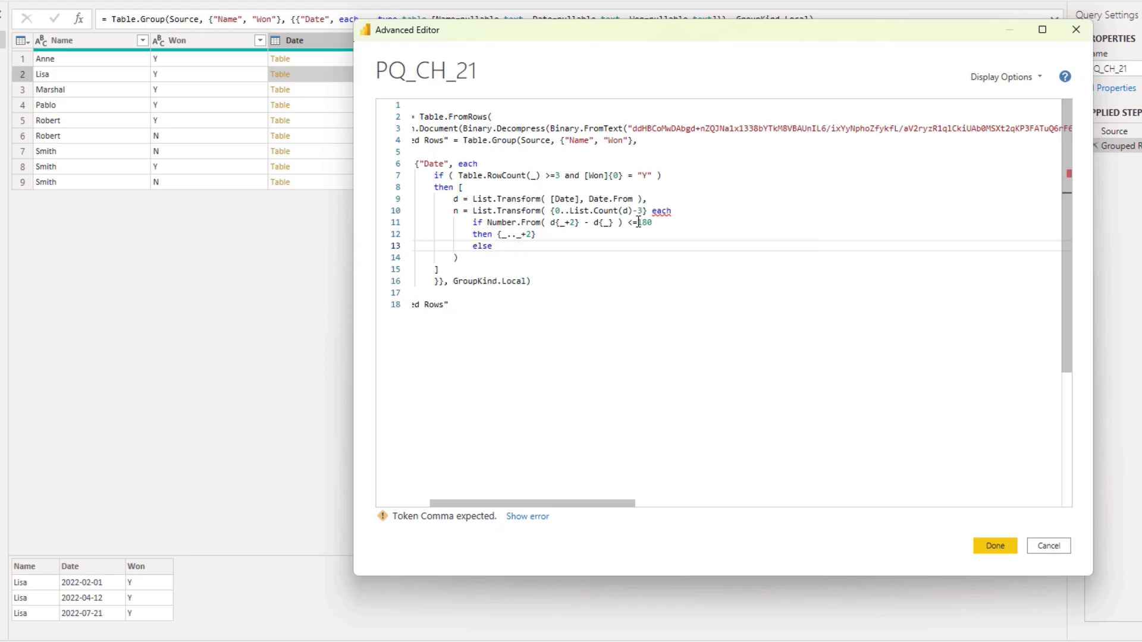
type("null")
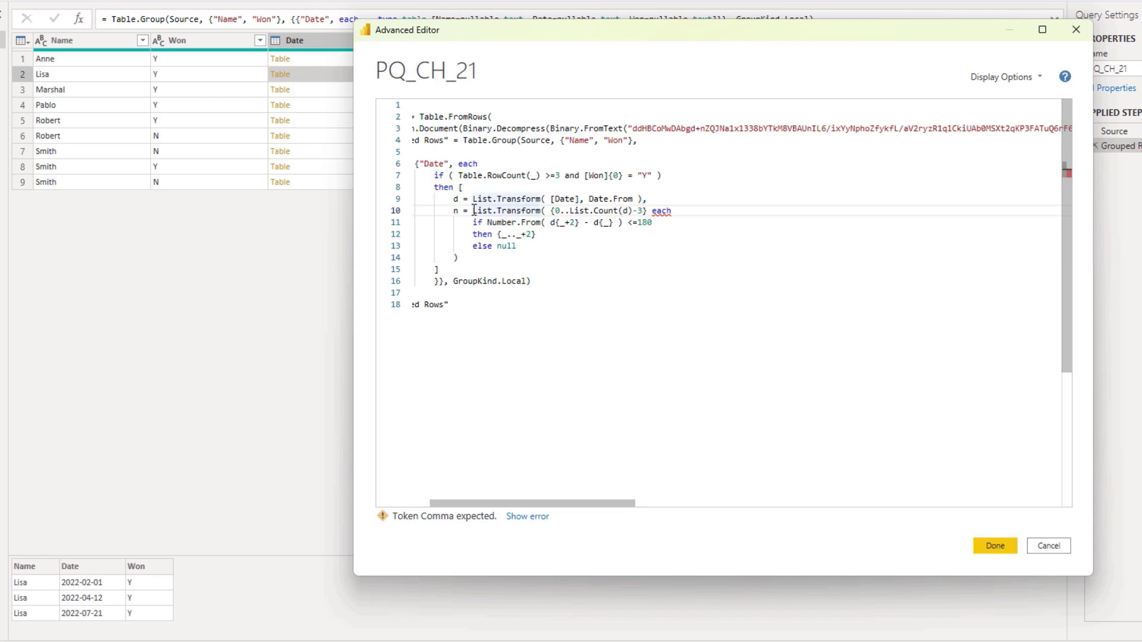
- Wrap n's transform in List.RemoveNulls and close it with parentheses and a comma
key("enter")
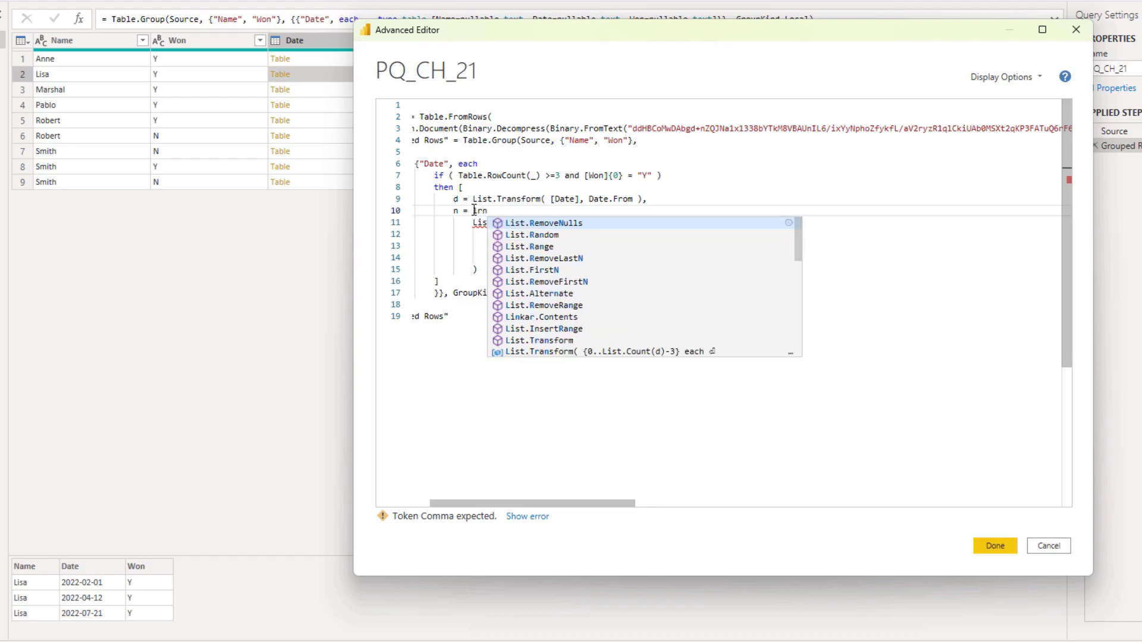
left_click(543, 223)
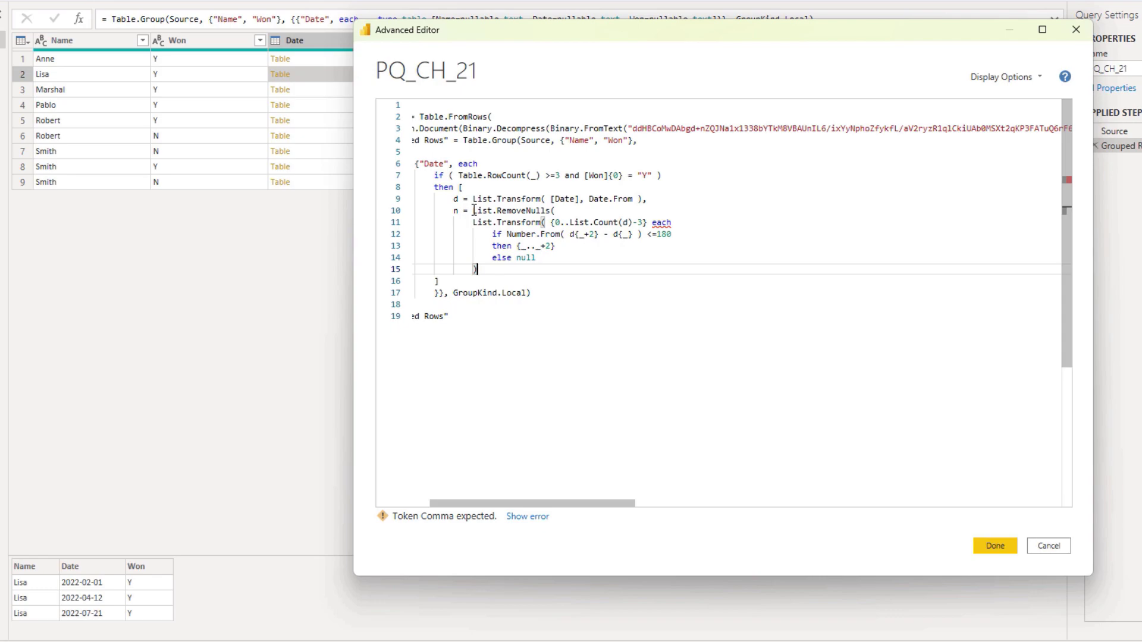
type(")")
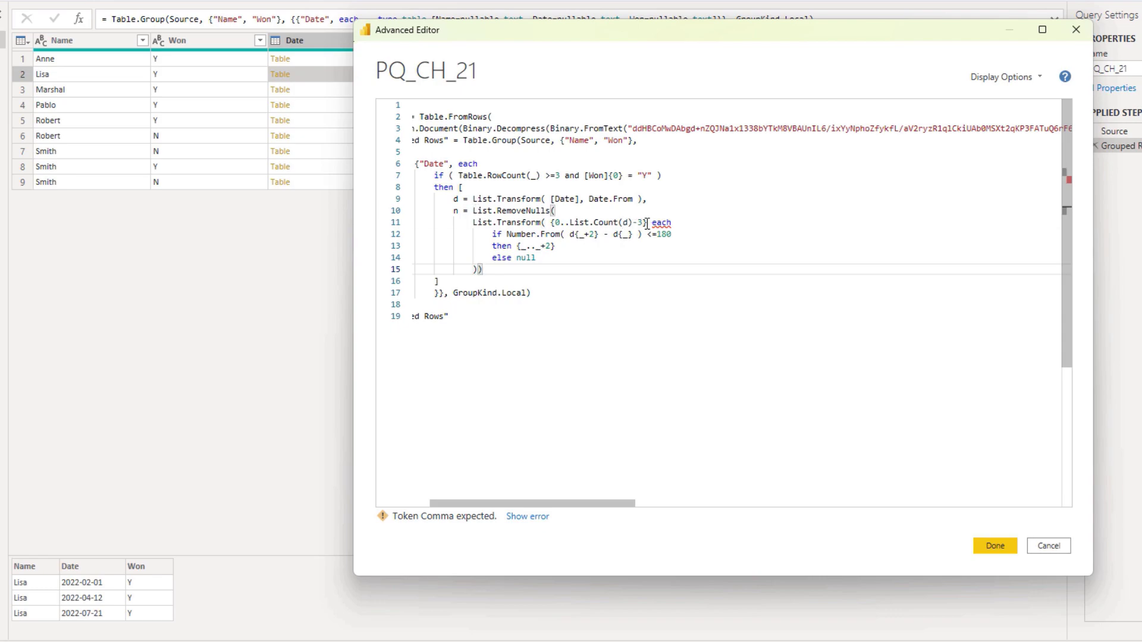
mouse_move(548, 276)
type(",")
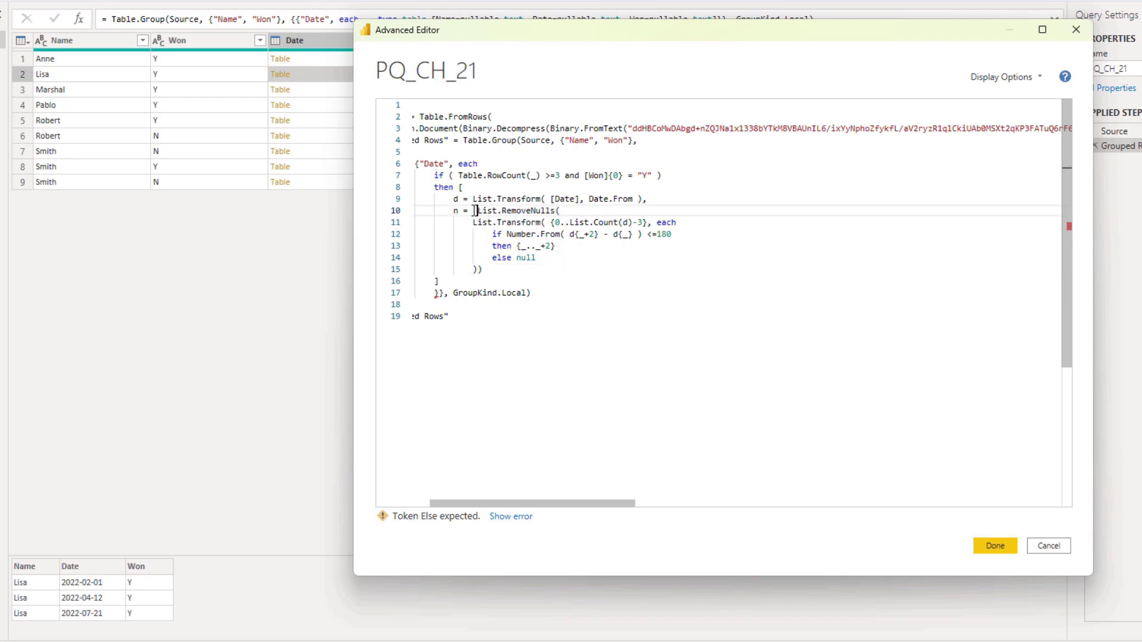
type("Lu")
left_click(737, 268)
type("),")
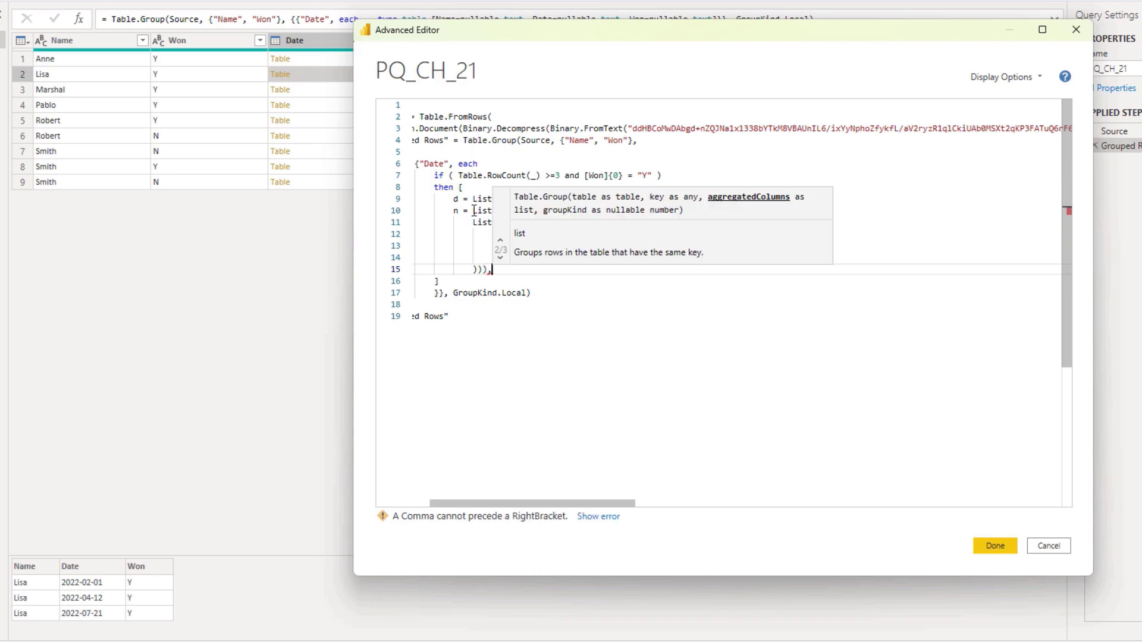
- Add r = List.Union(List.Transform(n, each d{_})) and select [r] from the record
key("enter")
type("r =")
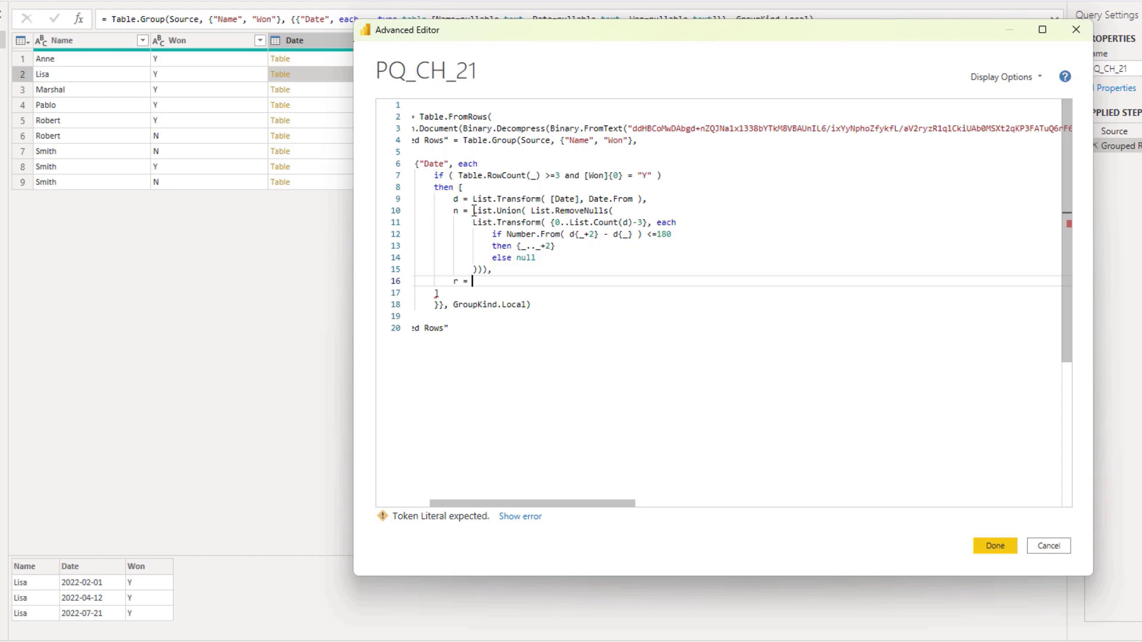
type("List.Transform")
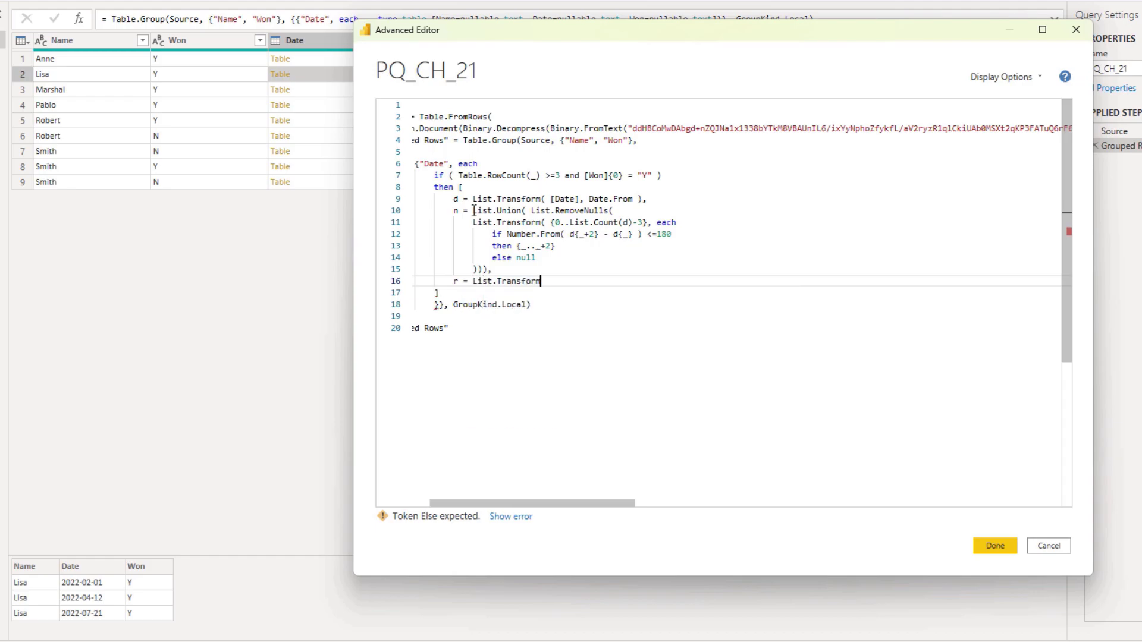
type("(")
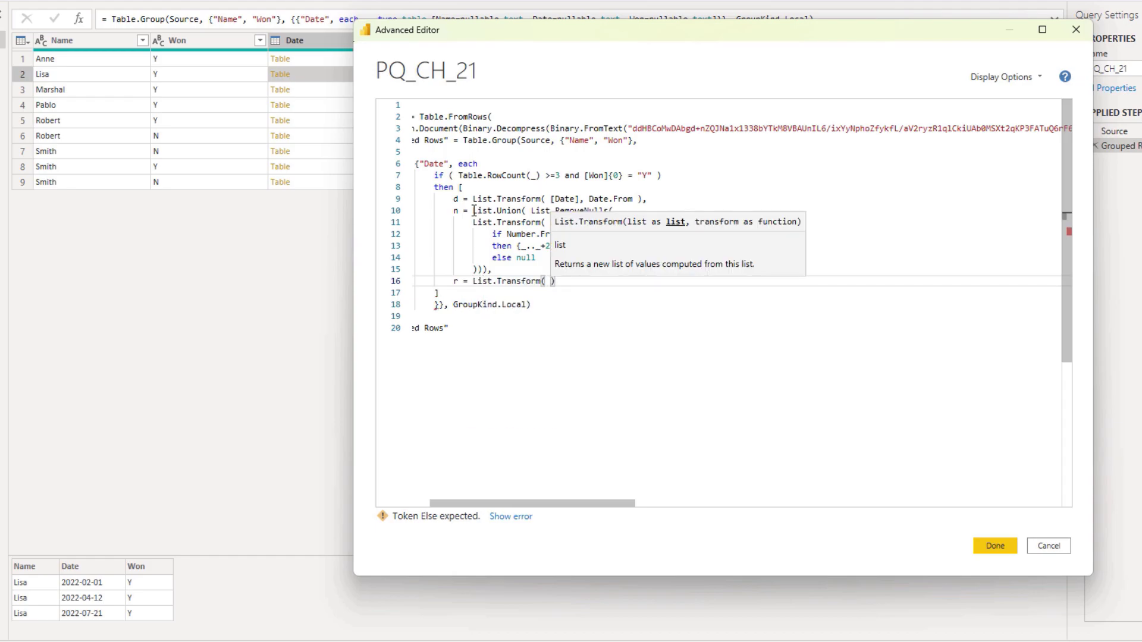
type("n")
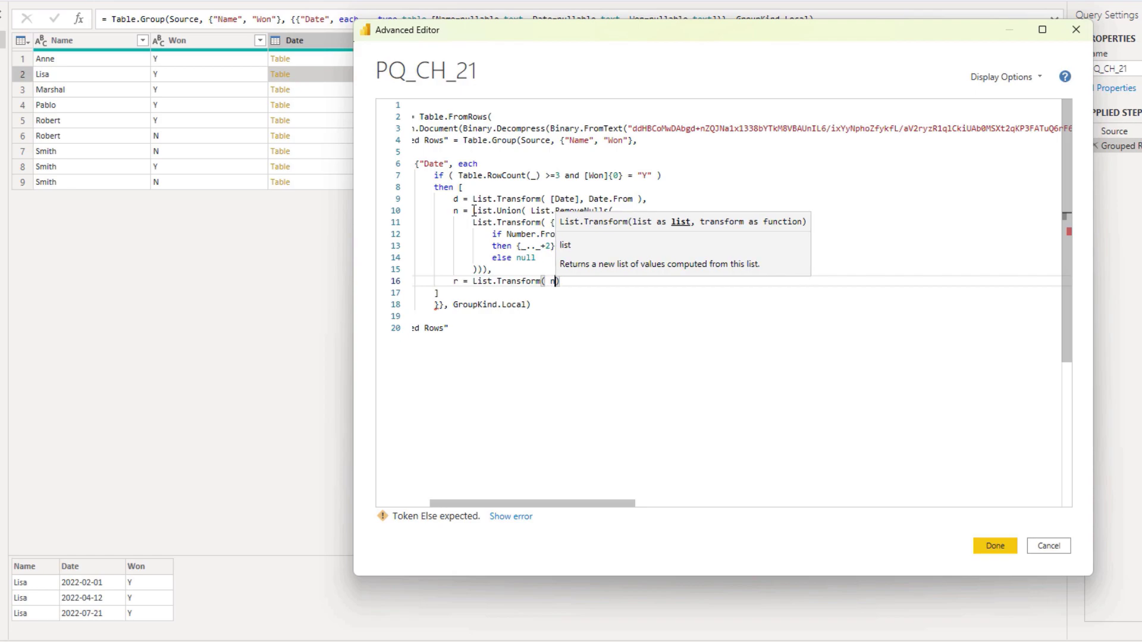
type(",")
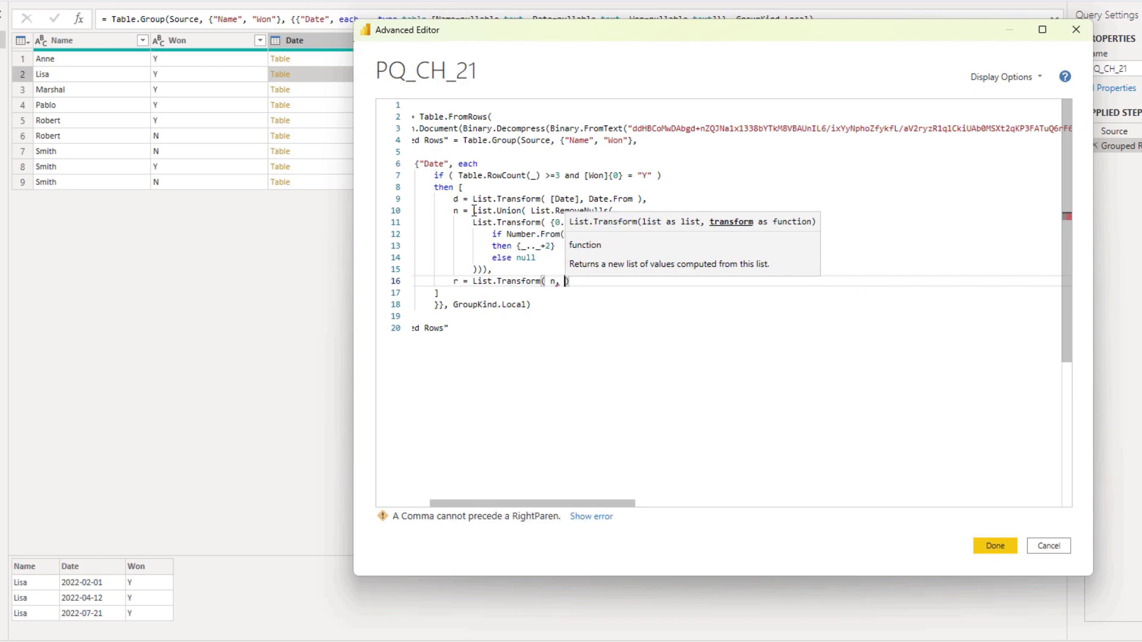
type("each")
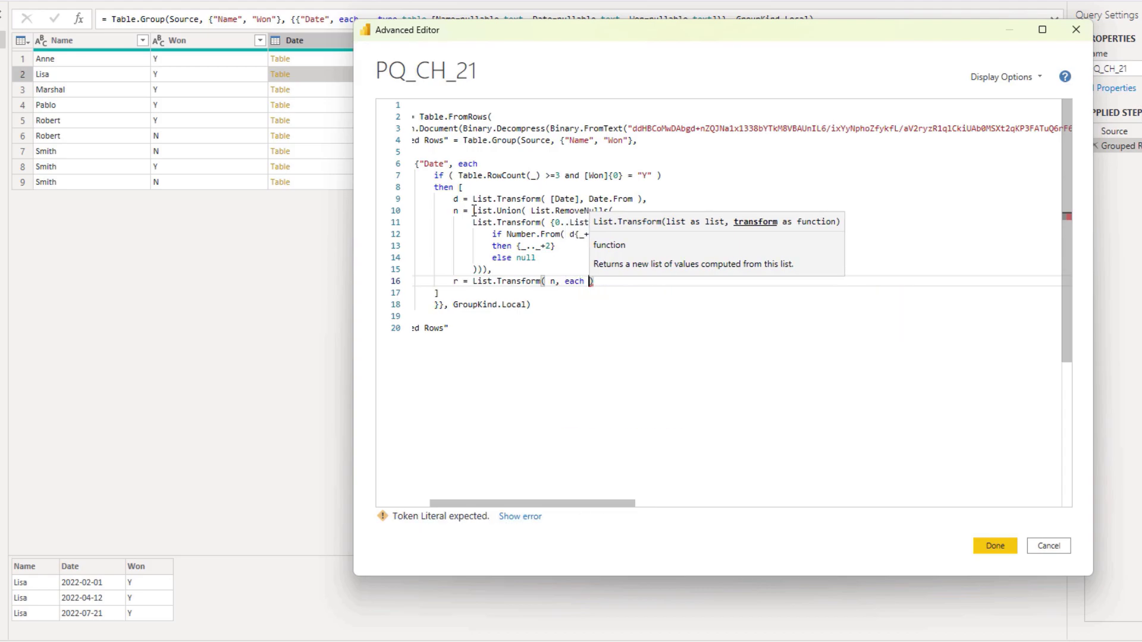
type("d{")
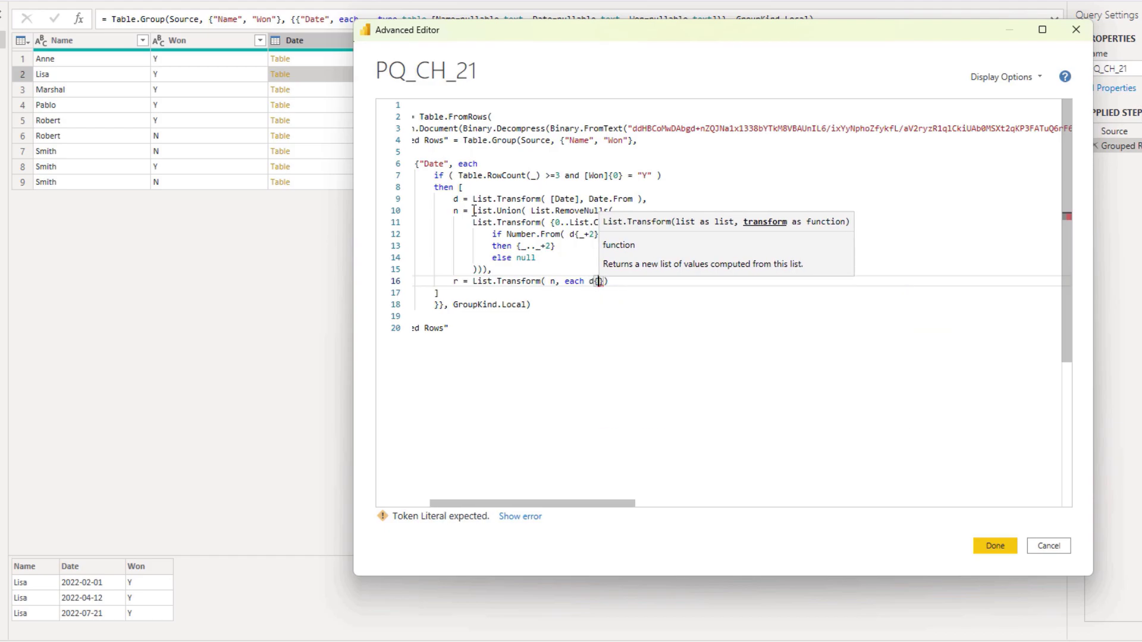
type("_")
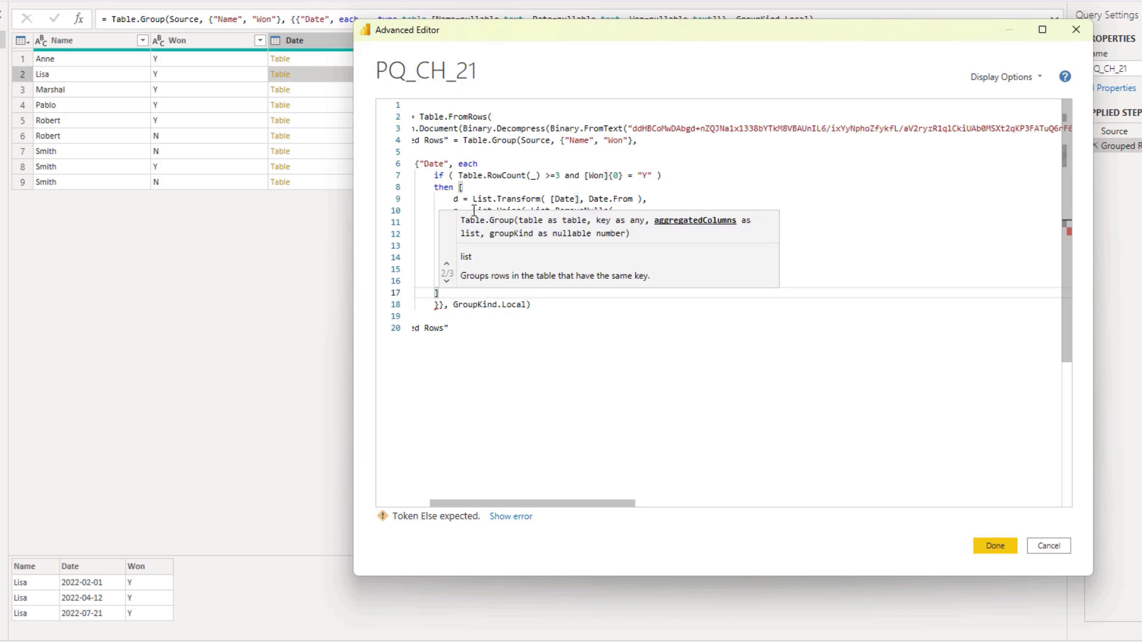
type("0")
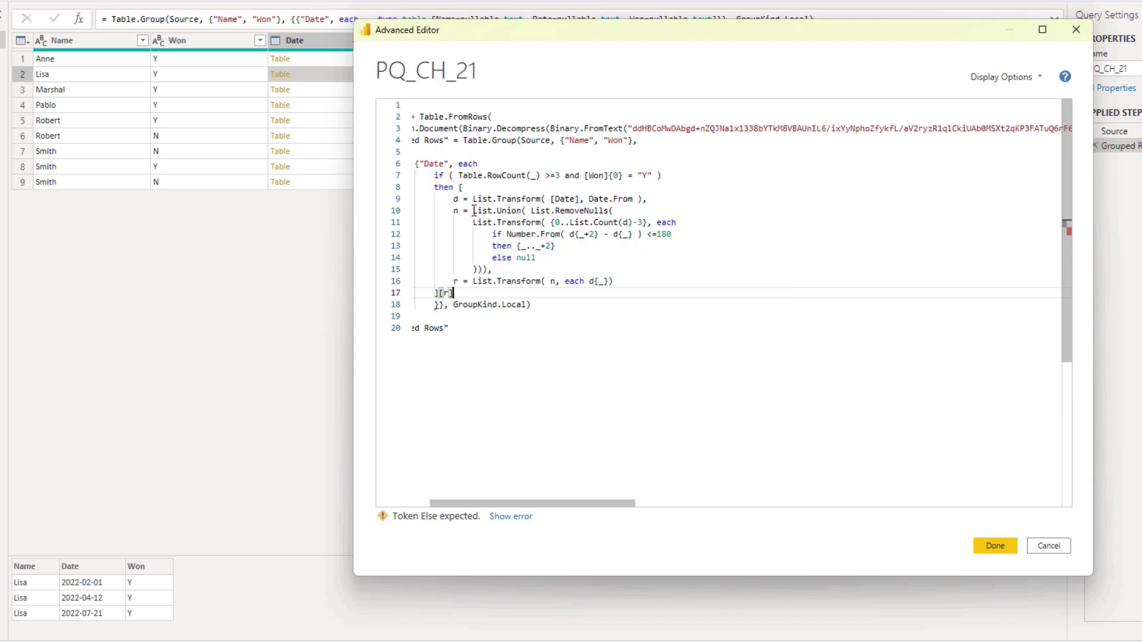
- Add the else false branch so non-qualifying groups return false
key("enter")
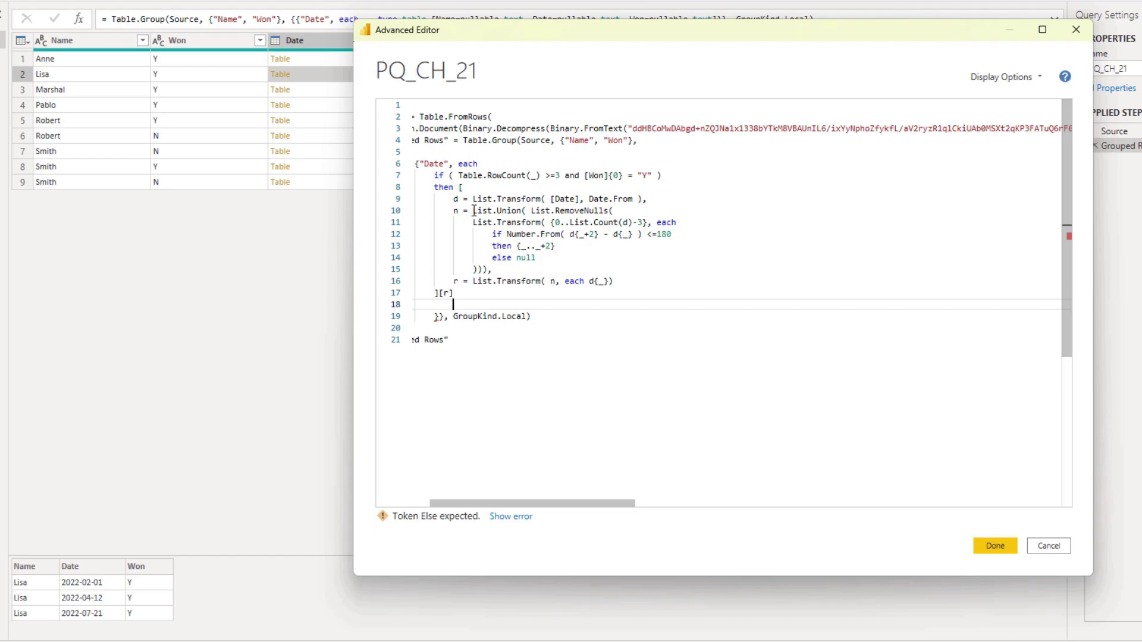
type("e")
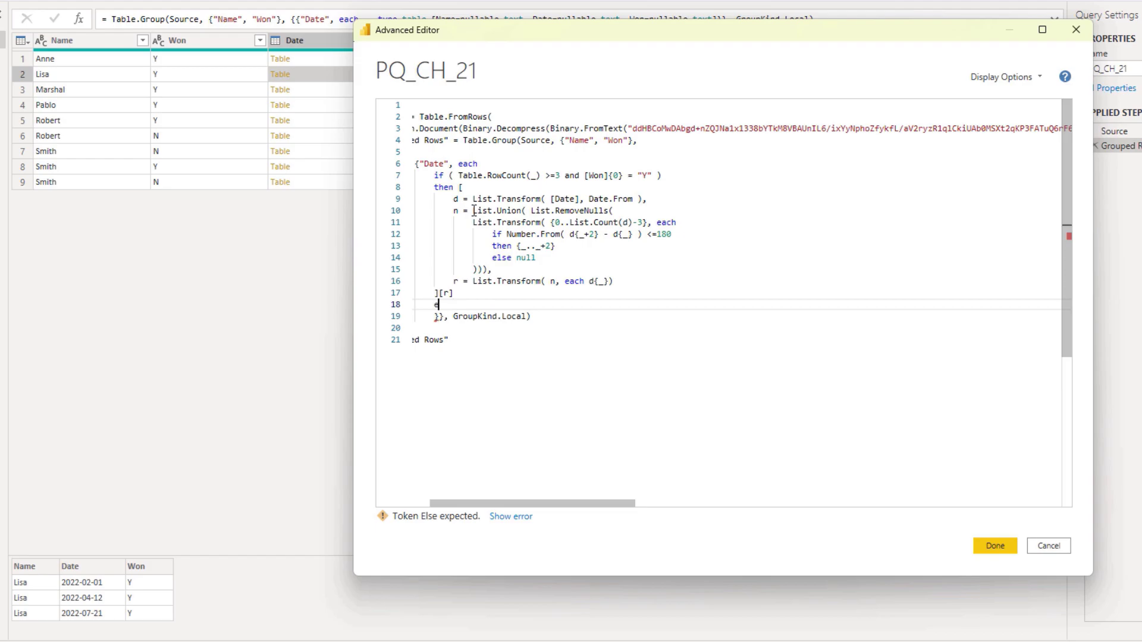
type("lse fu")
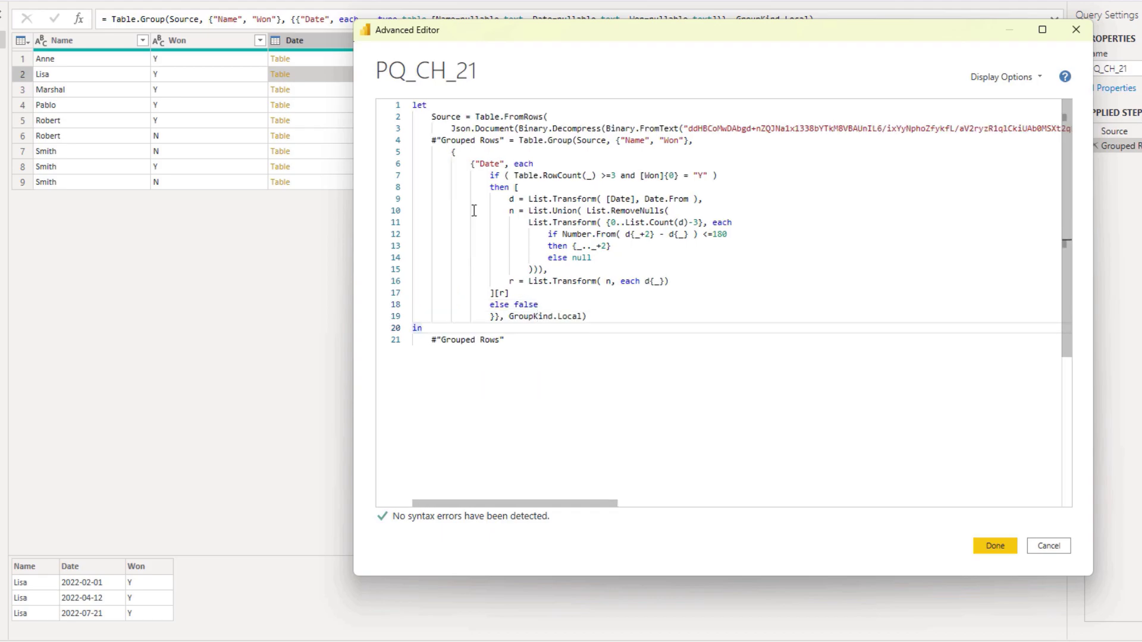
- Apply the code to see Date lists for three win groups, then reopen the Advanced Editor
left_click(994, 546)
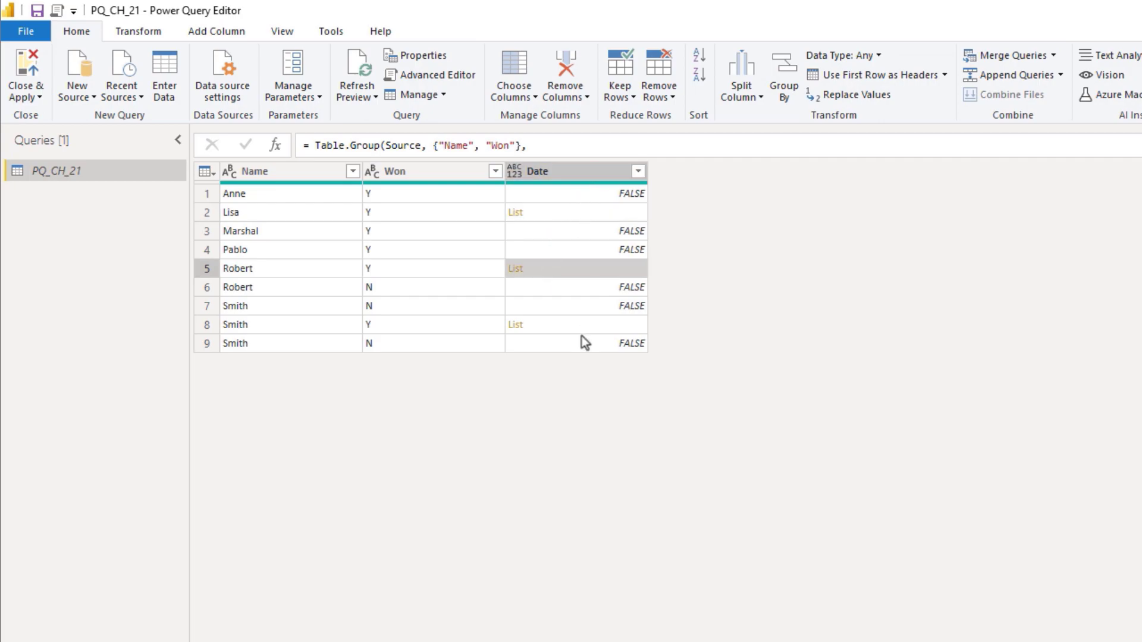
mouse_move(576, 333)
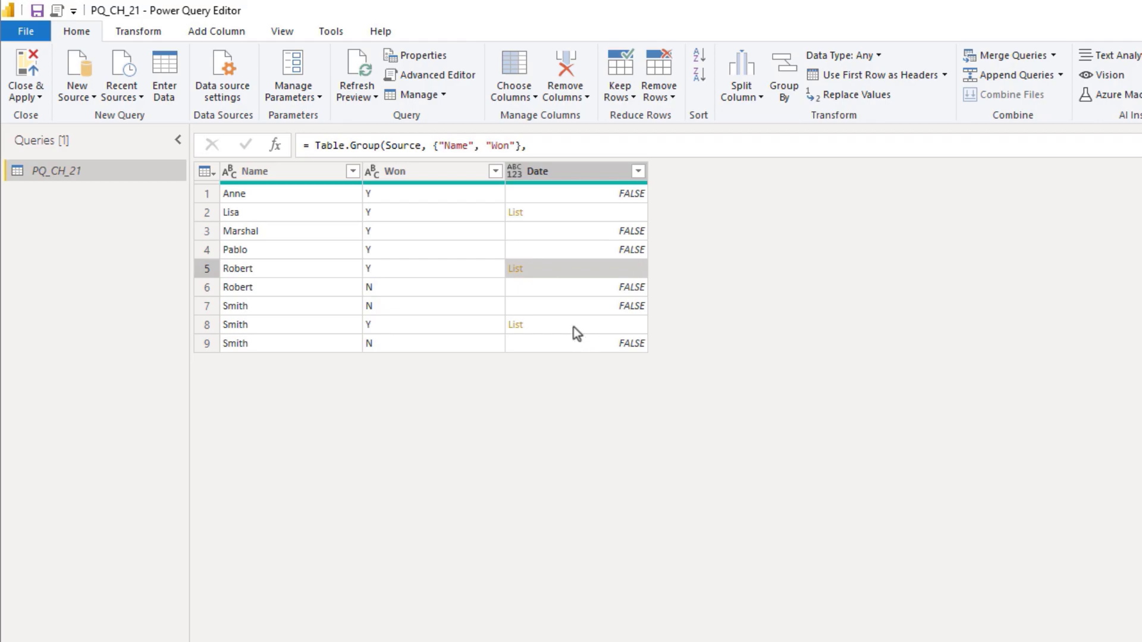
left_click(431, 75)
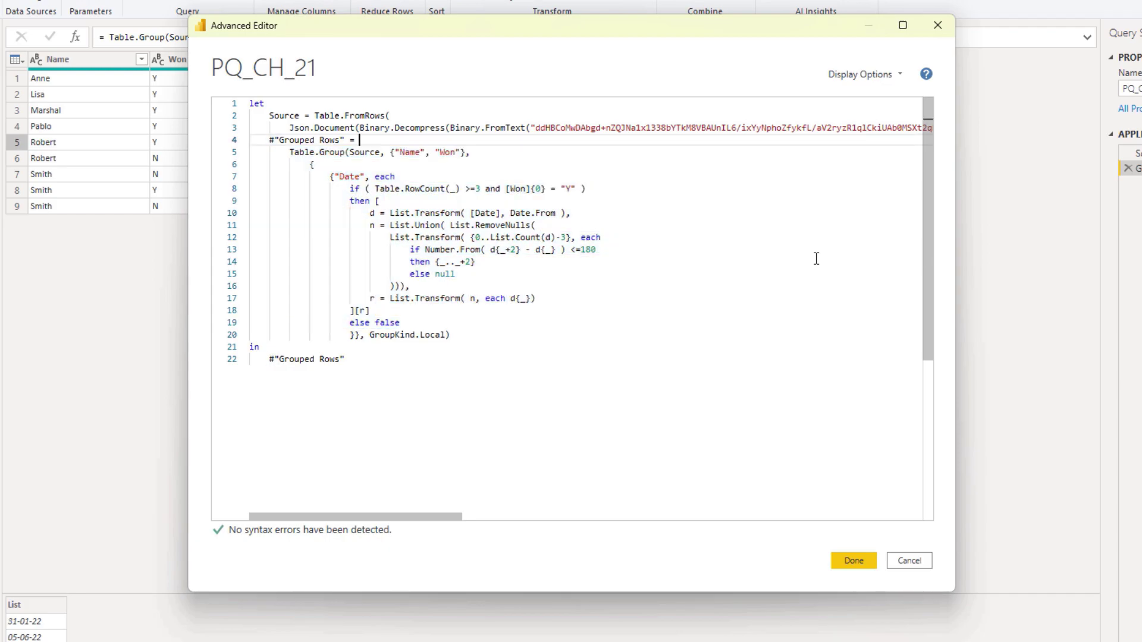
- Wrap Table.Group in Table.SelectRows(..., each [Date] <> false)
type("ts")
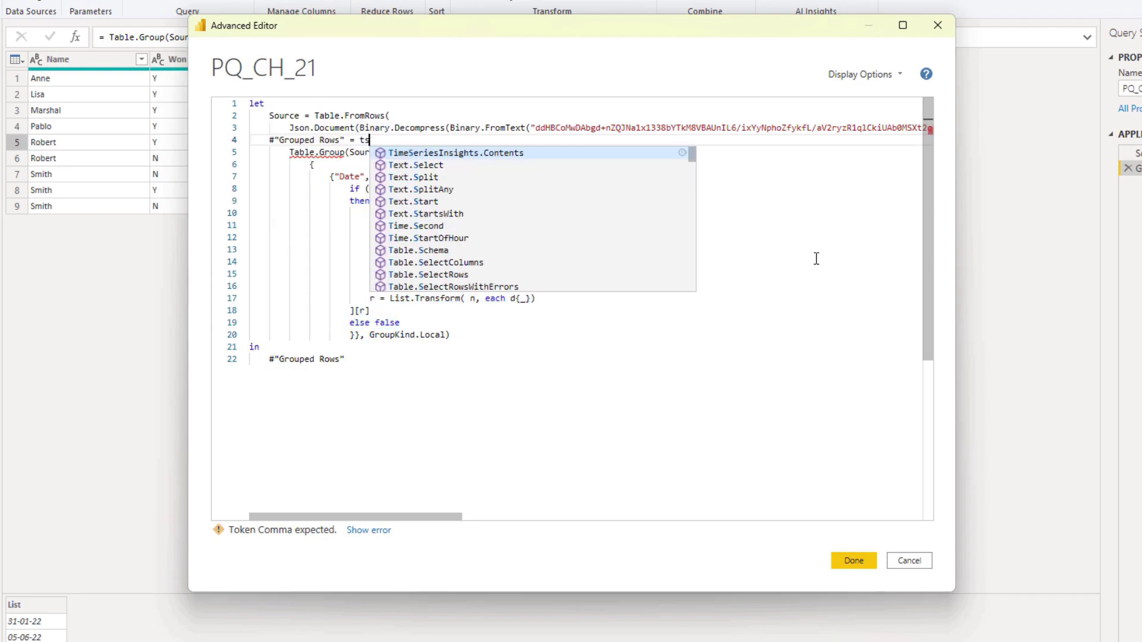
type("r")
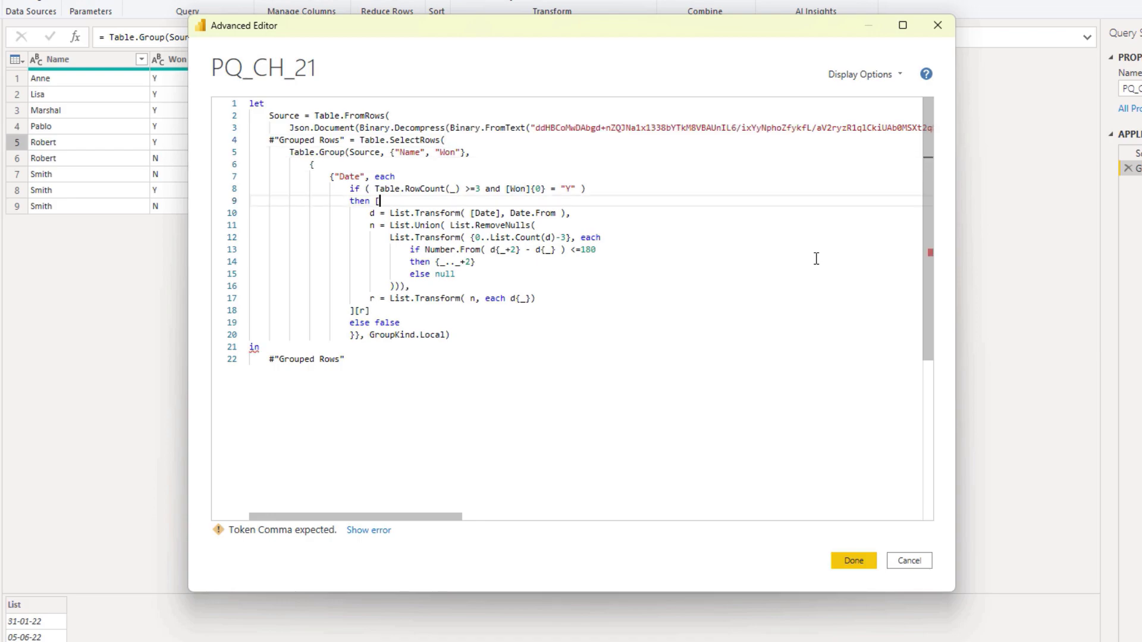
left_click(385, 334)
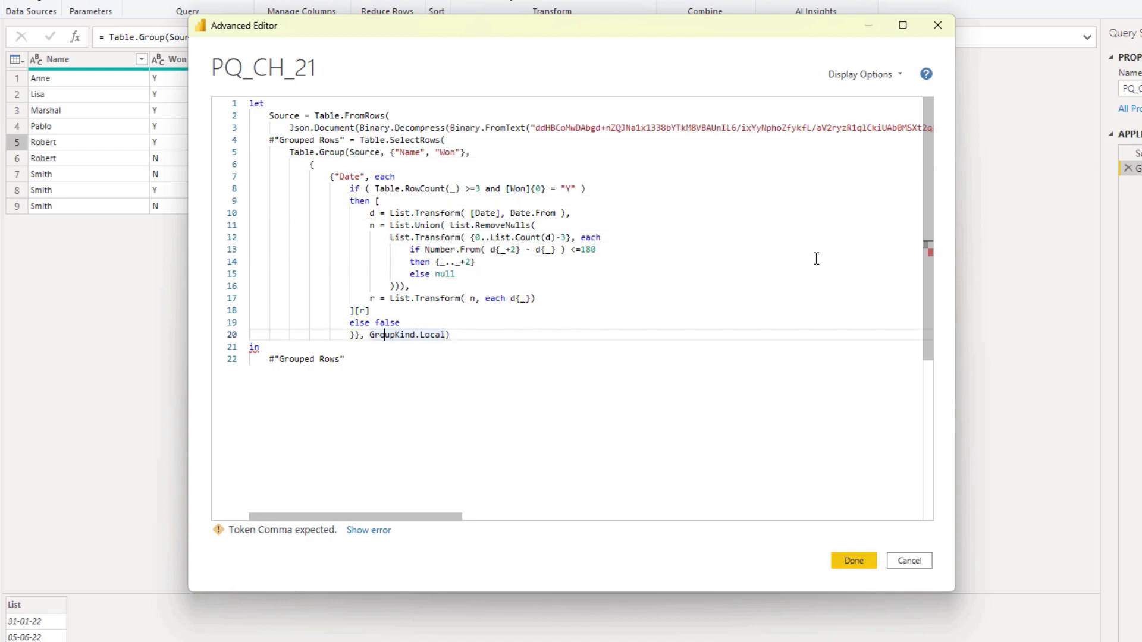
left_click(448, 334)
type("),")
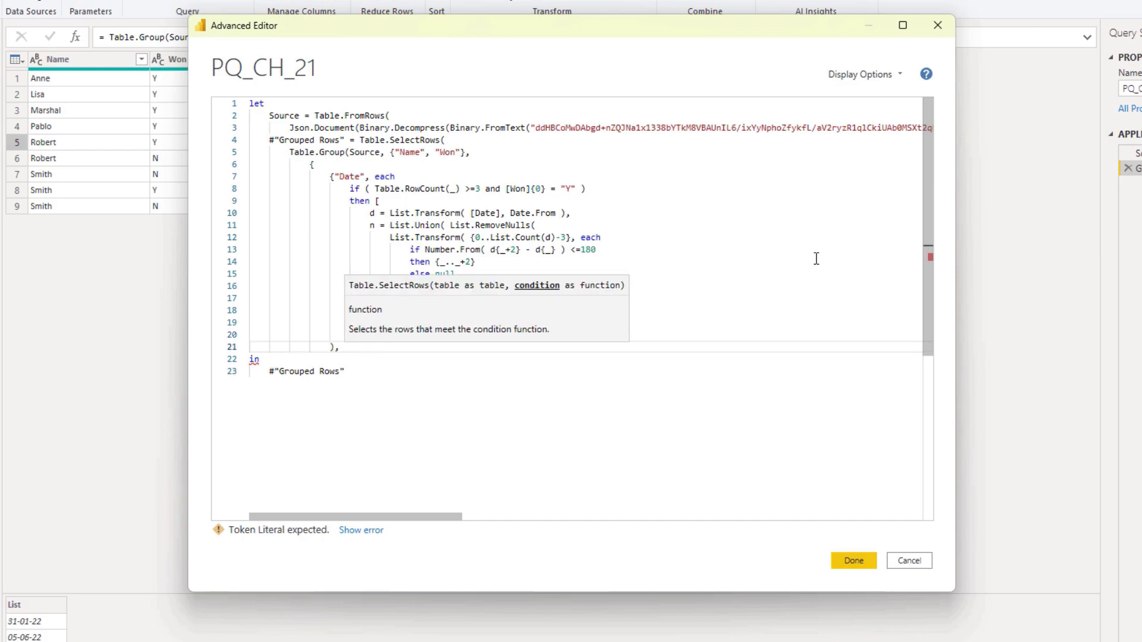
type("each [Date")
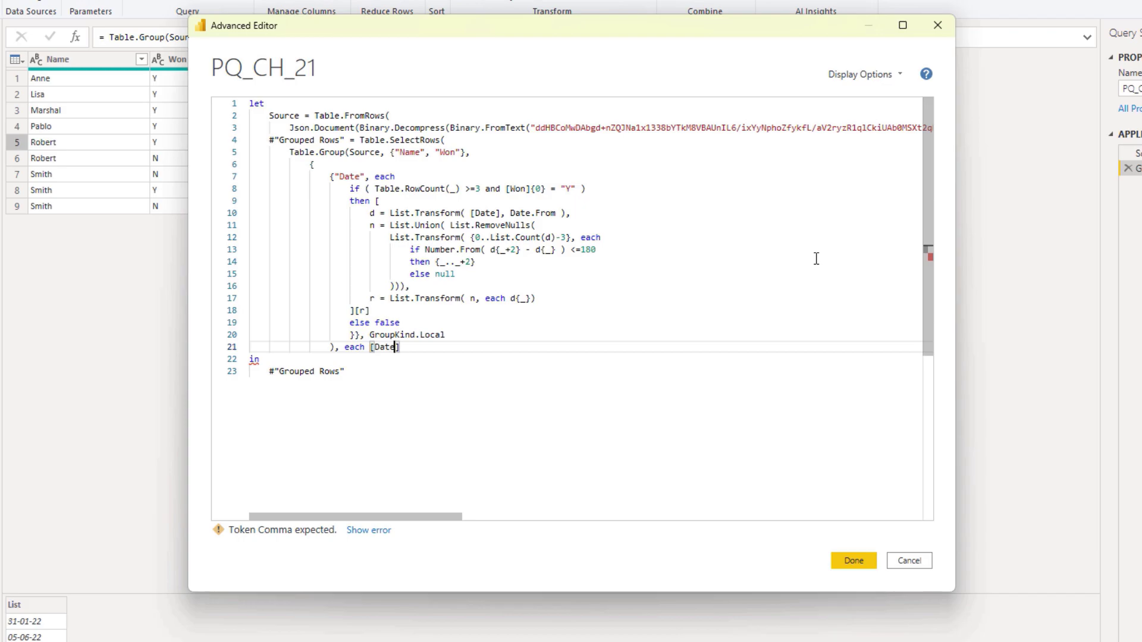
type("<>")
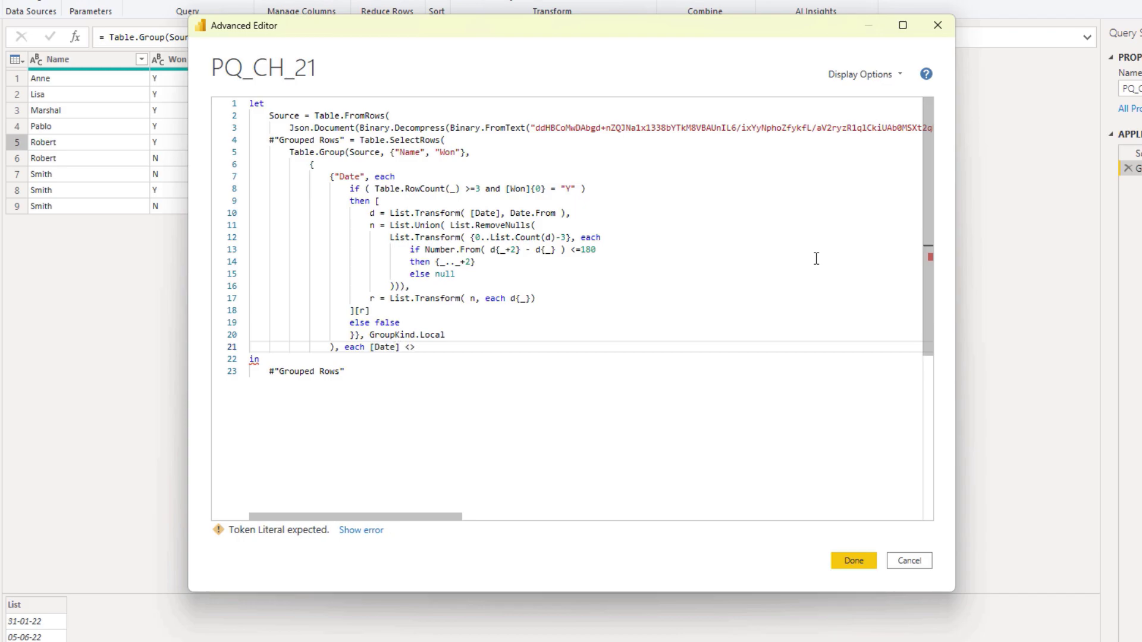
type("false")
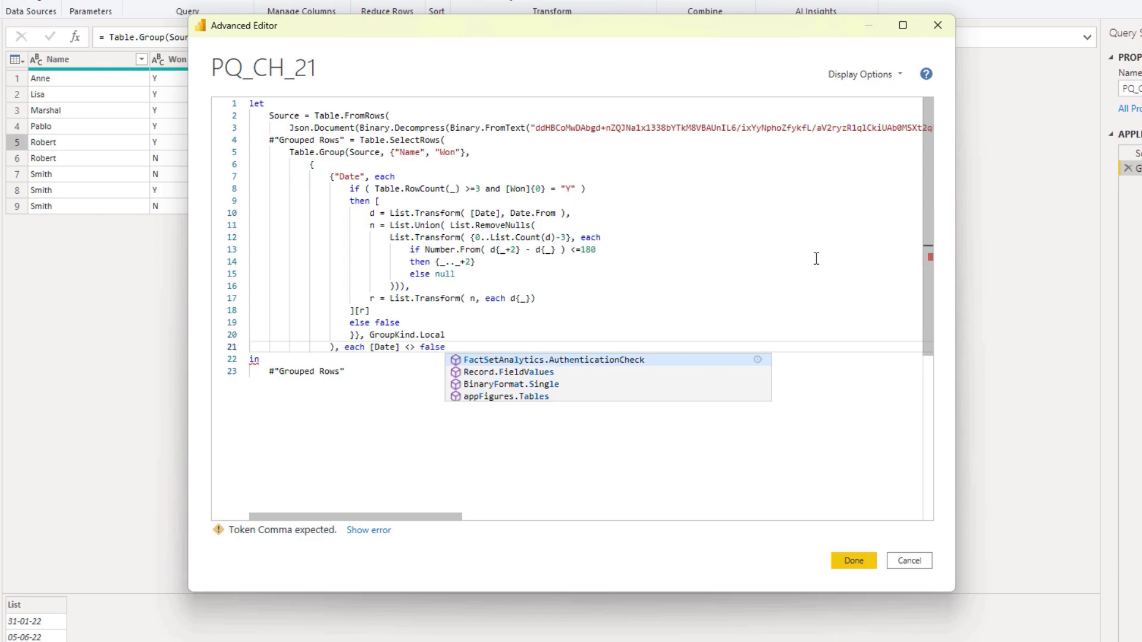
type(")")
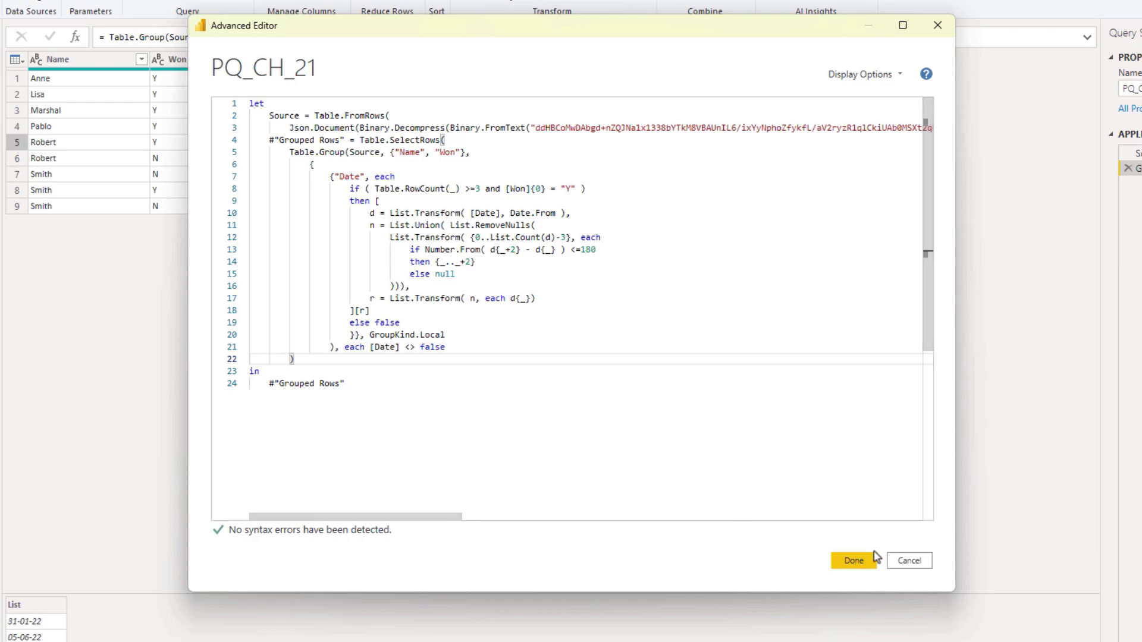
- Apply the filter leaving Lisa, Robert and Smith, then reopen the Advanced Editor
left_click(853, 560)
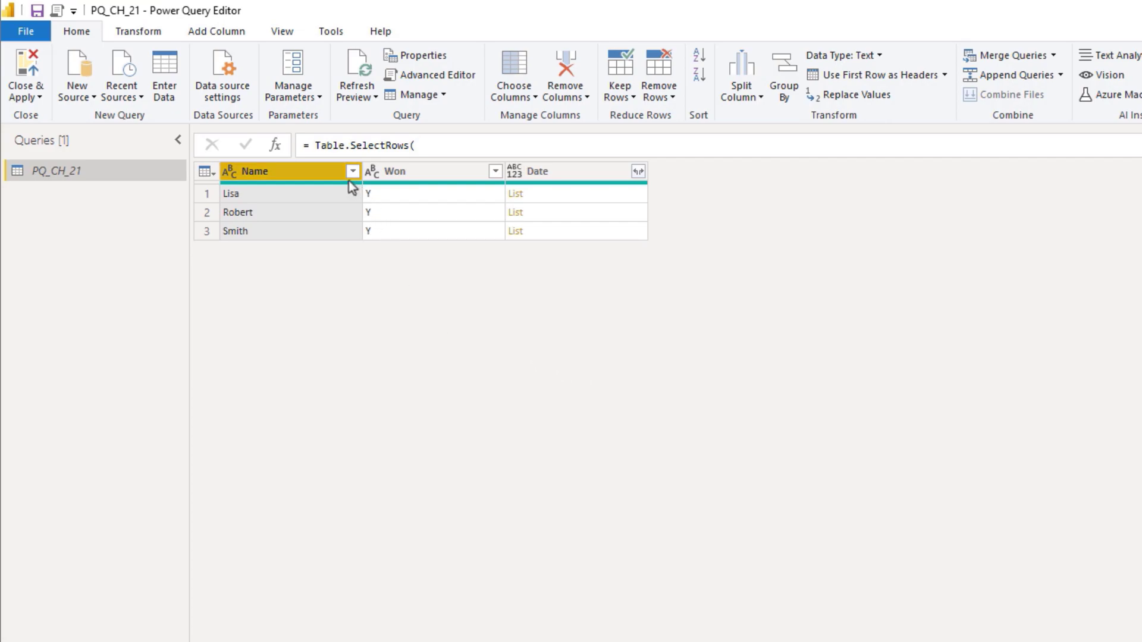
mouse_move(394, 217)
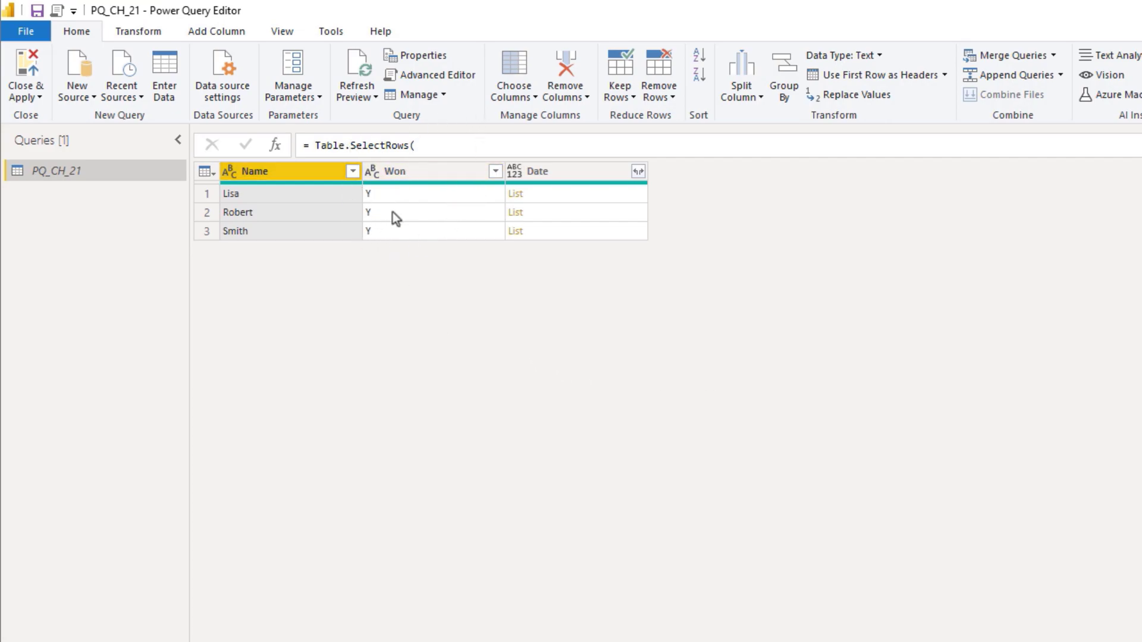
mouse_move(437, 75)
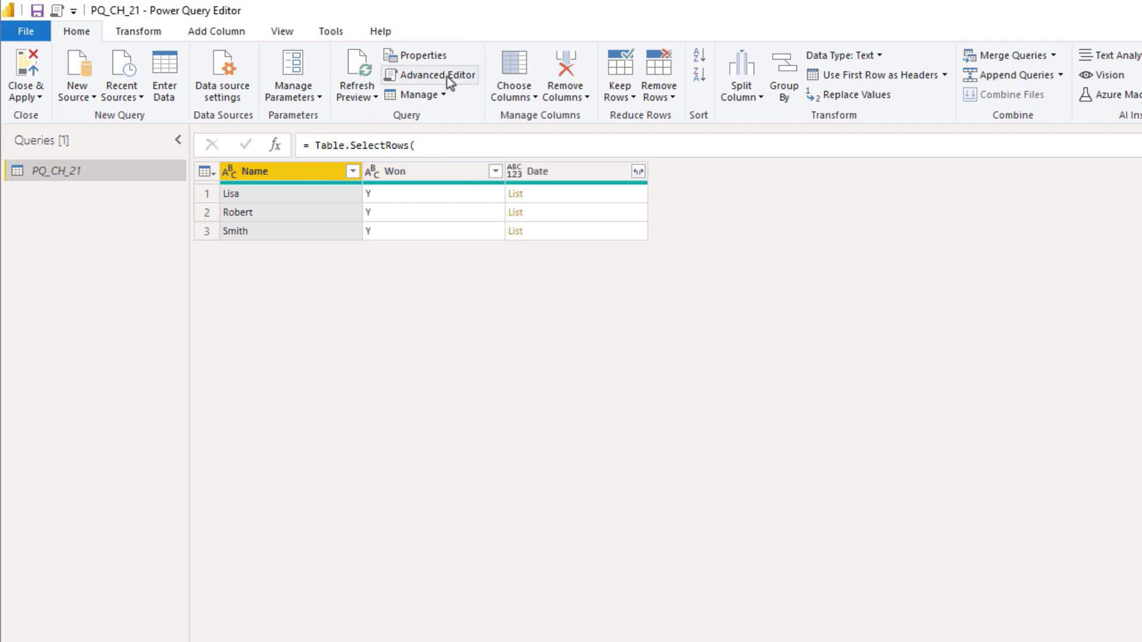
left_click(437, 75)
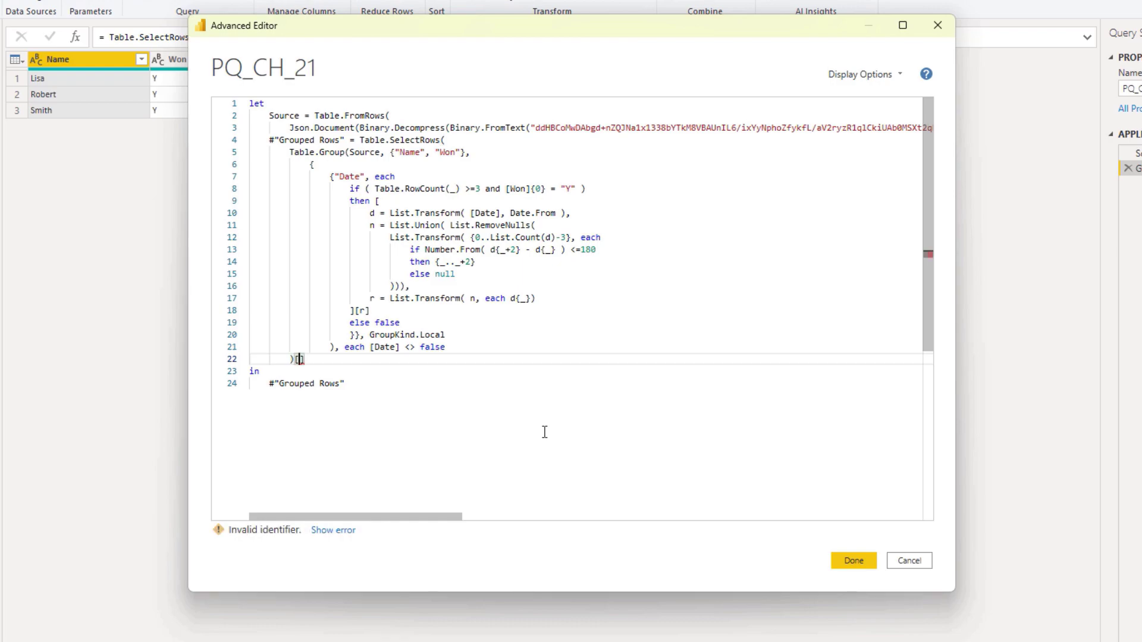
- Append the [[Name], [Date]] projection after the Table.SelectRows expression
type("[")
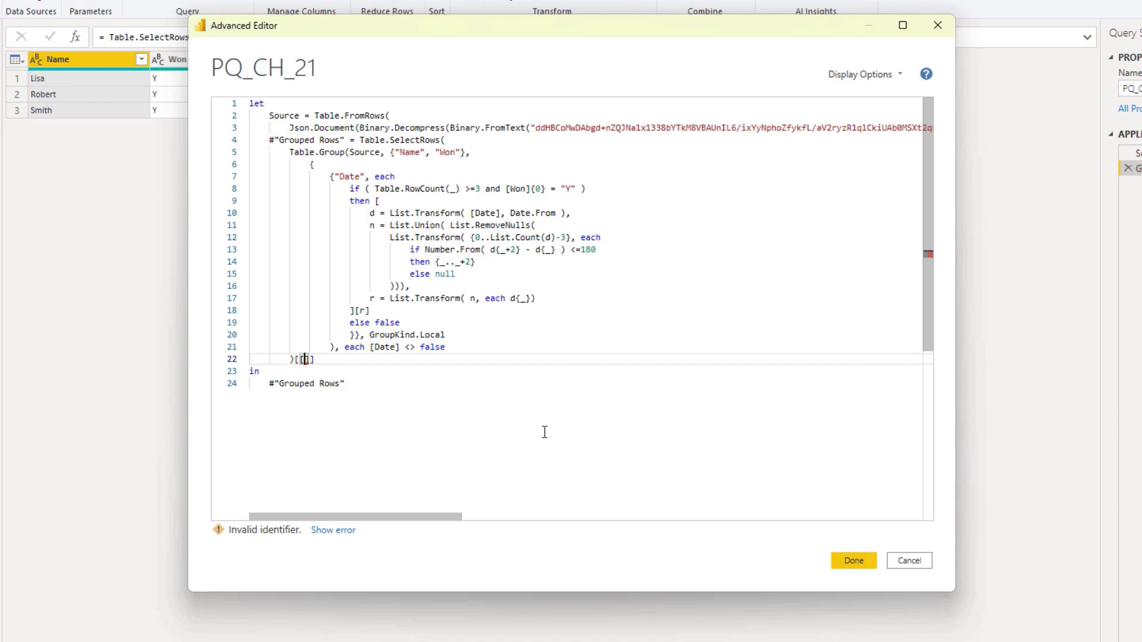
type("Name")
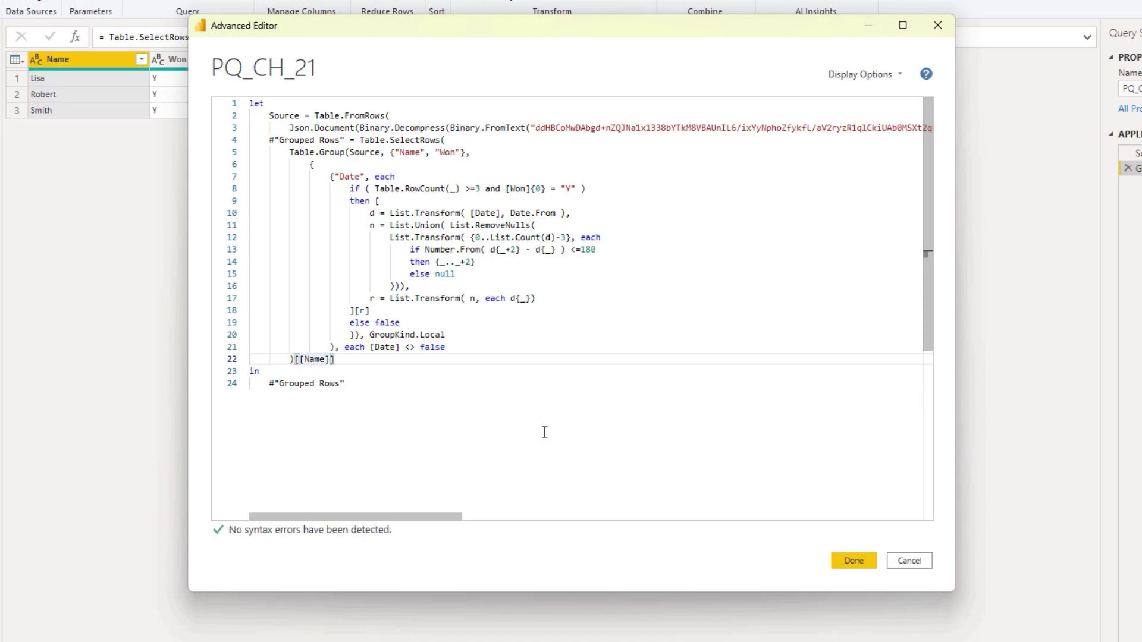
type(", []")
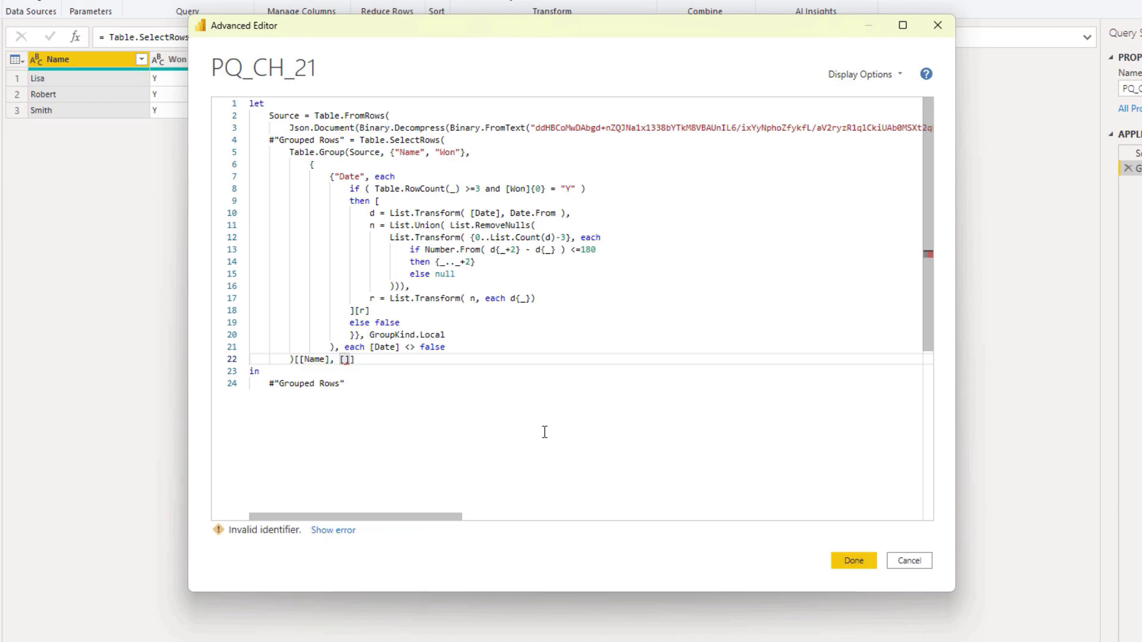
type("Date")
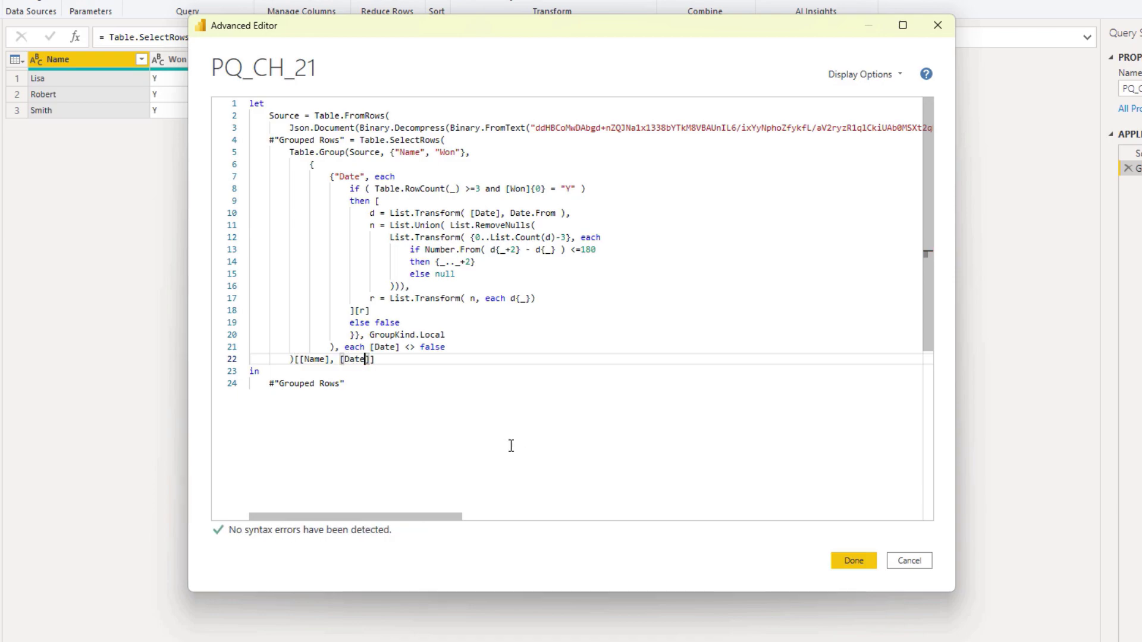
mouse_move(853, 560)
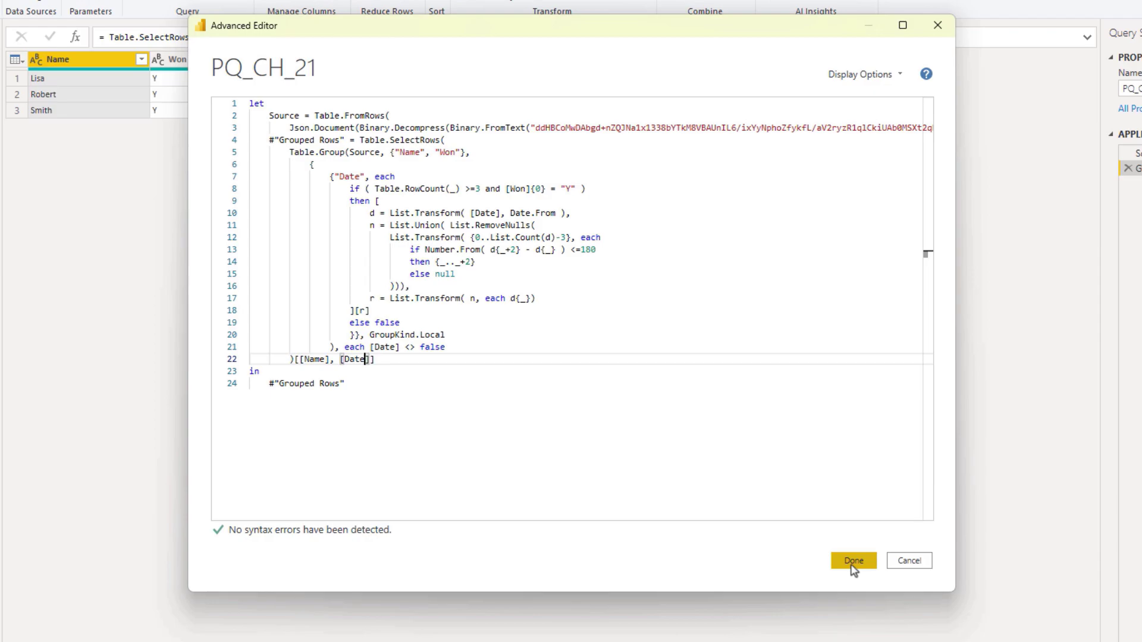
- Apply the edit and expand the Date lists to new rows beside each player's name
left_click(852, 560)
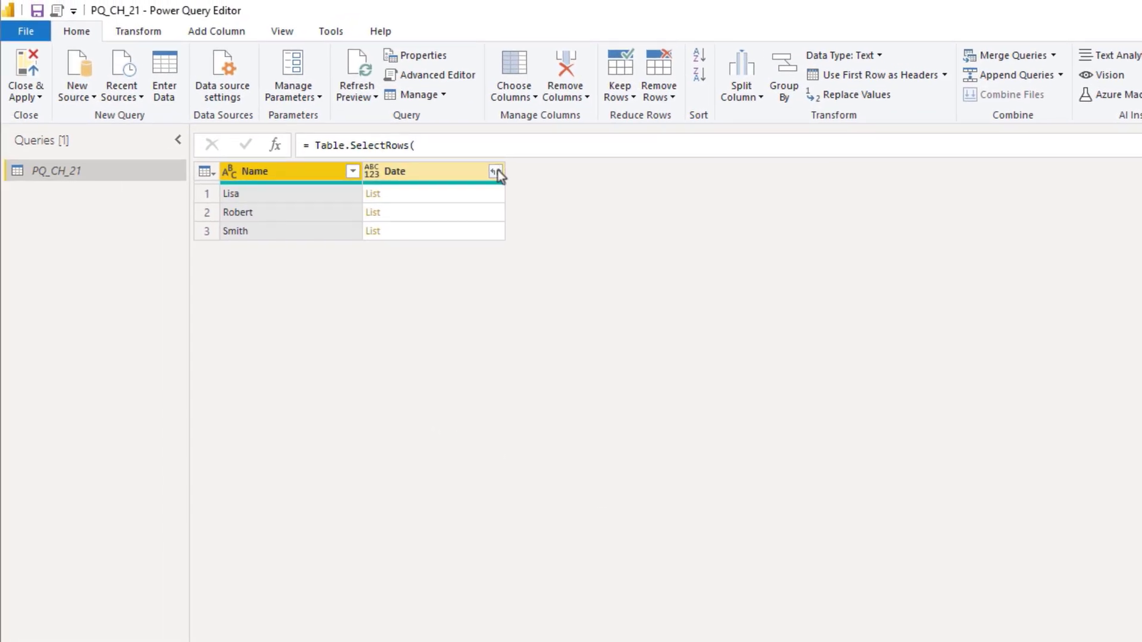
left_click(498, 171)
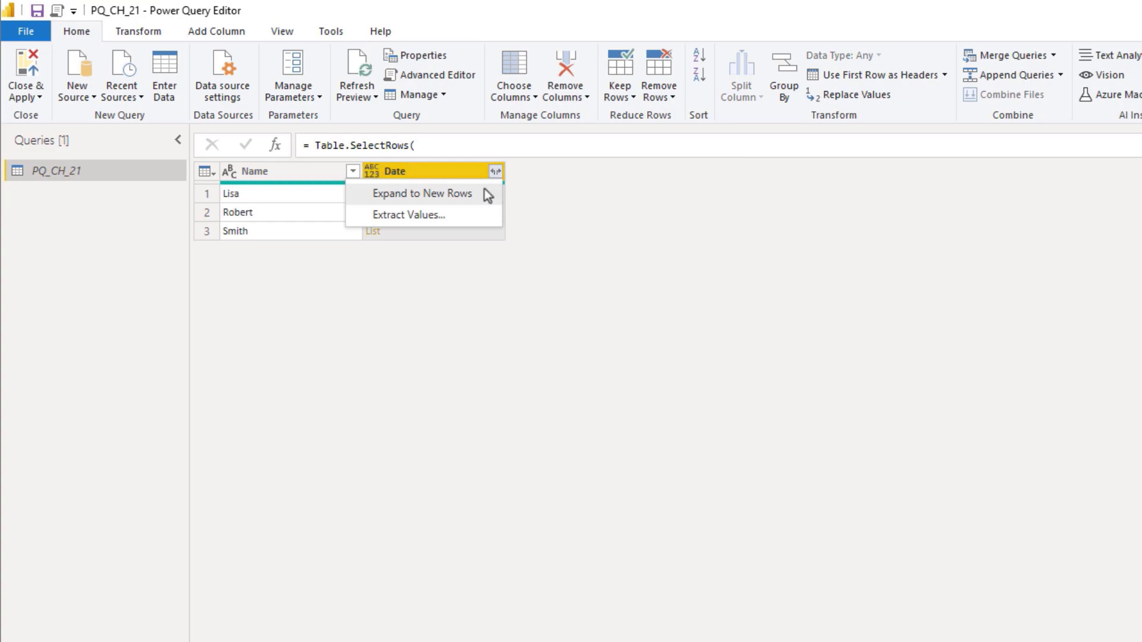
mouse_move(449, 202)
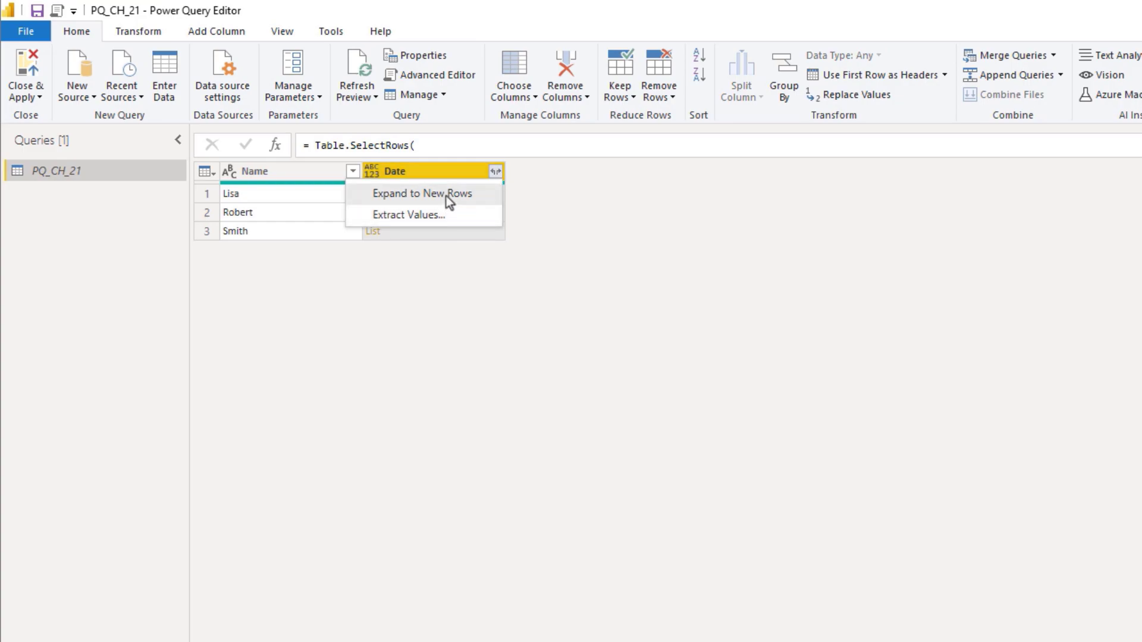
left_click(421, 193)
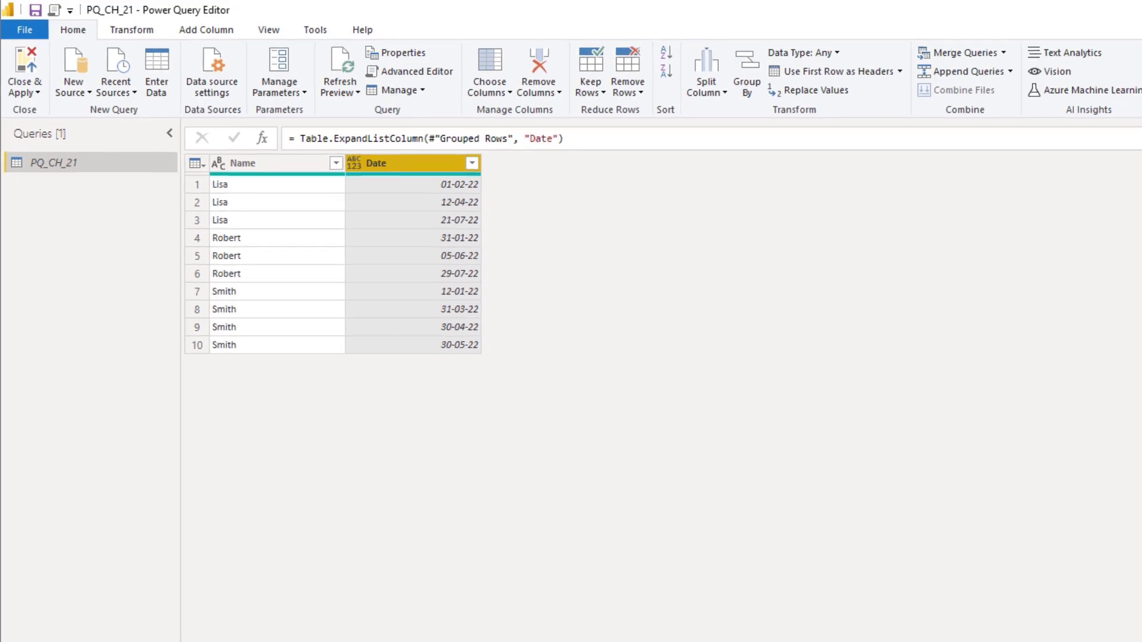